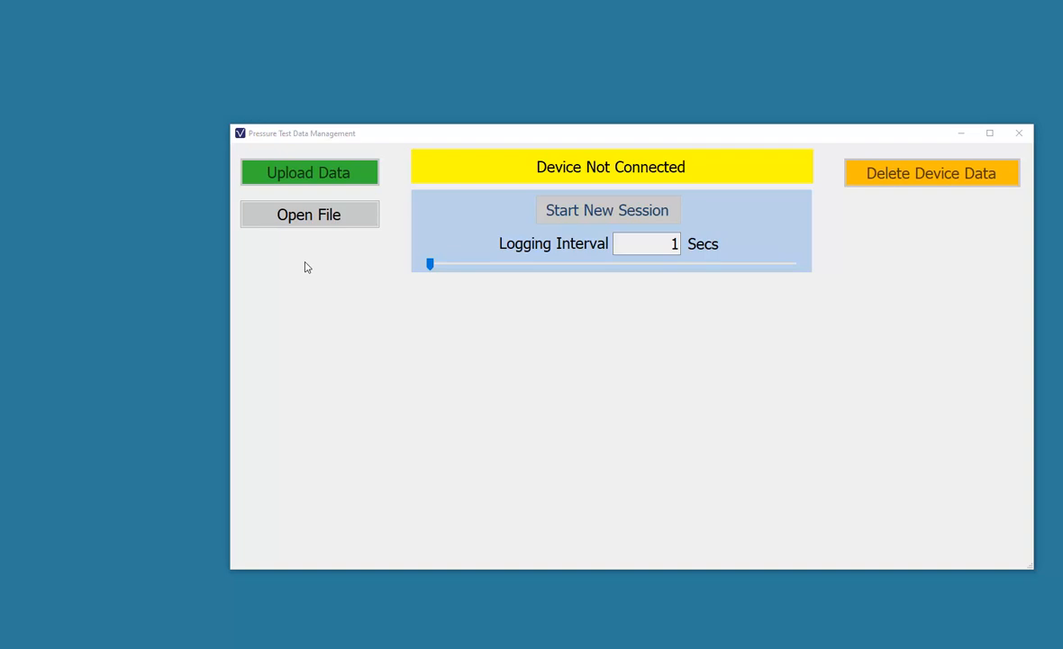
pyautogui.moveTo(307, 288)
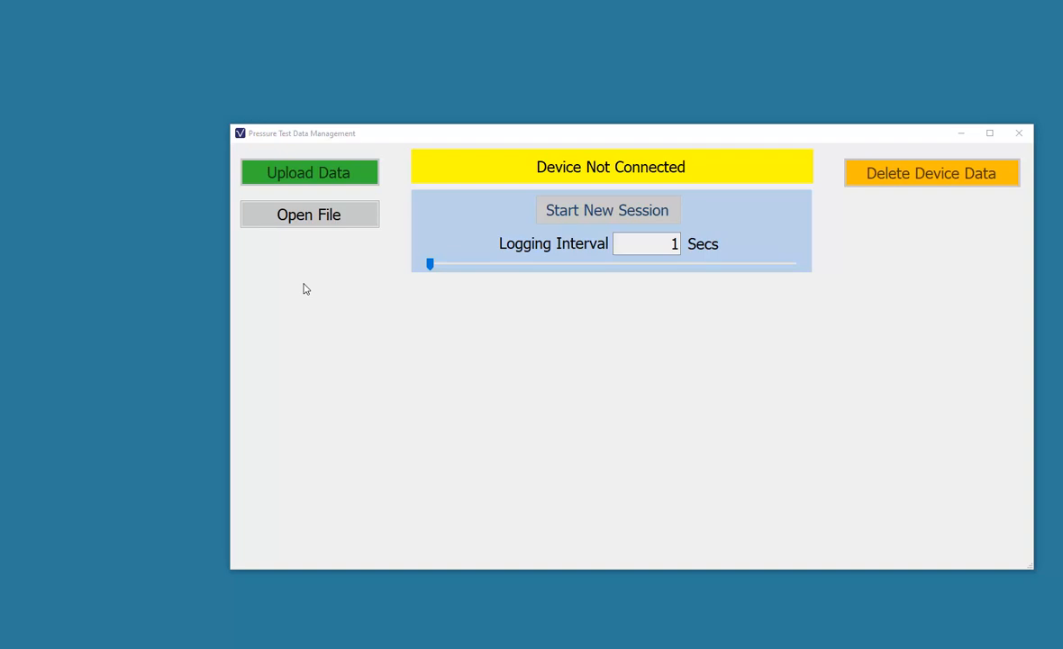
pyautogui.moveTo(328, 277)
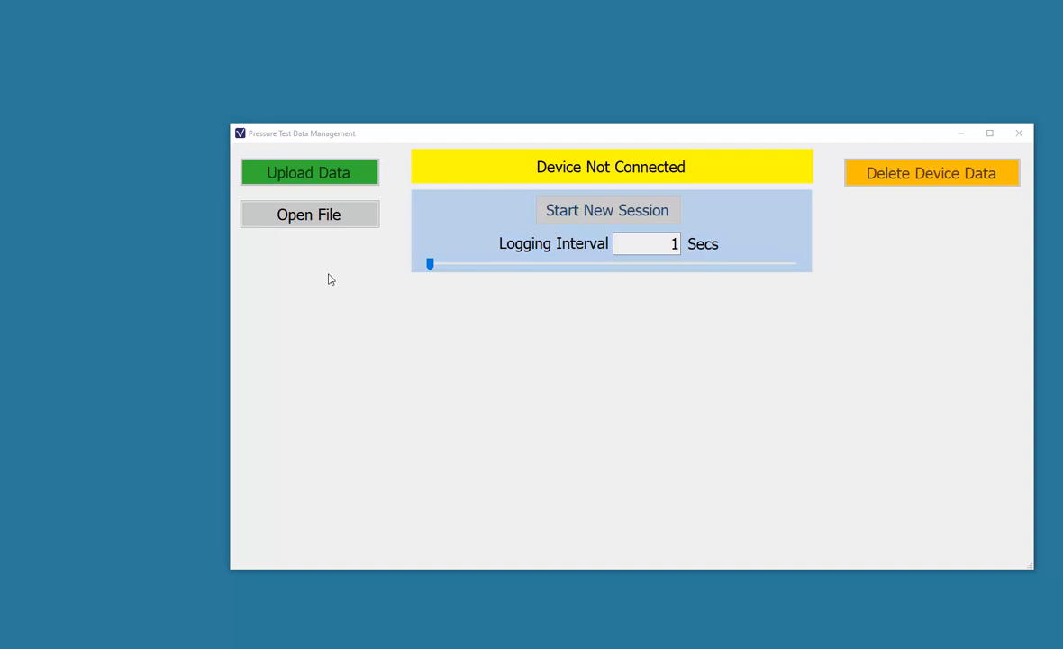
pyautogui.moveTo(330, 231)
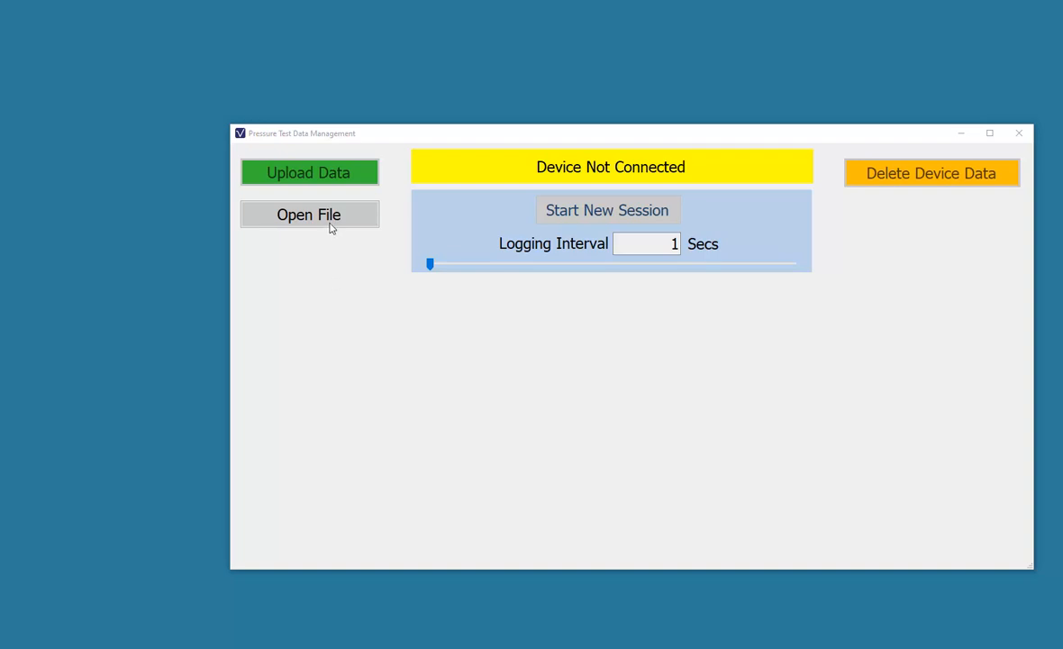
# Open the saved January 27, 2020 pressure test data file in Report Builder
pyautogui.click(308, 214)
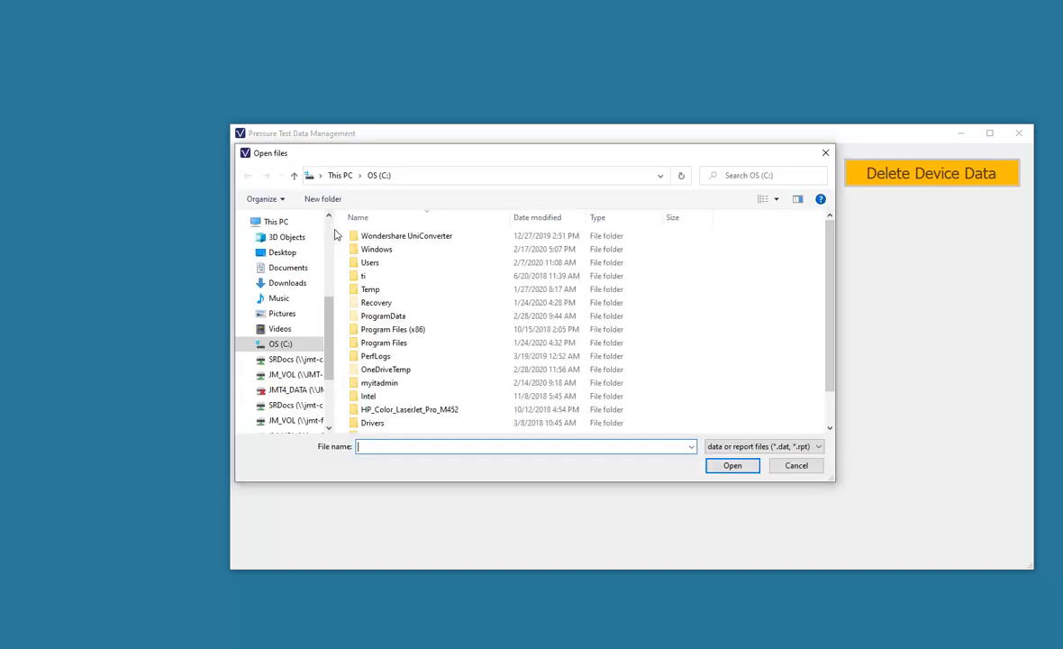
pyautogui.click(288, 266)
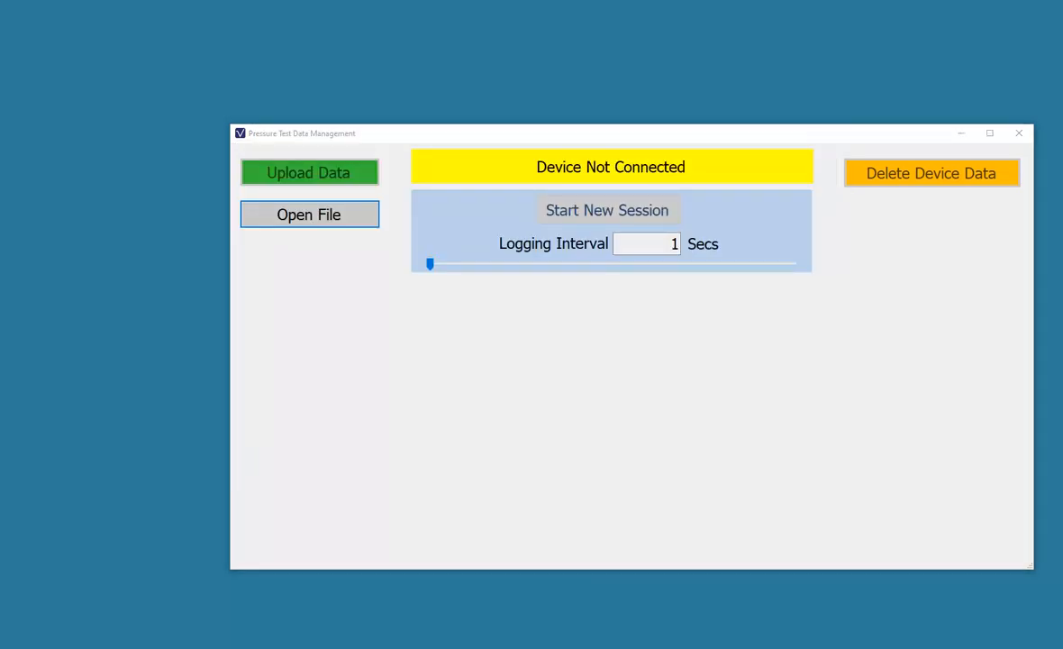
pyautogui.click(308, 215)
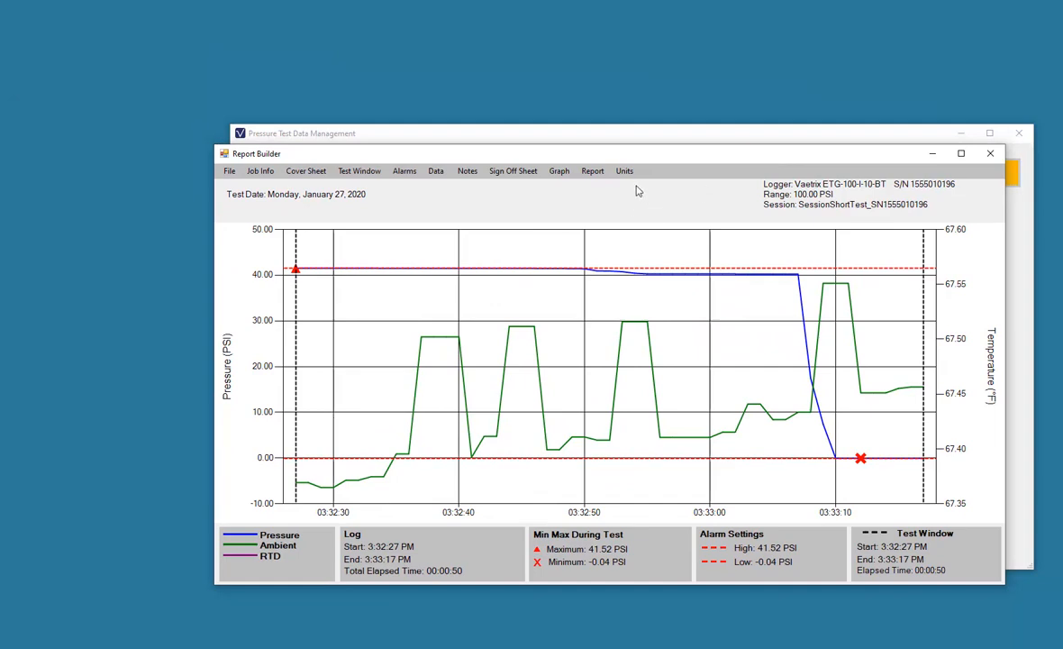
pyautogui.moveTo(246, 195)
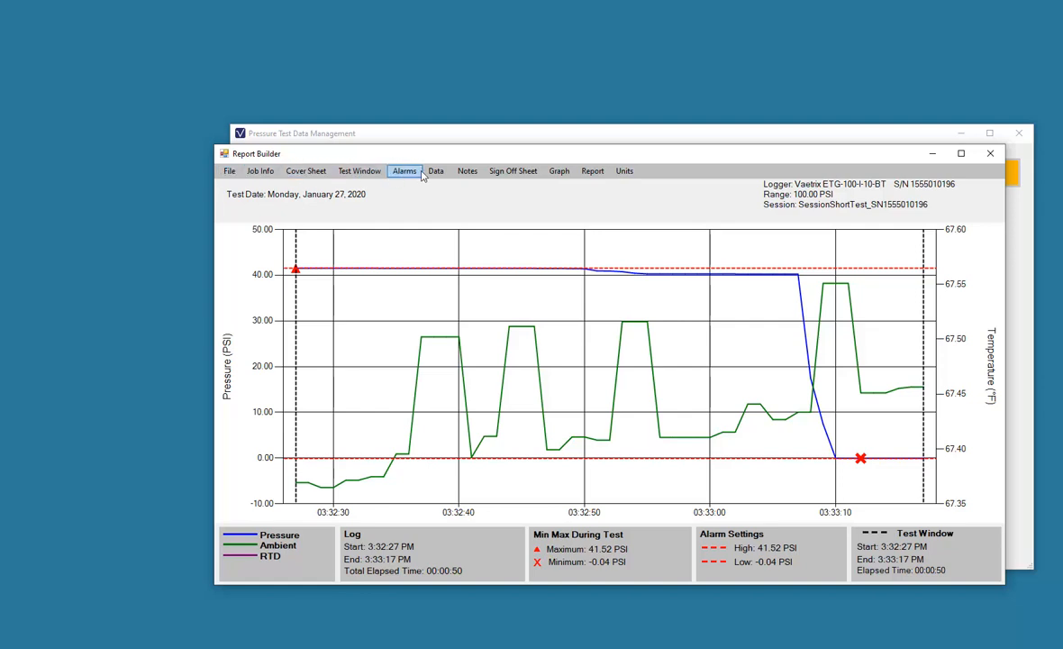
pyautogui.moveTo(600, 169)
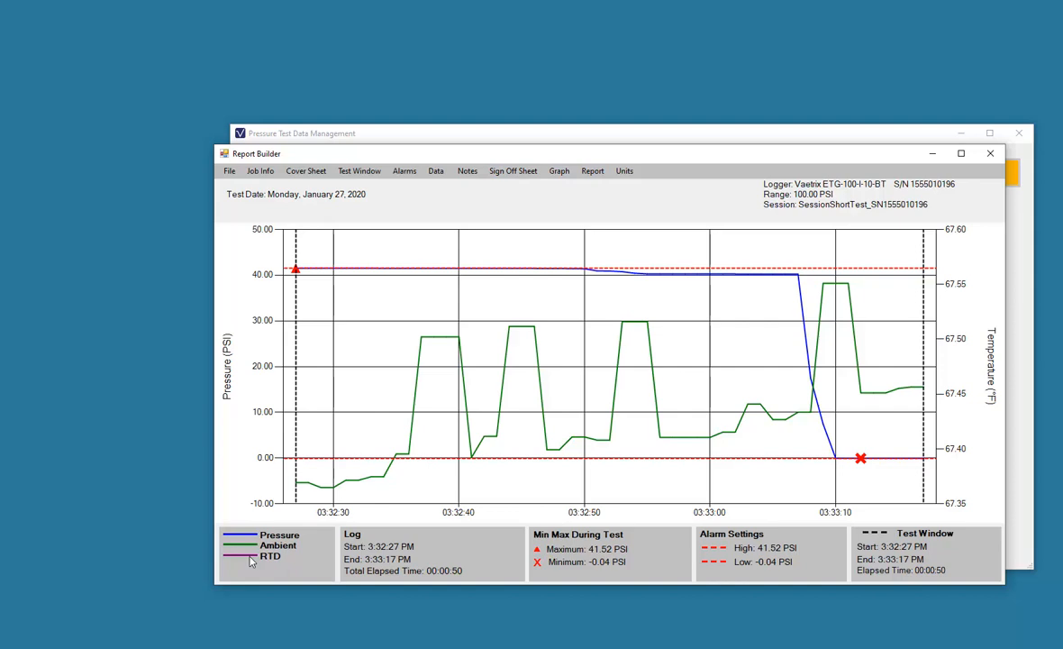
pyautogui.moveTo(322, 555)
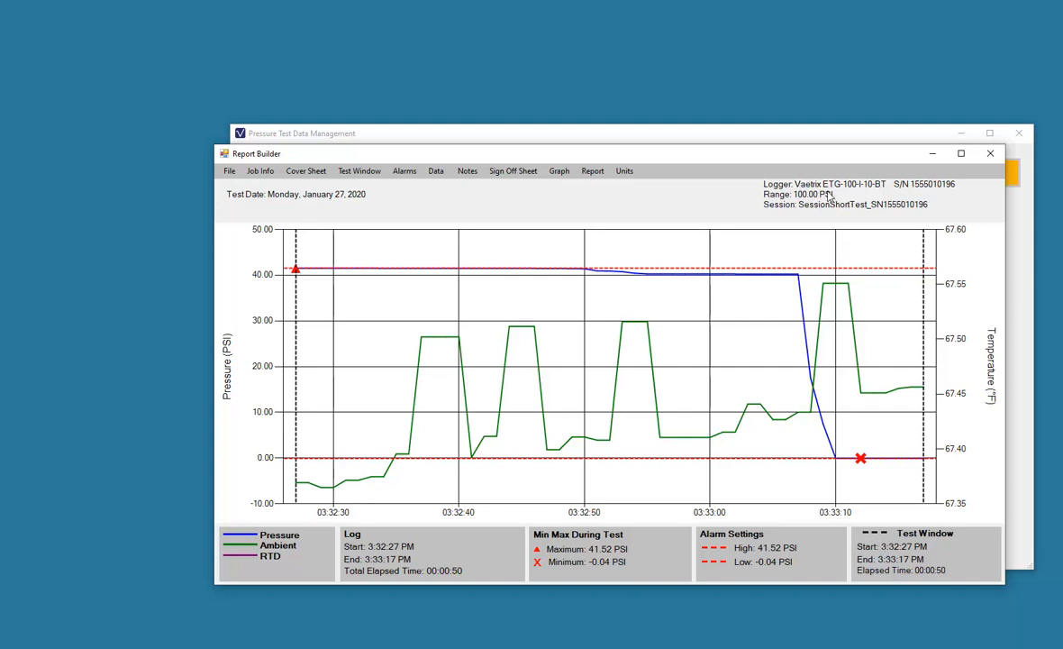
pyautogui.moveTo(867, 215)
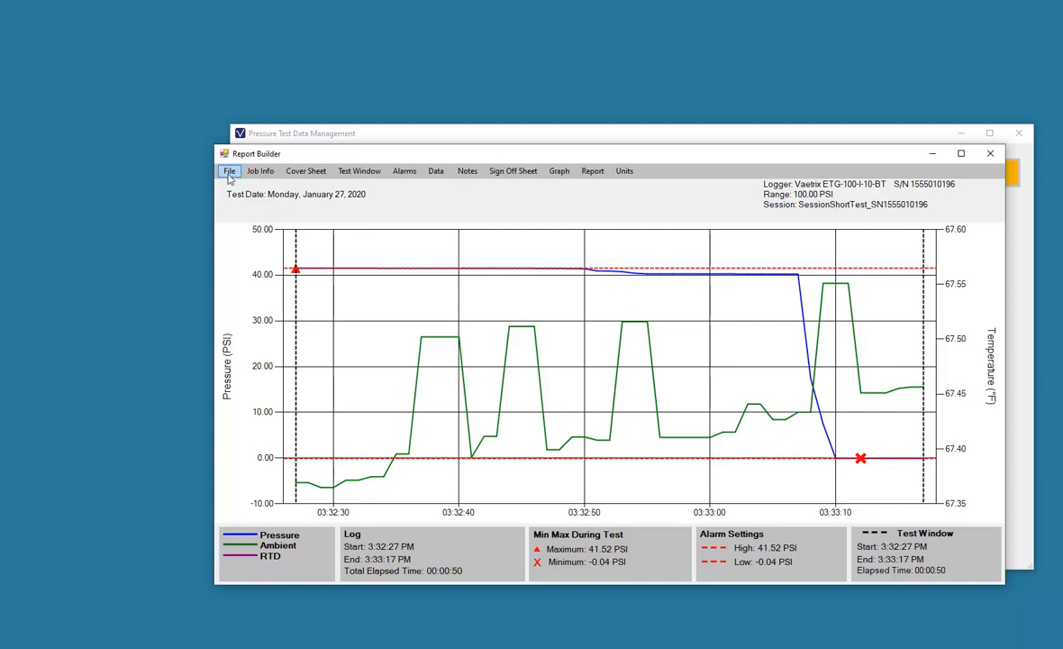
pyautogui.click(228, 169)
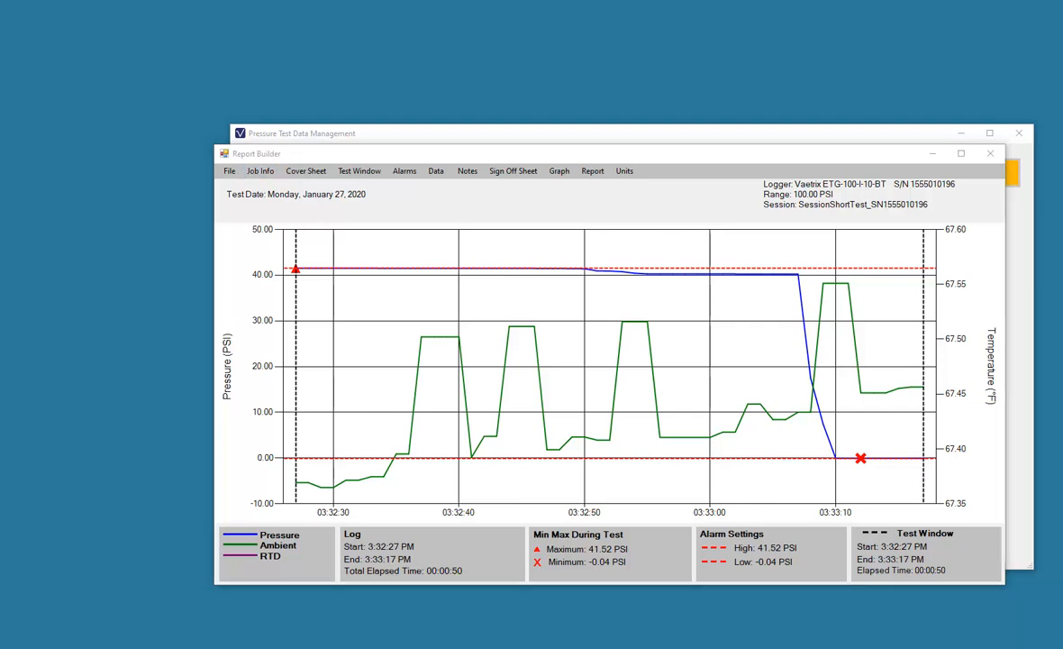
# Start the job information form with 'Test Hydro' as the job title
pyautogui.click(260, 171)
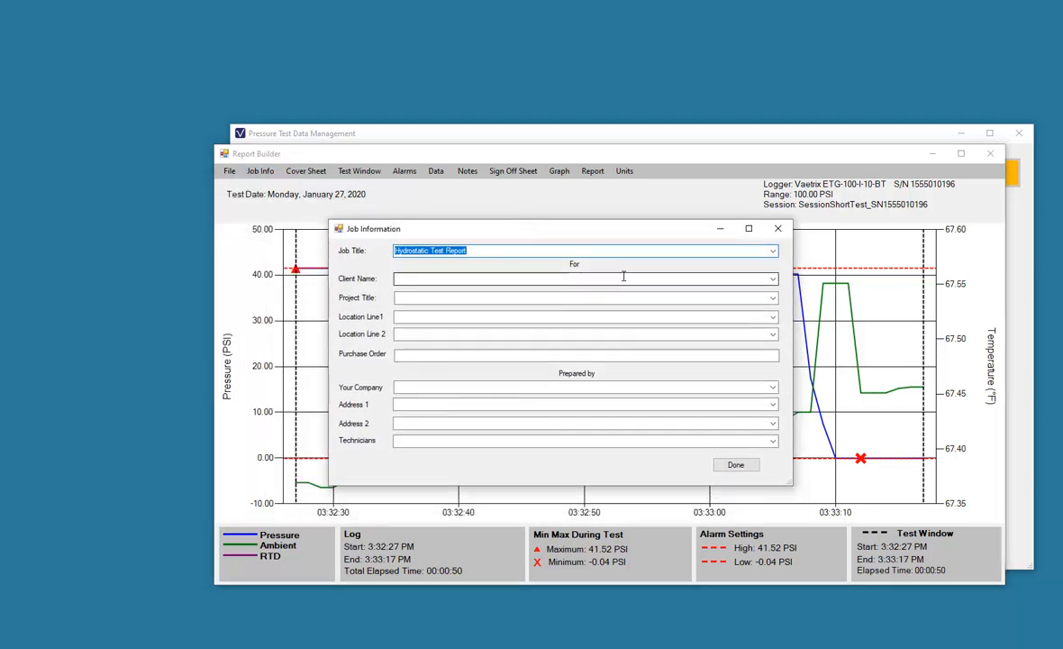
pyautogui.write('Te')
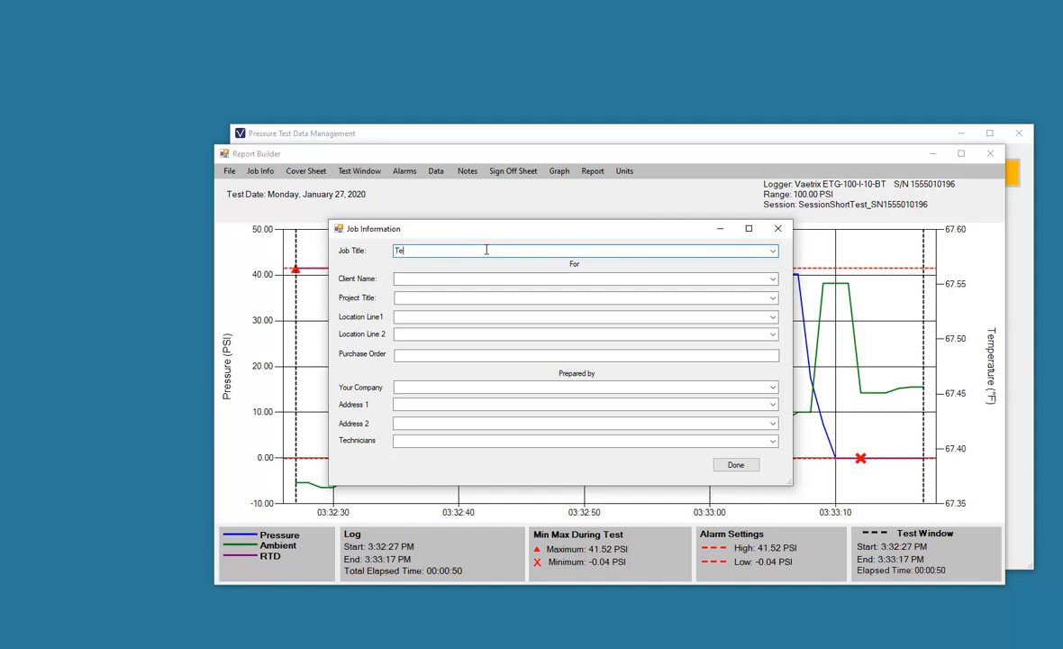
pyautogui.write('st')
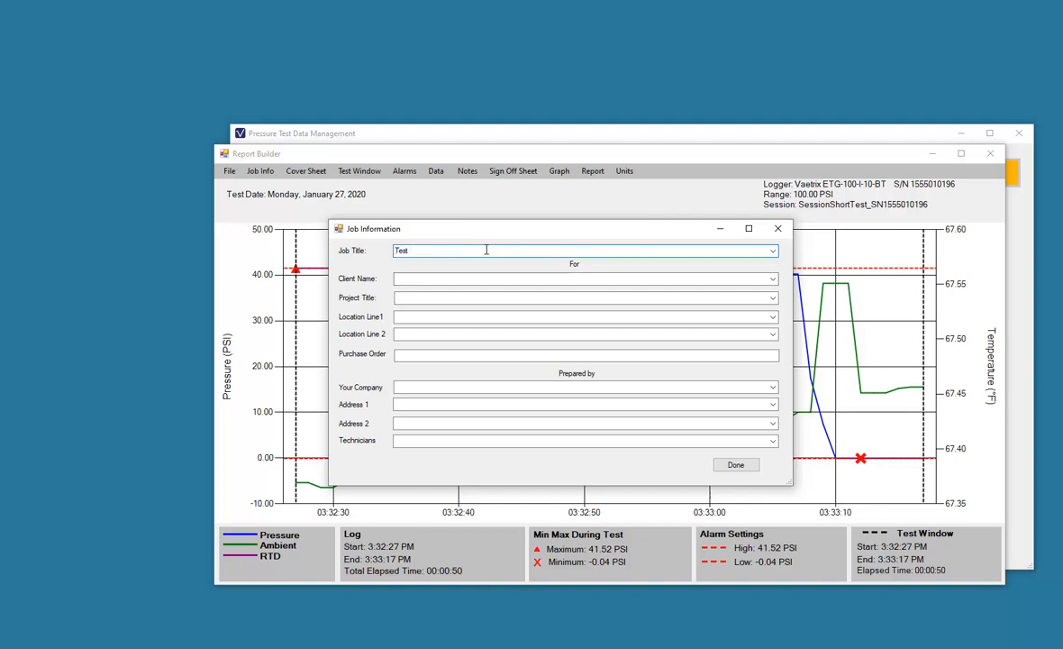
pyautogui.write('Hydro')
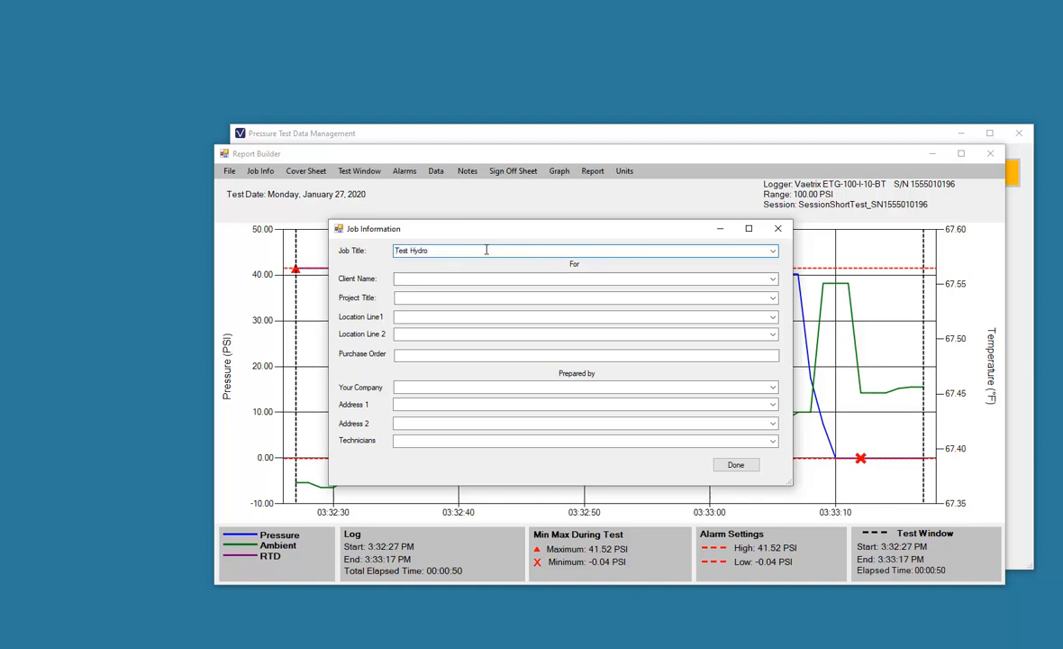
# Choose client Vaetrix Engineering, project 2" Main Test and location 123 Test Drive
pyautogui.click(771, 278)
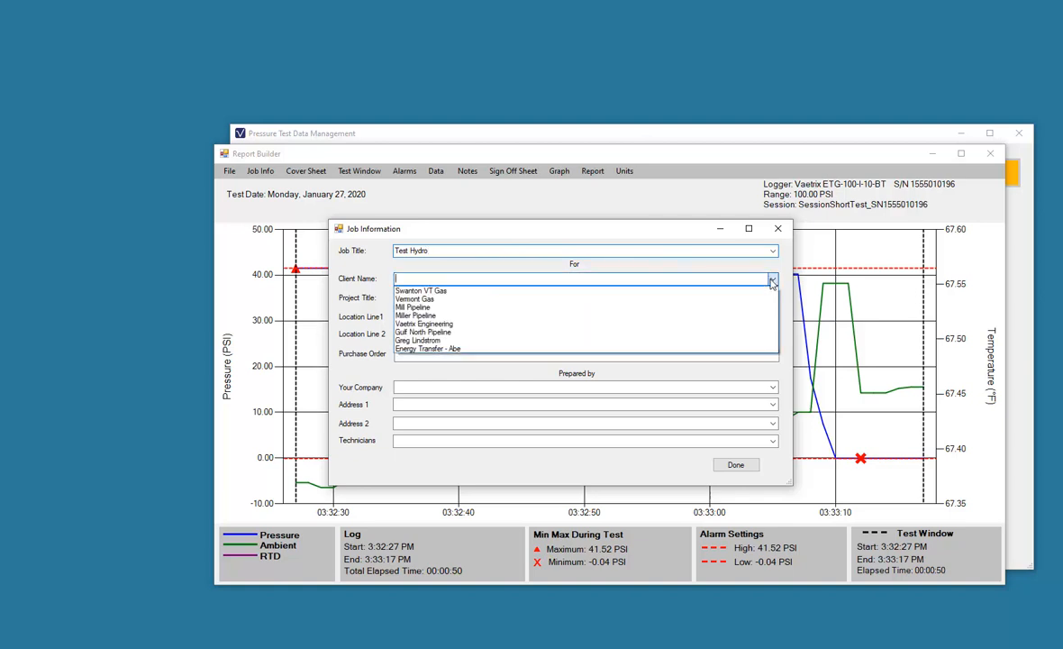
pyautogui.moveTo(746, 331)
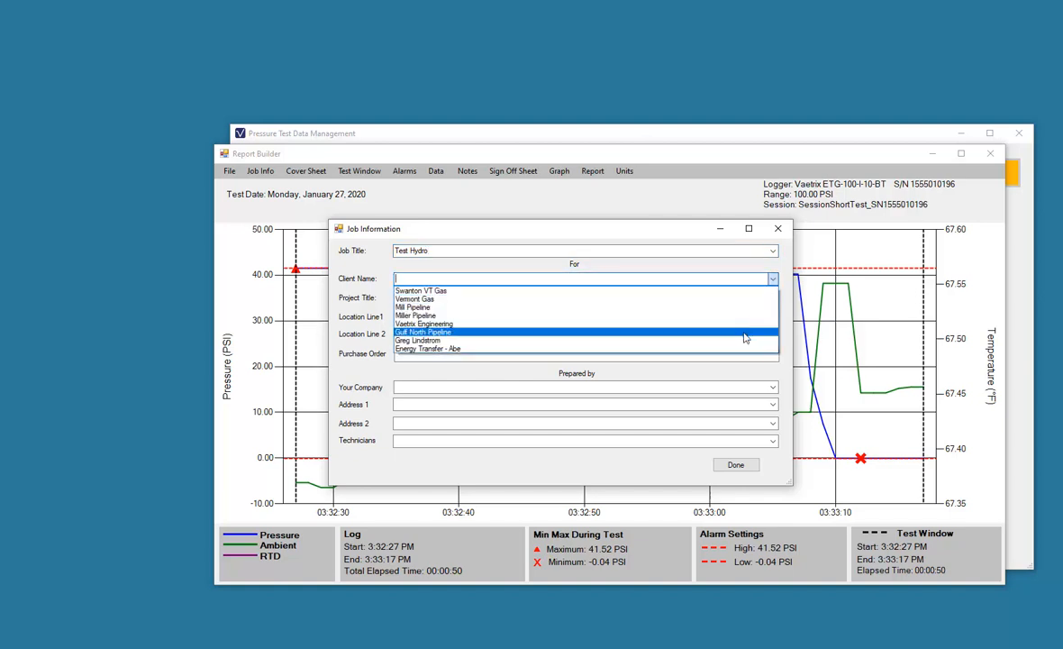
pyautogui.click(423, 324)
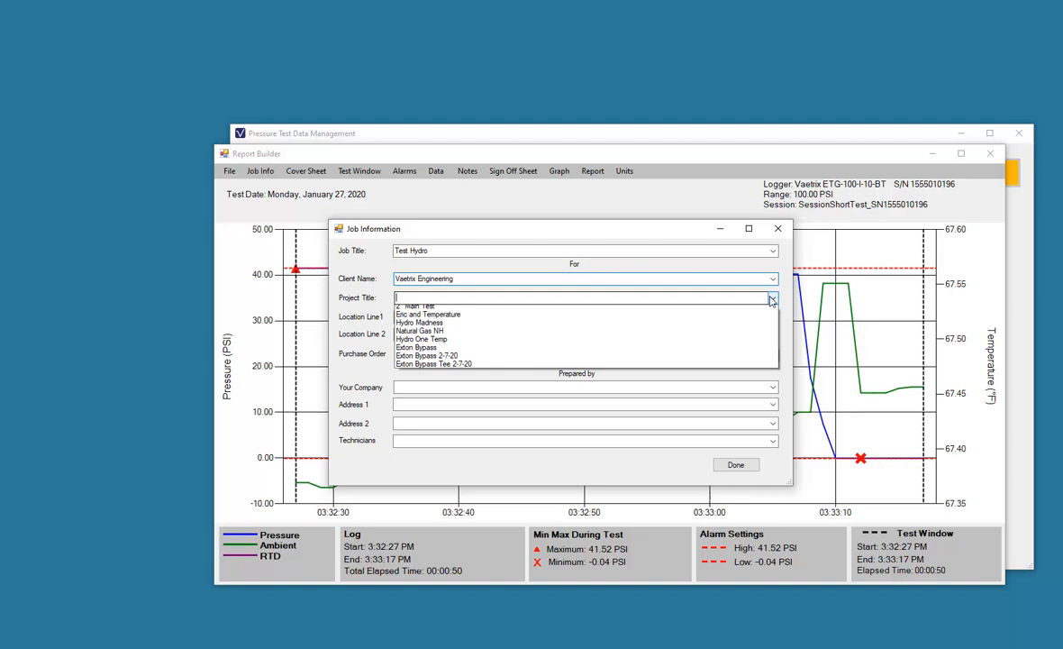
pyautogui.click(415, 304)
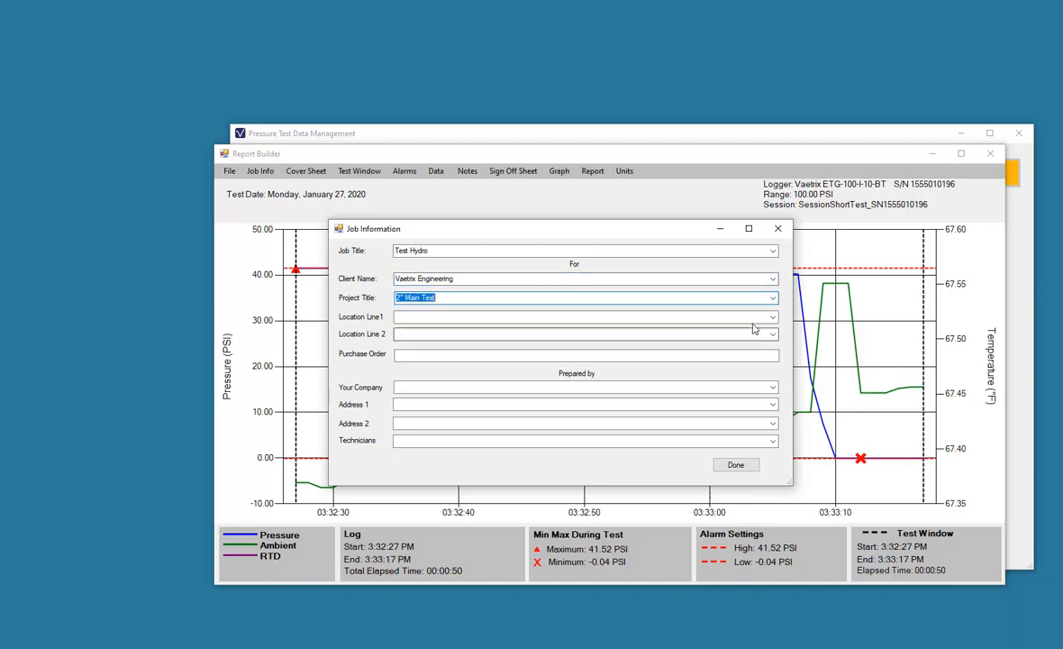
pyautogui.click(771, 318)
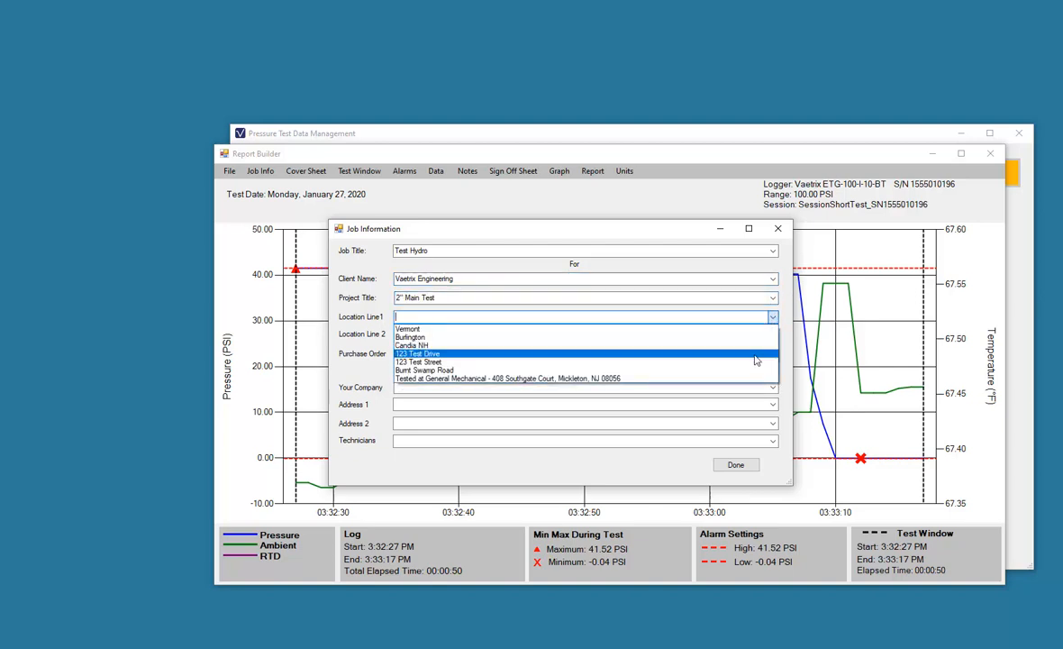
pyautogui.click(418, 353)
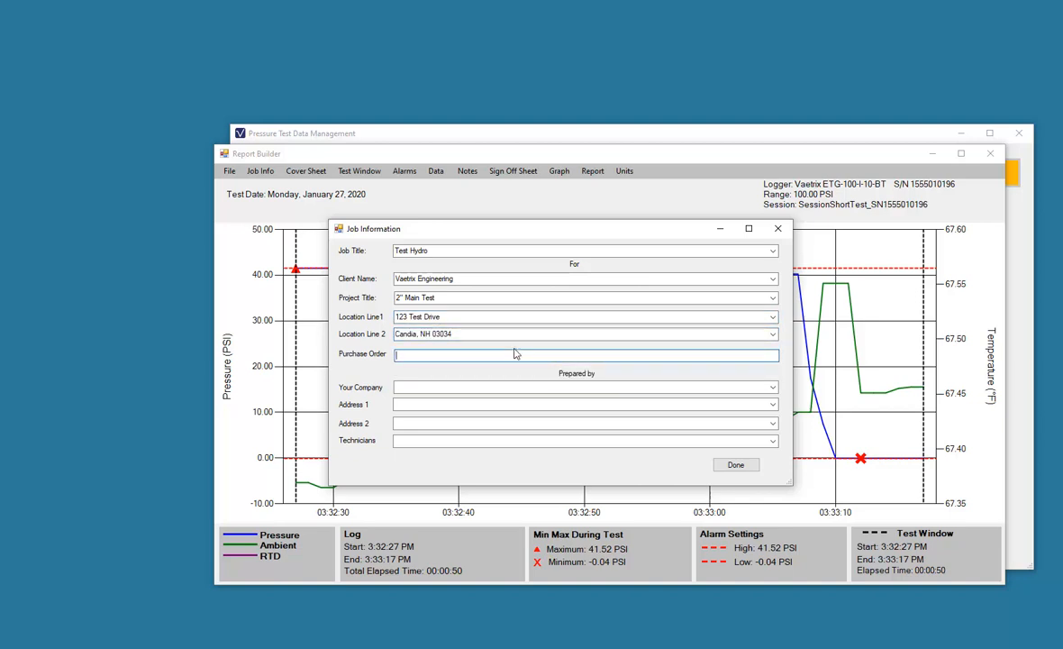
# Enter PO 45678, pick the technician and apply the job information
pyautogui.write('45678')
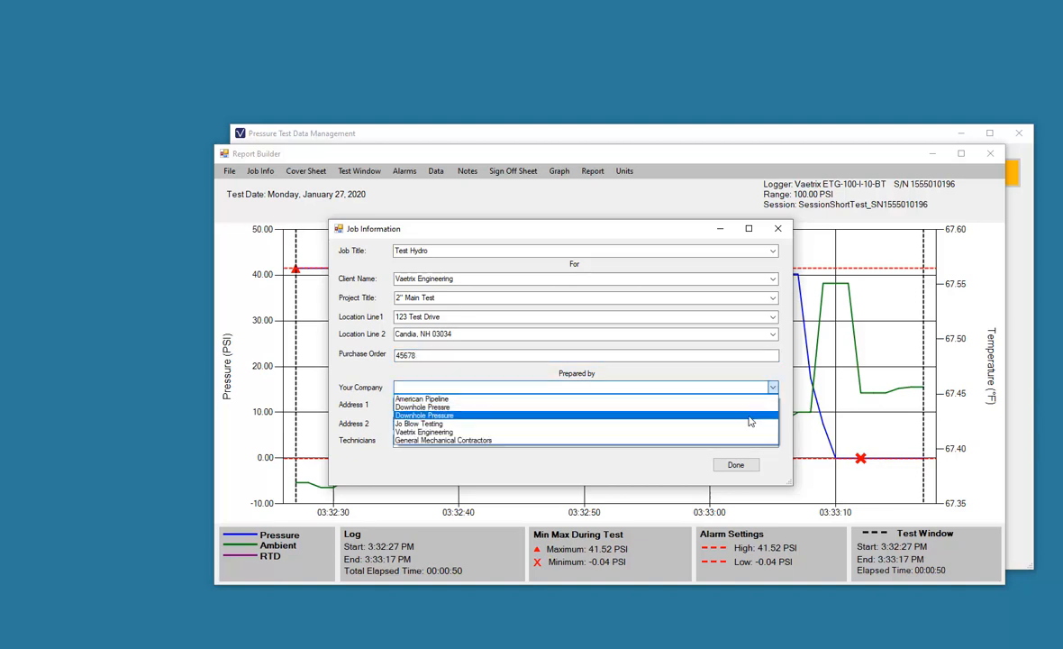
pyautogui.moveTo(753, 432)
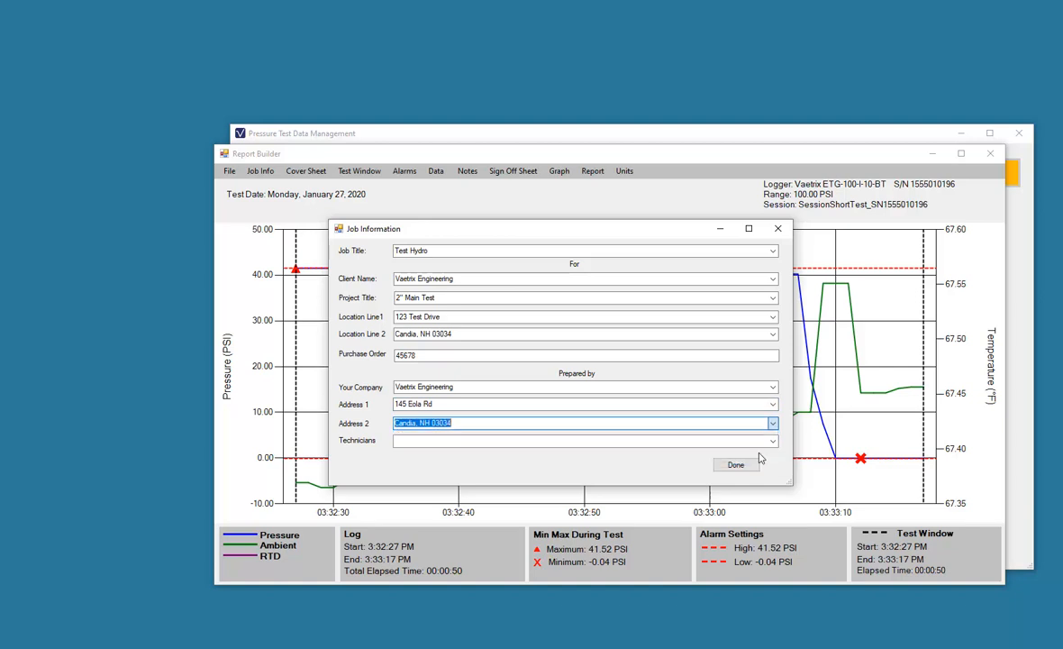
pyautogui.click(771, 439)
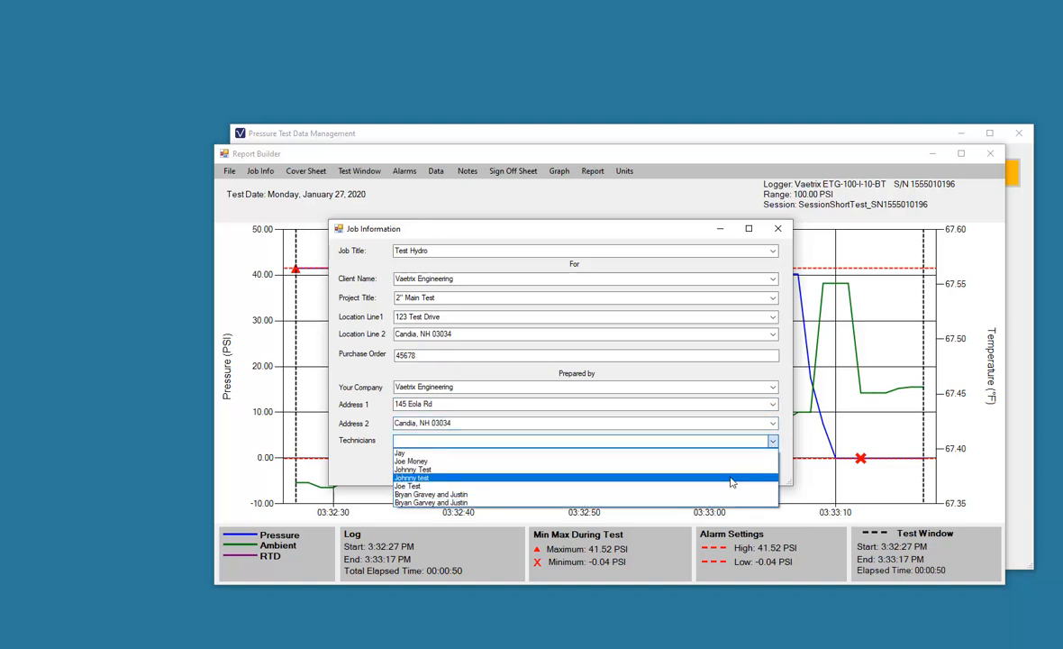
pyautogui.click(411, 468)
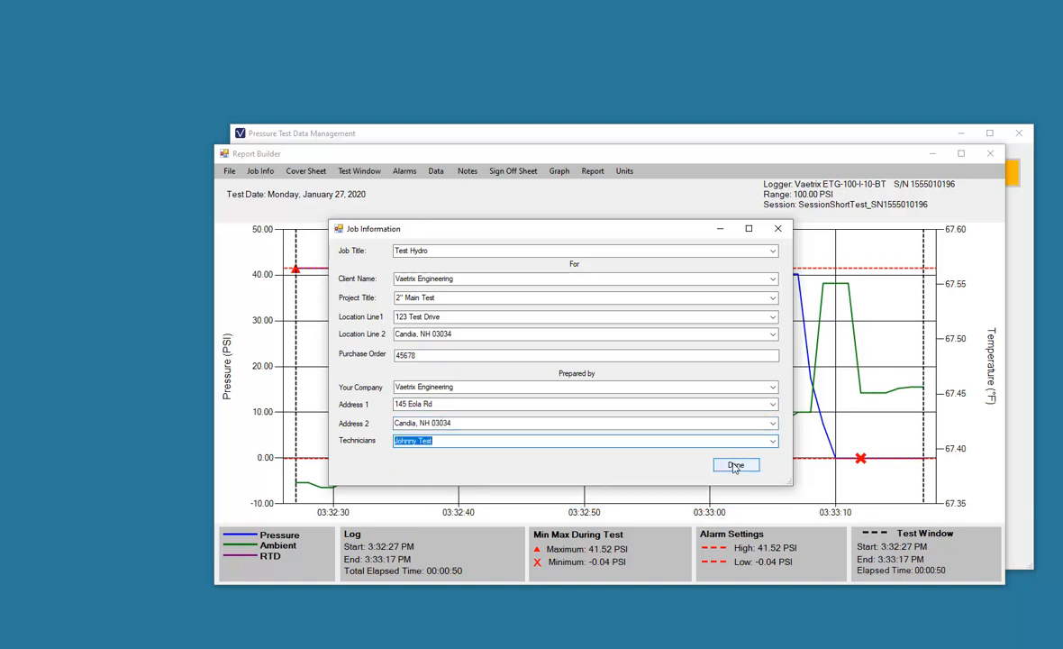
pyautogui.click(735, 465)
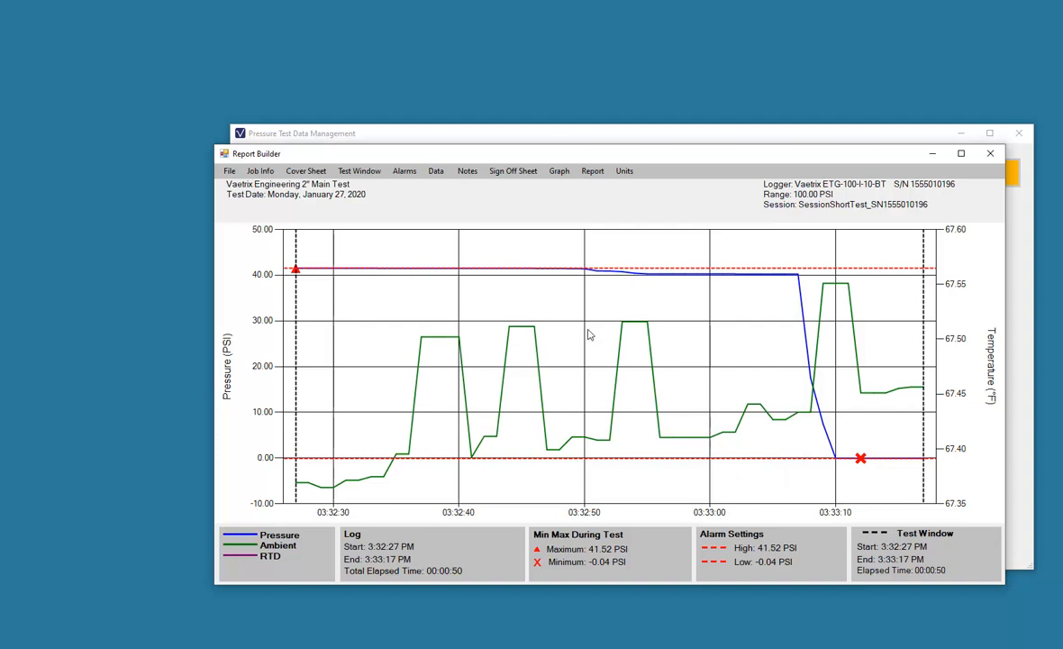
# Browse the cover sheet options without changing the 2" Main Test report
pyautogui.click(306, 170)
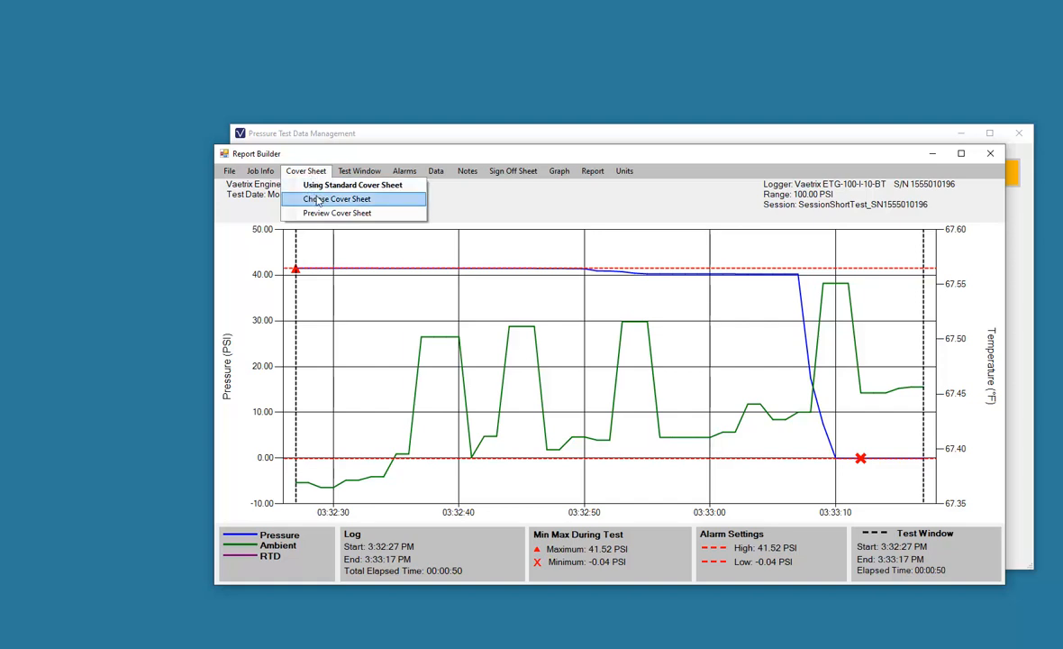
pyautogui.moveTo(317, 198)
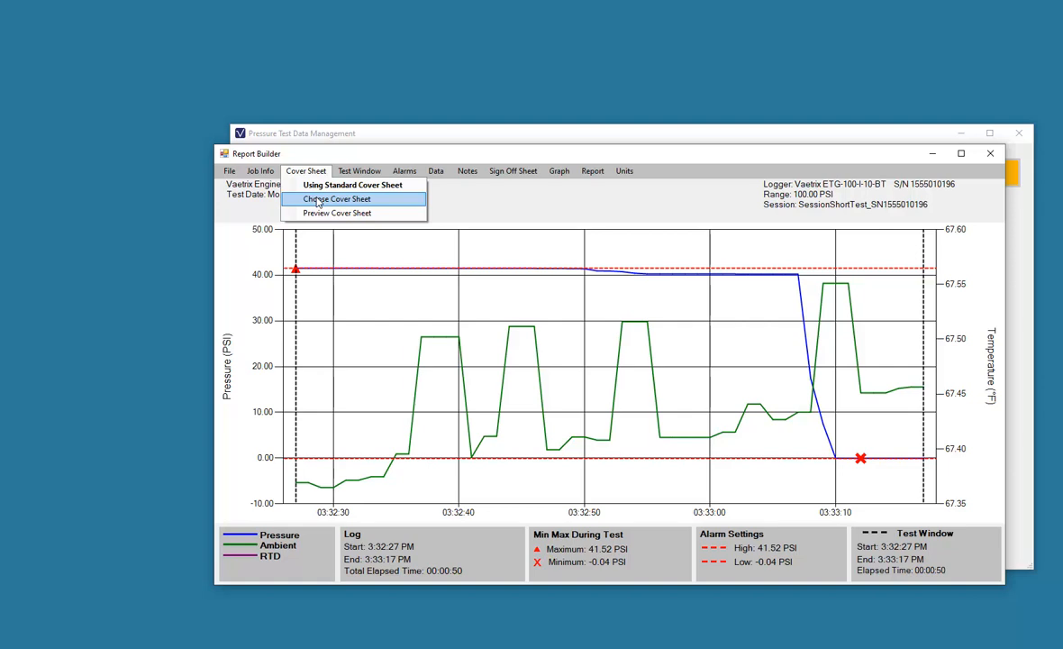
pyautogui.click(337, 198)
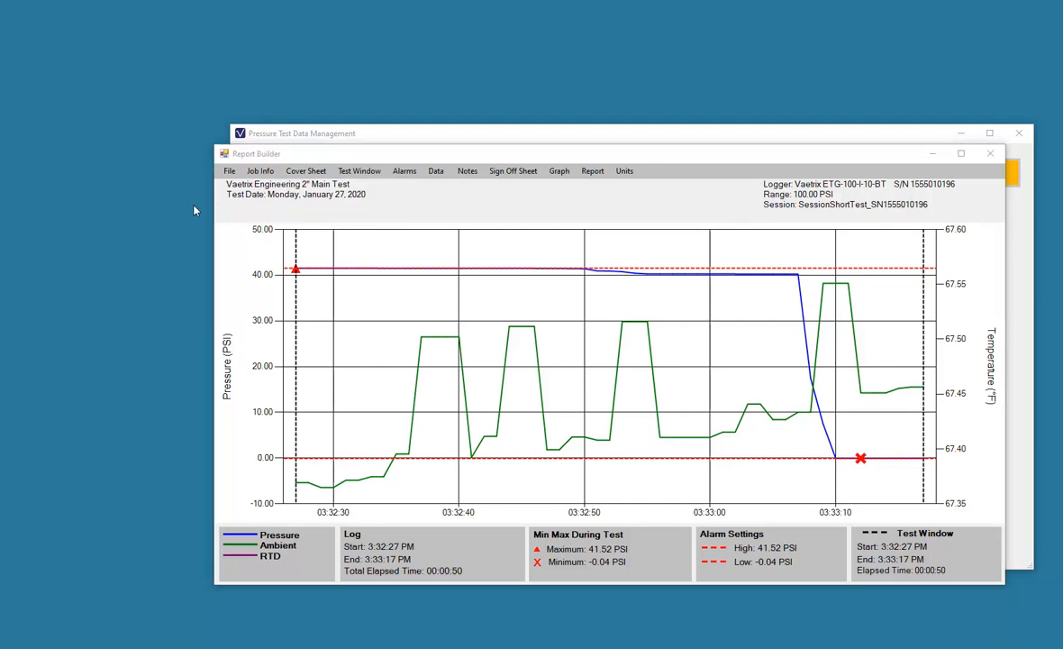
pyautogui.click(593, 170)
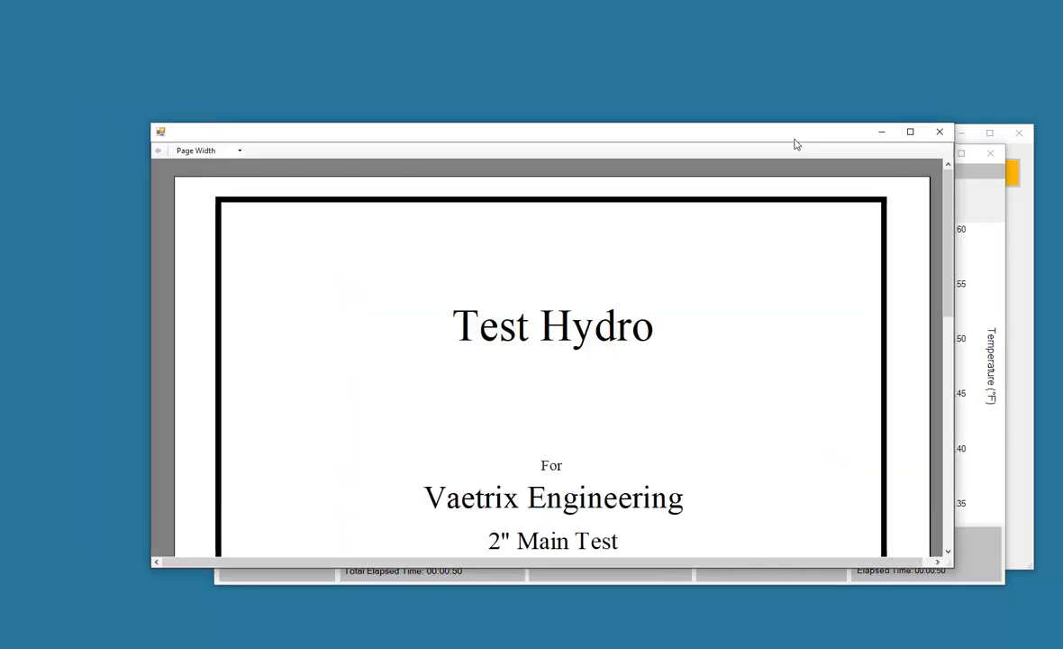
pyautogui.scroll(-3)
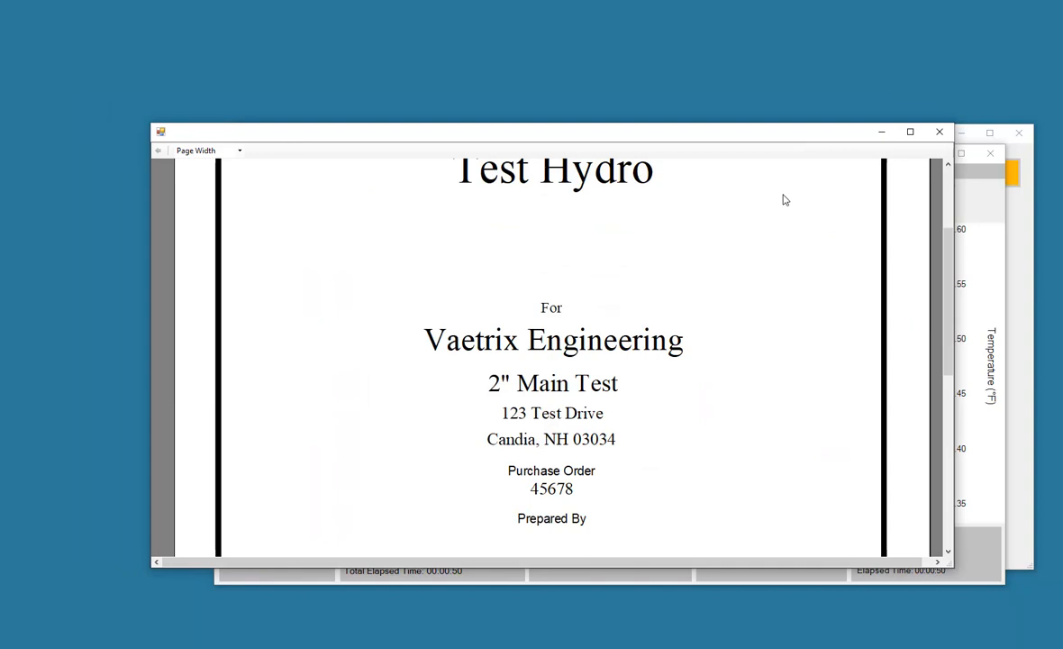
pyautogui.scroll(-3)
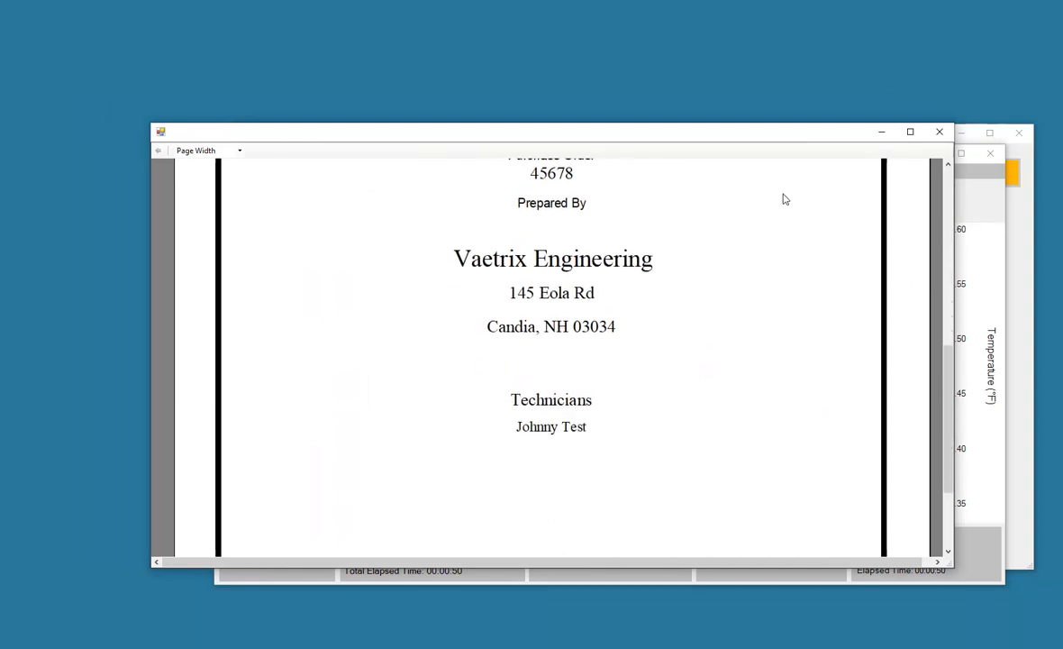
pyautogui.scroll(3)
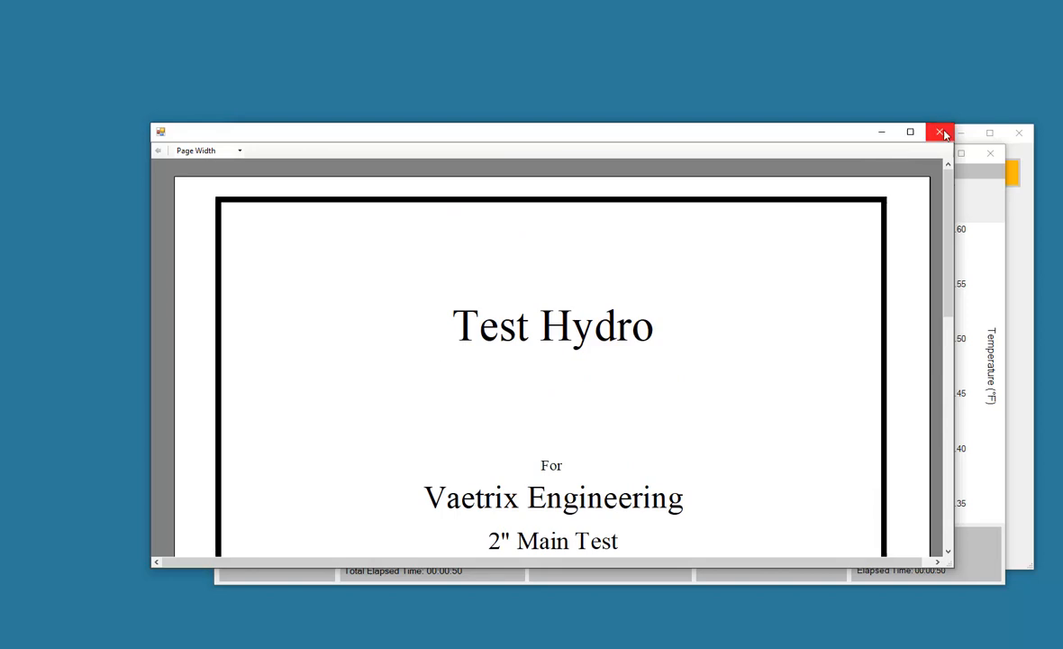
pyautogui.click(940, 133)
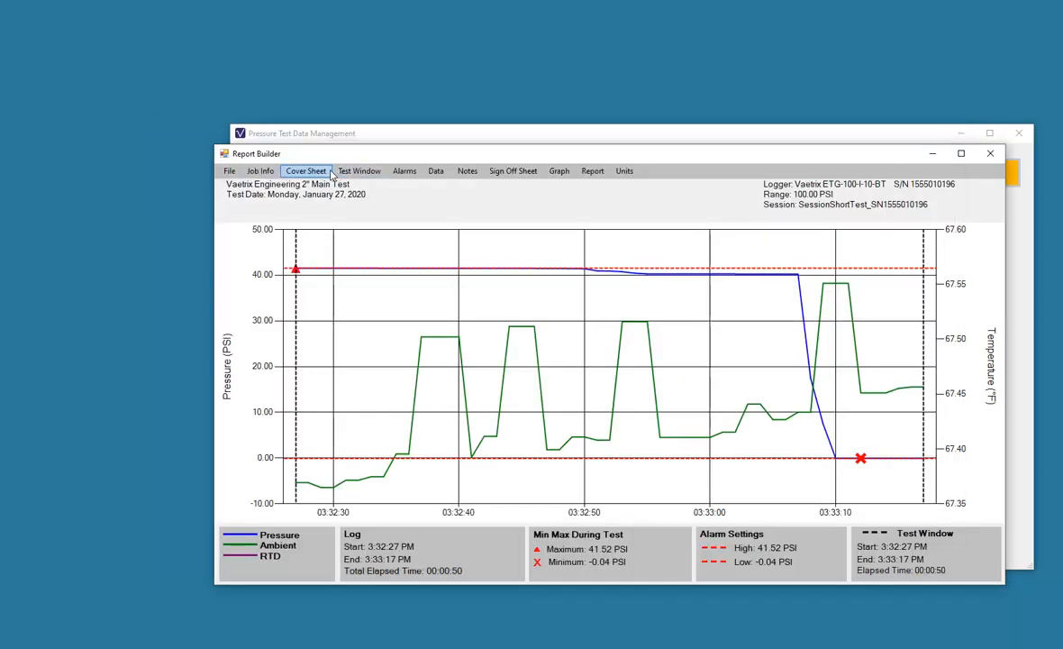
# Drag the test window end to 3:33:04 PM and confirm the 3:32:34–3:33:04 PM window
pyautogui.click(359, 170)
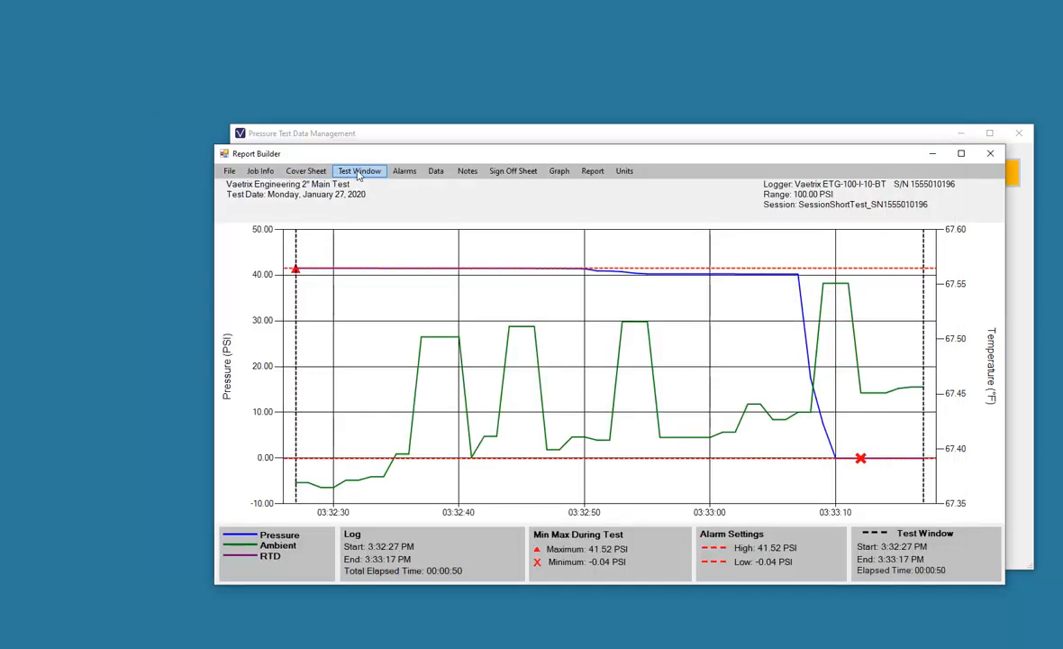
pyautogui.click(359, 170)
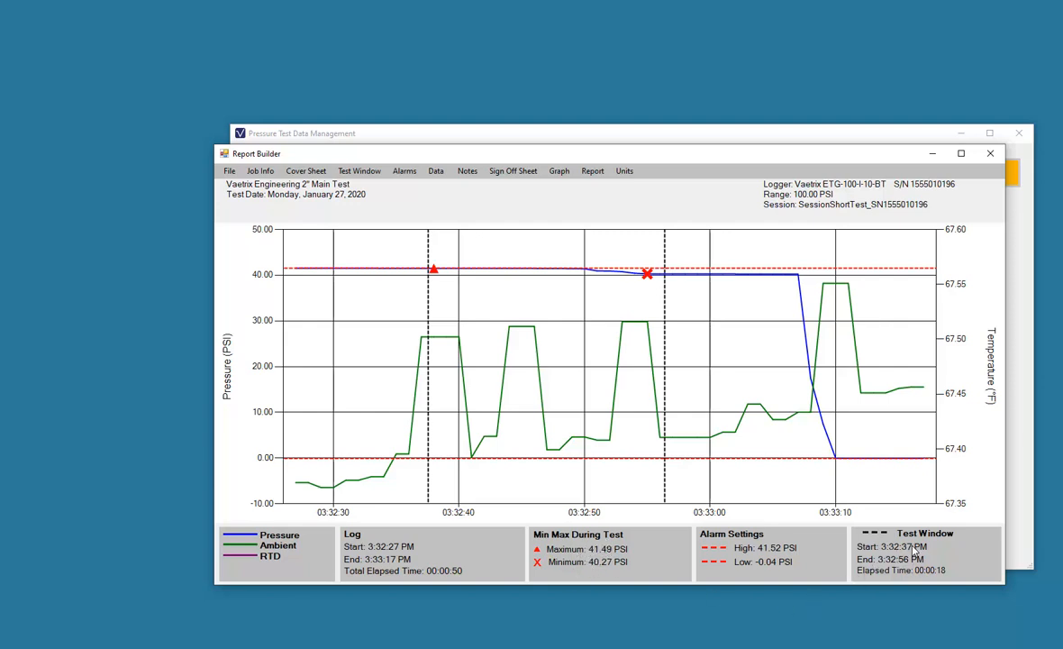
pyautogui.moveTo(544, 360)
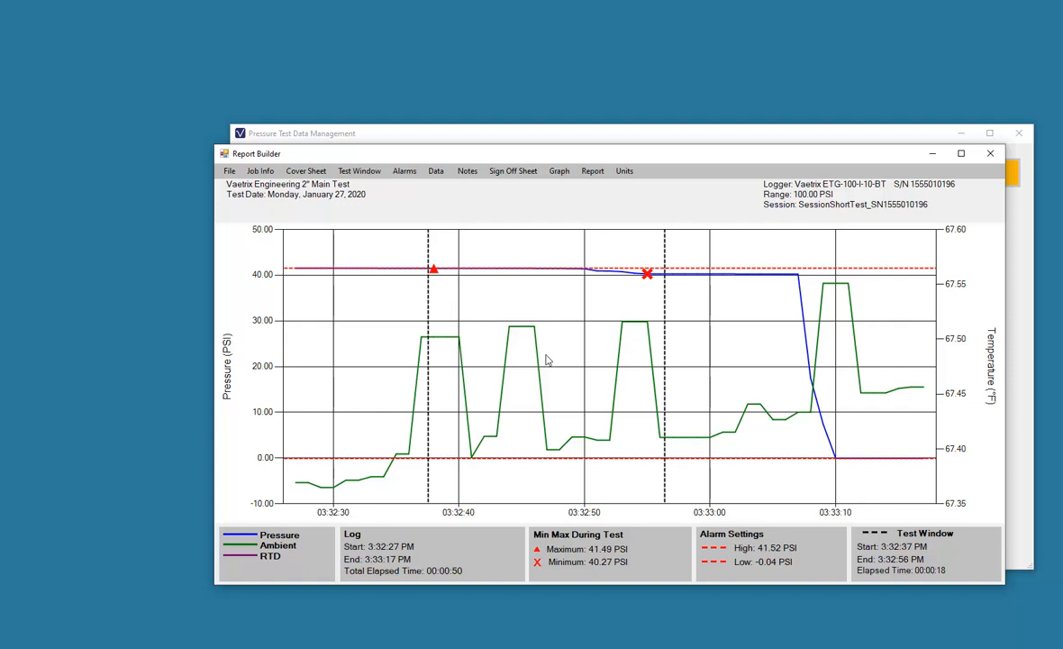
pyautogui.moveTo(496, 306)
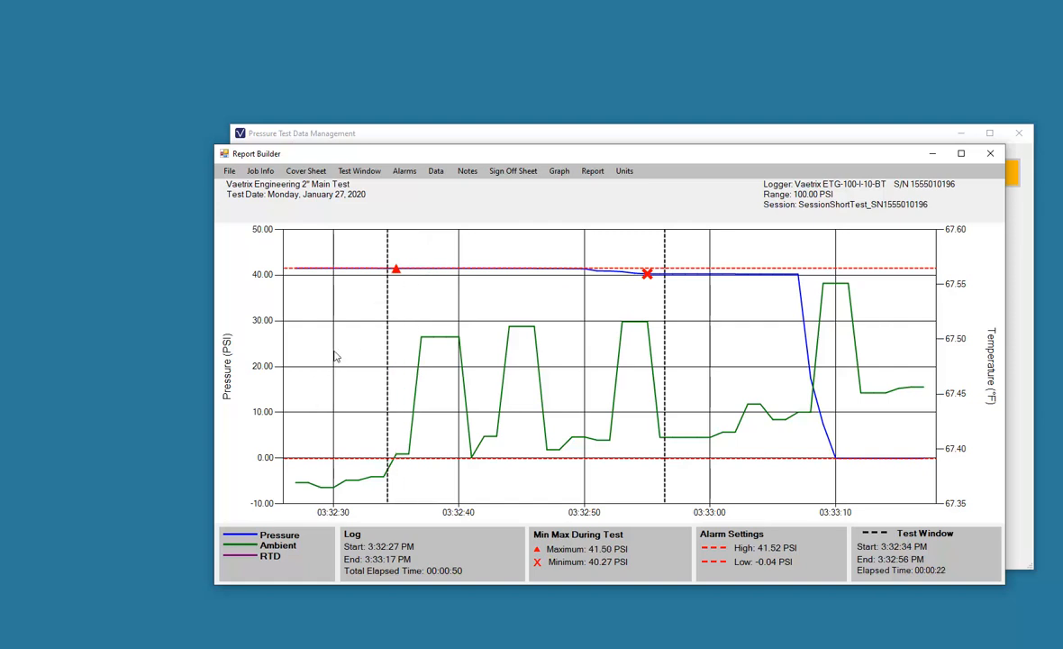
pyautogui.moveTo(665, 328)
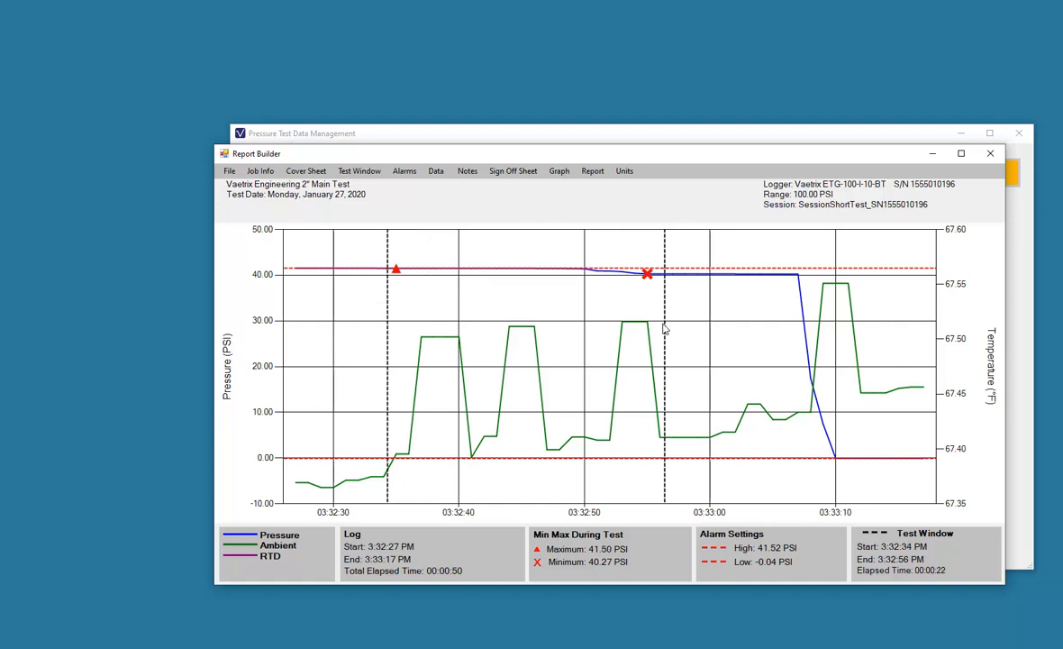
pyautogui.moveTo(663, 327); pyautogui.dragTo(767, 328)
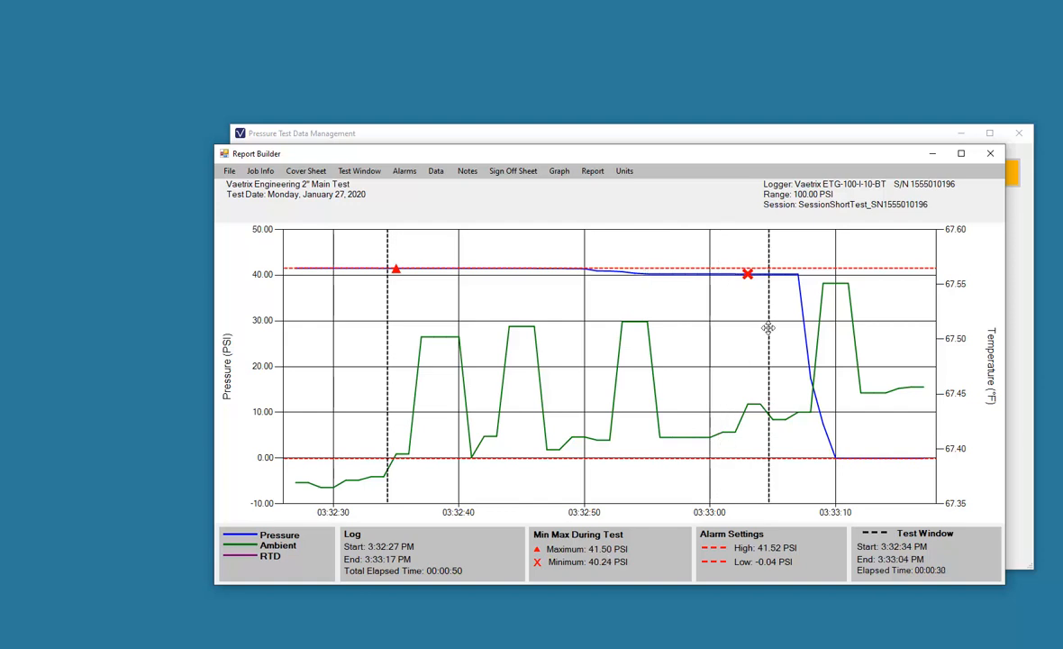
pyautogui.click(358, 169)
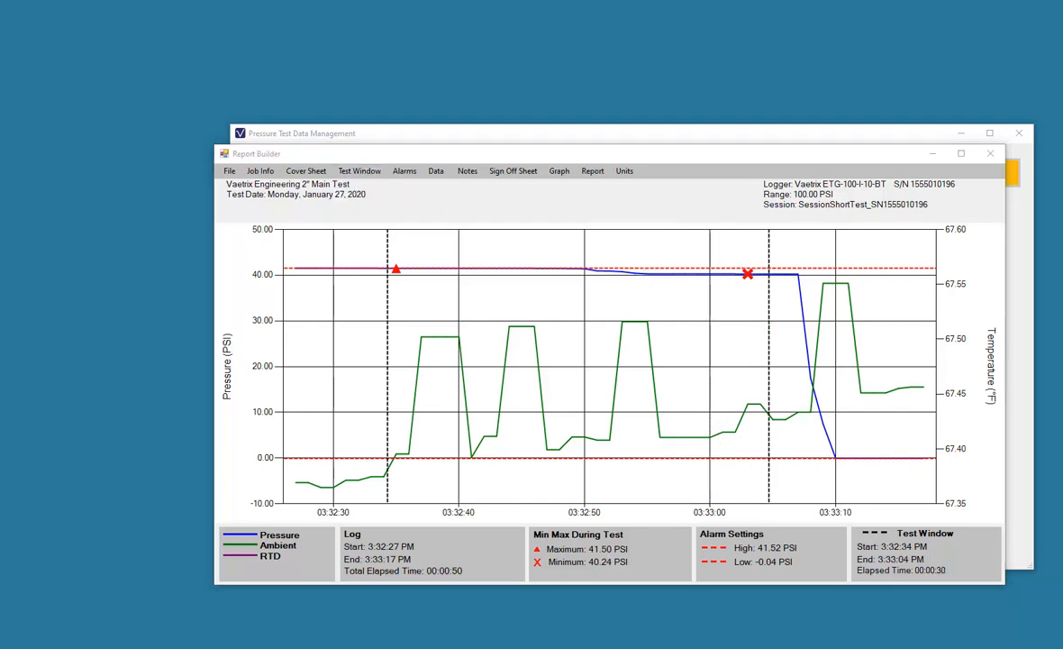
pyautogui.click(359, 169)
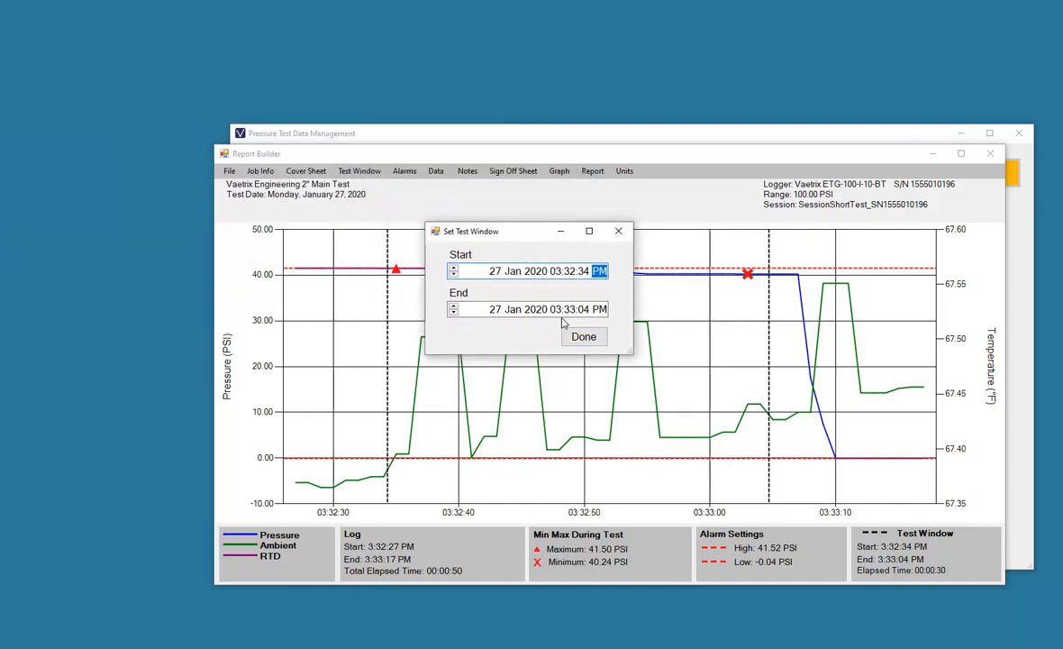
pyautogui.click(584, 337)
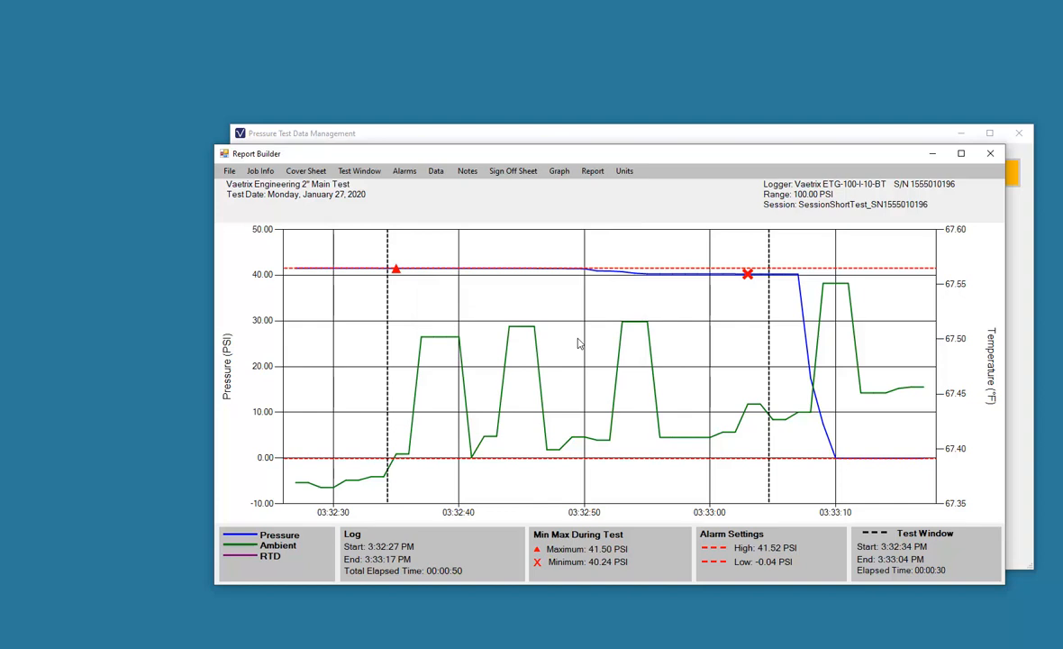
pyautogui.click(358, 170)
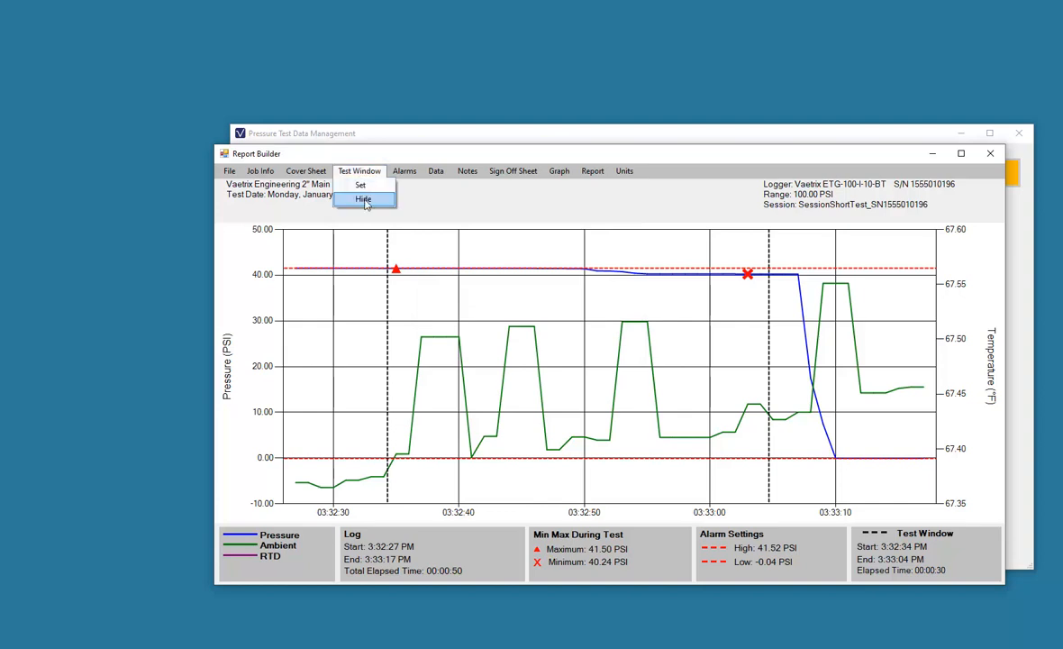
# Hide the test window and show adjustable alarm lines on the graph
pyautogui.click(364, 198)
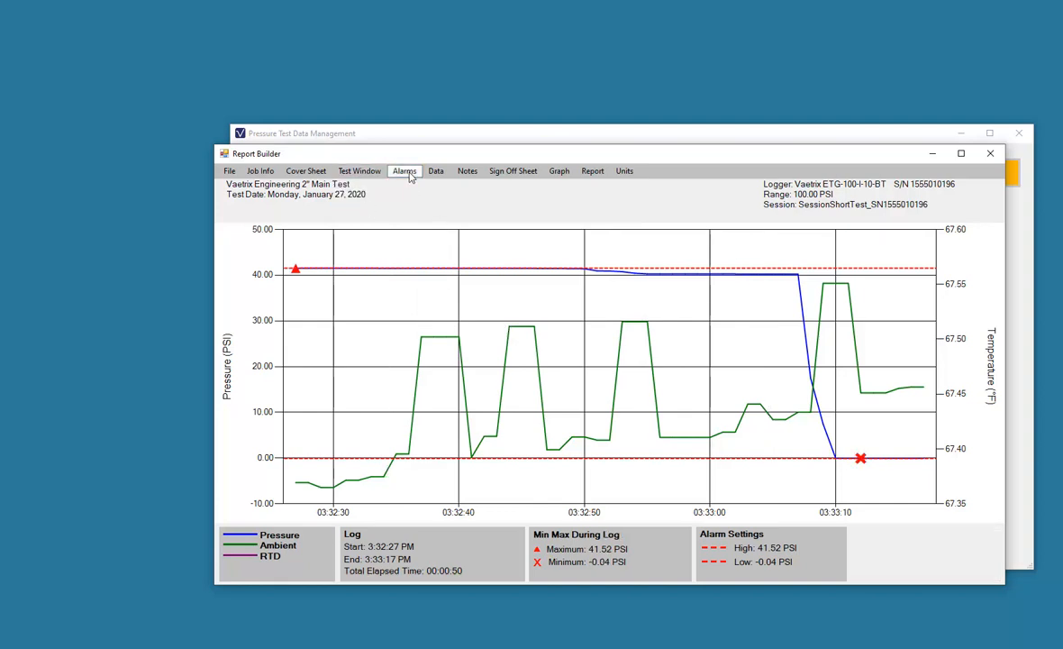
pyautogui.click(403, 170)
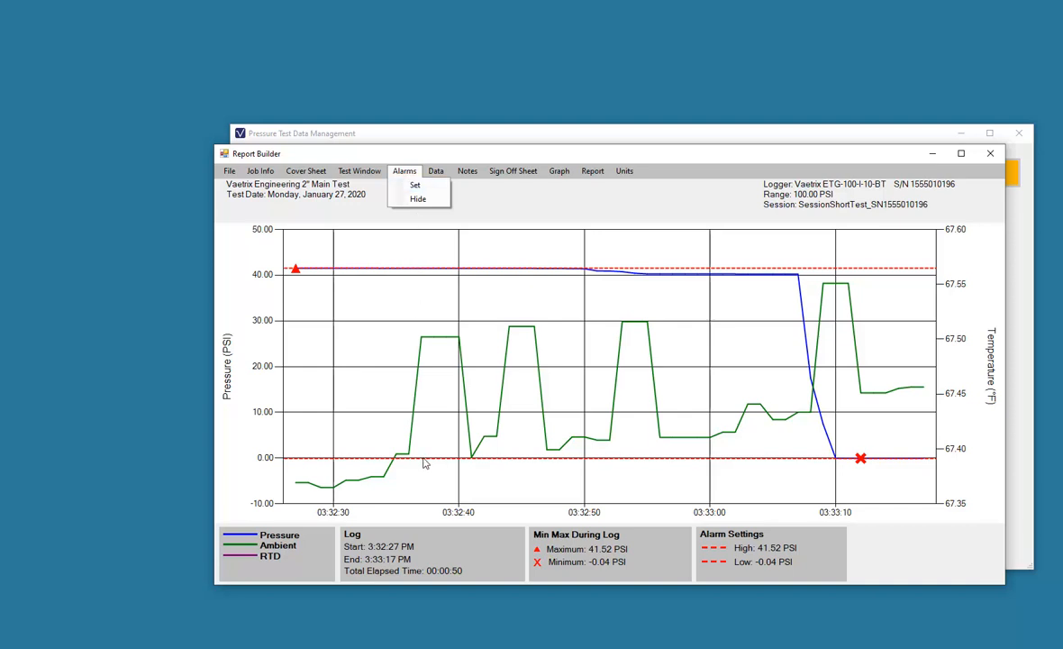
pyautogui.click(415, 184)
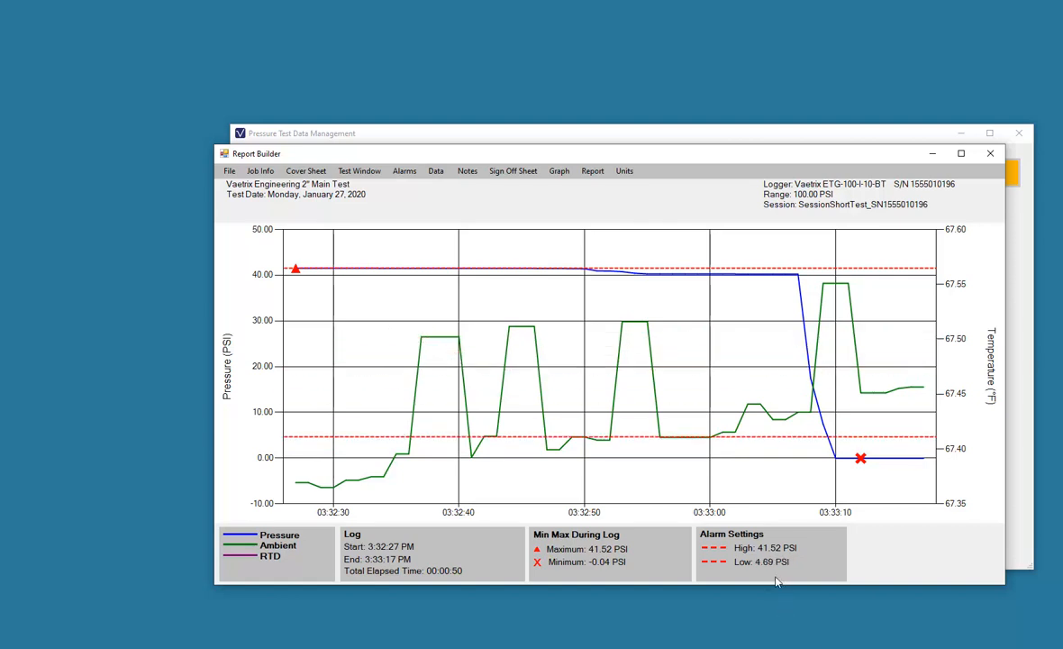
pyautogui.moveTo(457, 267)
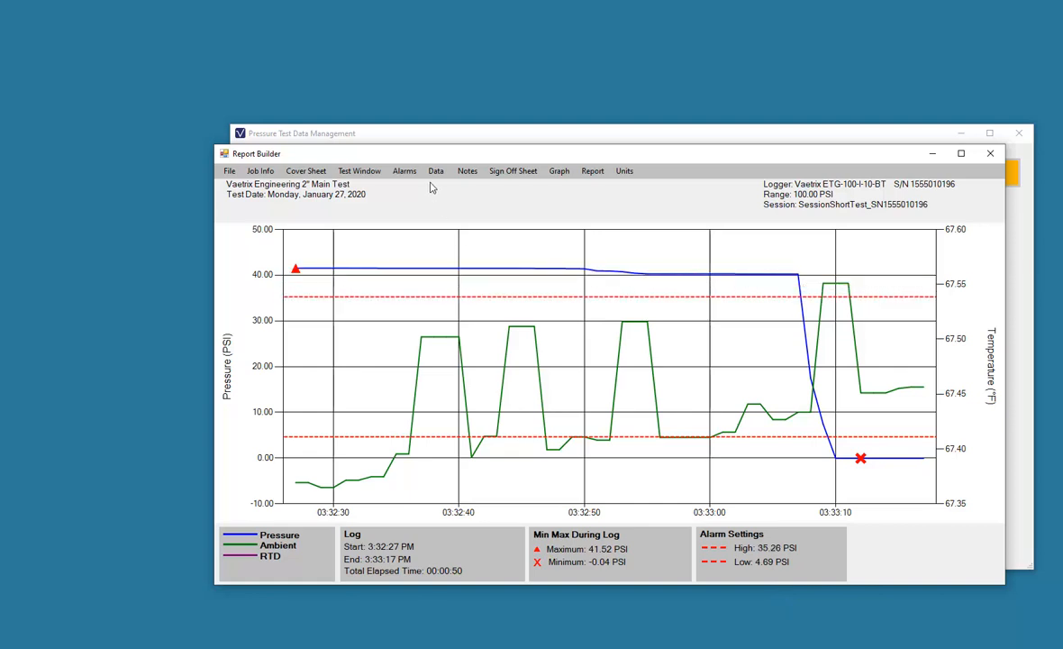
# Save the alarm limits at 35.26 PSI high and 4.69 PSI low
pyautogui.click(404, 169)
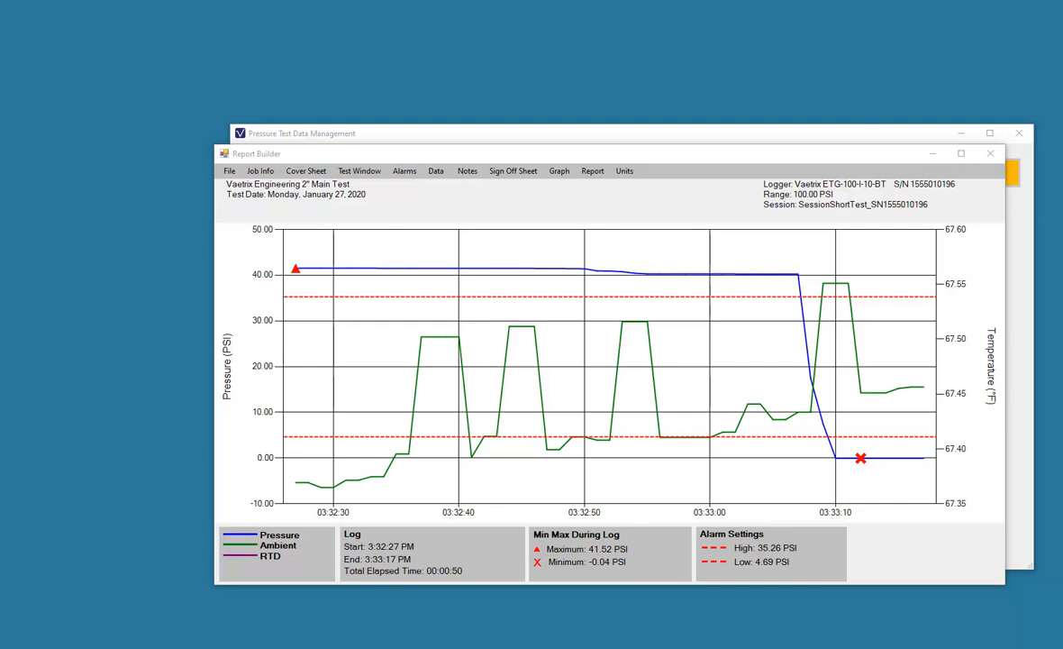
pyautogui.click(403, 169)
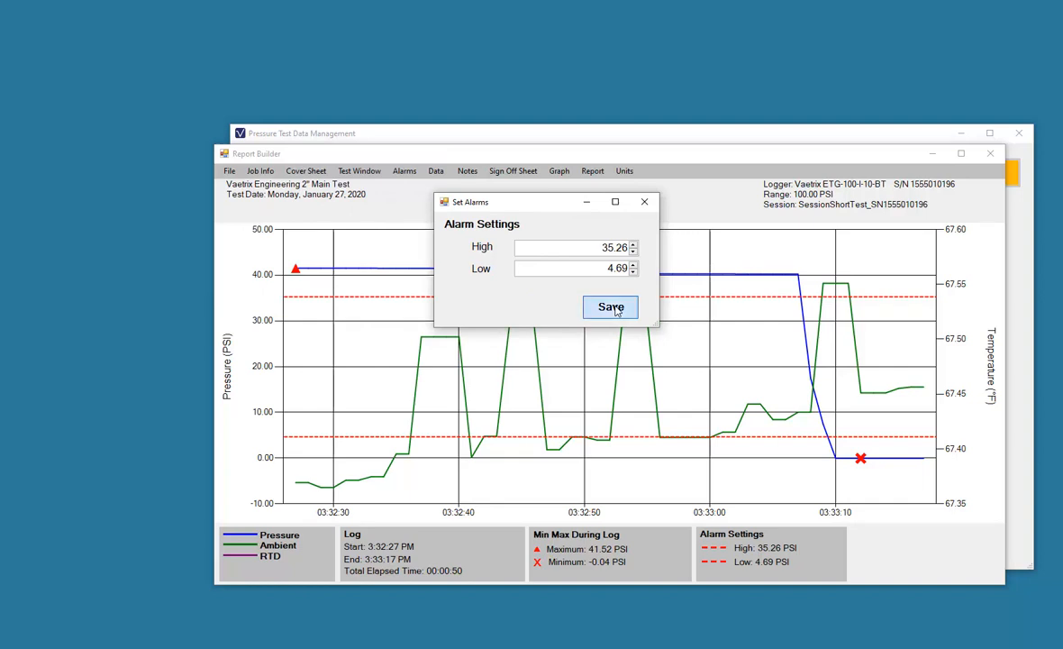
pyautogui.click(609, 307)
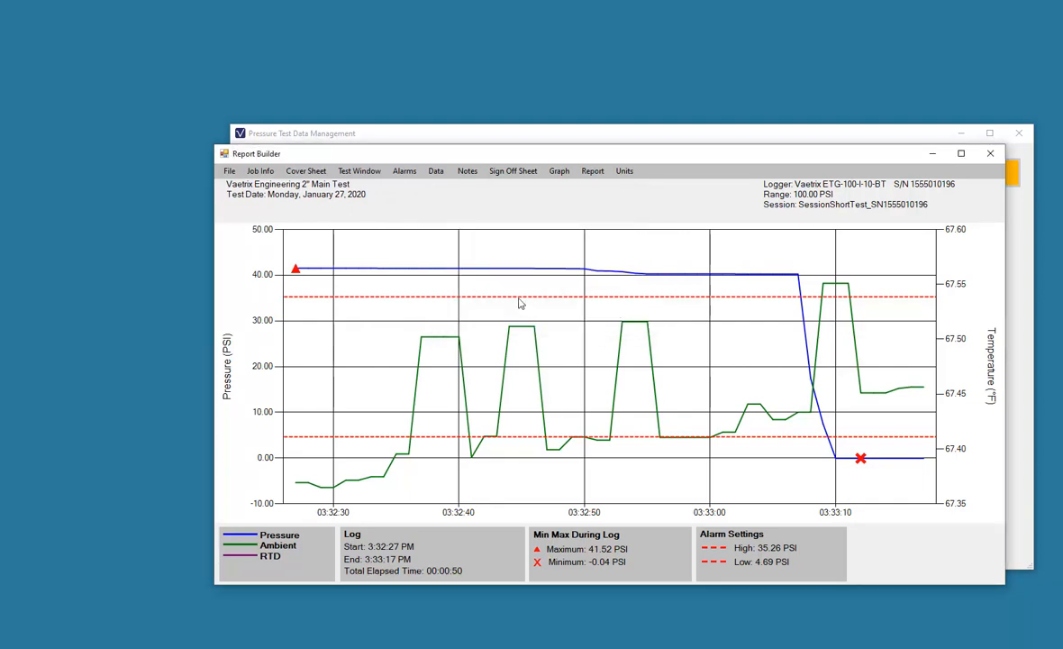
pyautogui.click(403, 170)
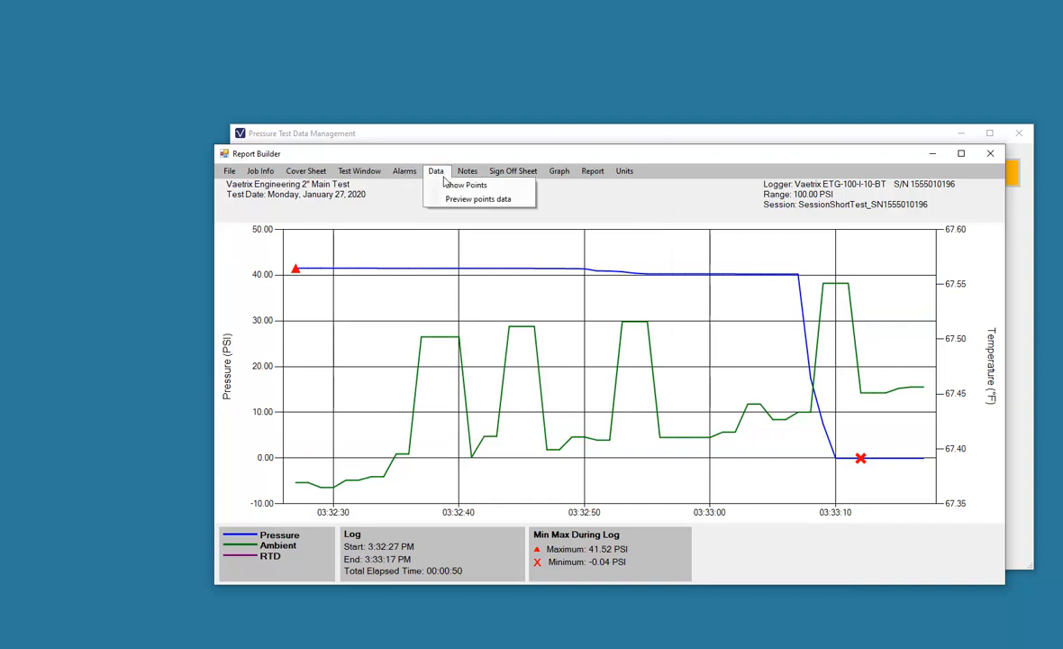
pyautogui.moveTo(465, 184)
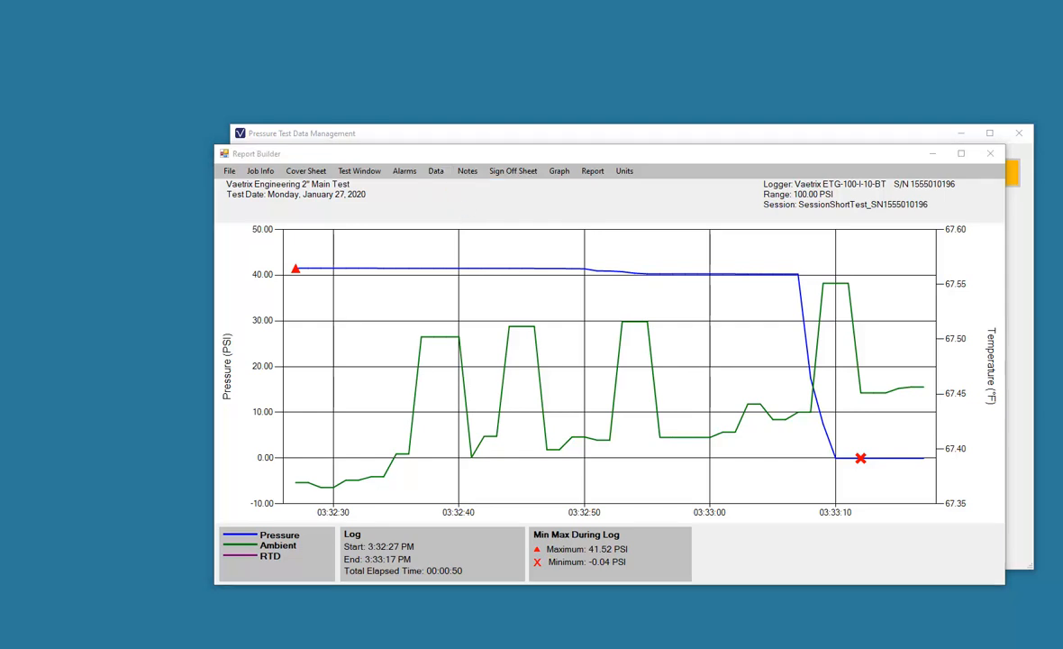
# Preview the data table of pressure and ambient samples to its end, then close it
pyautogui.click(436, 169)
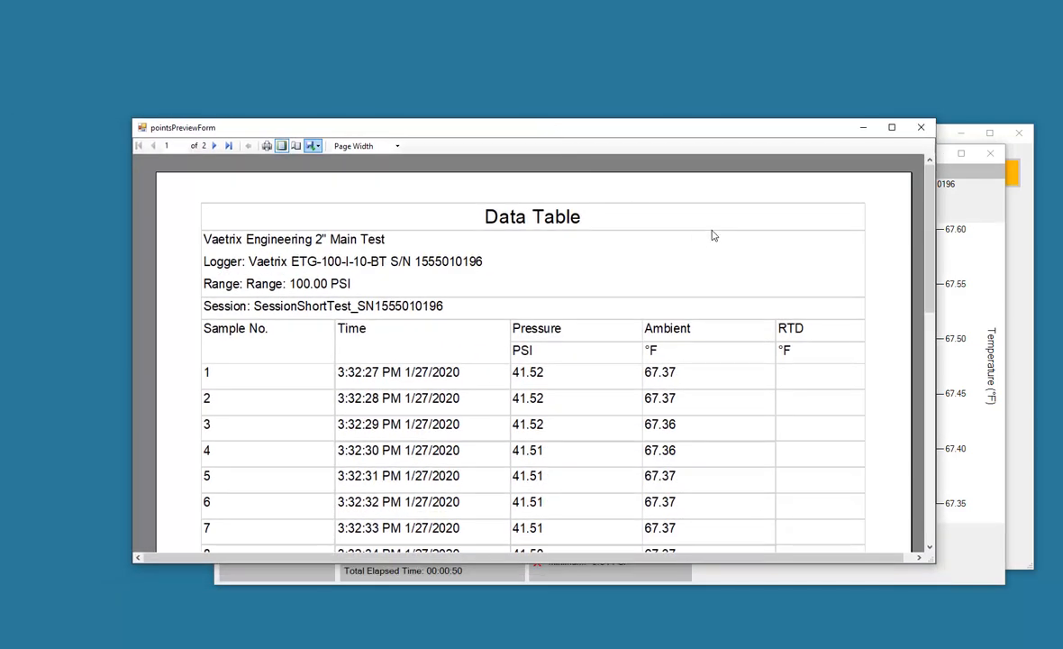
pyautogui.moveTo(705, 287)
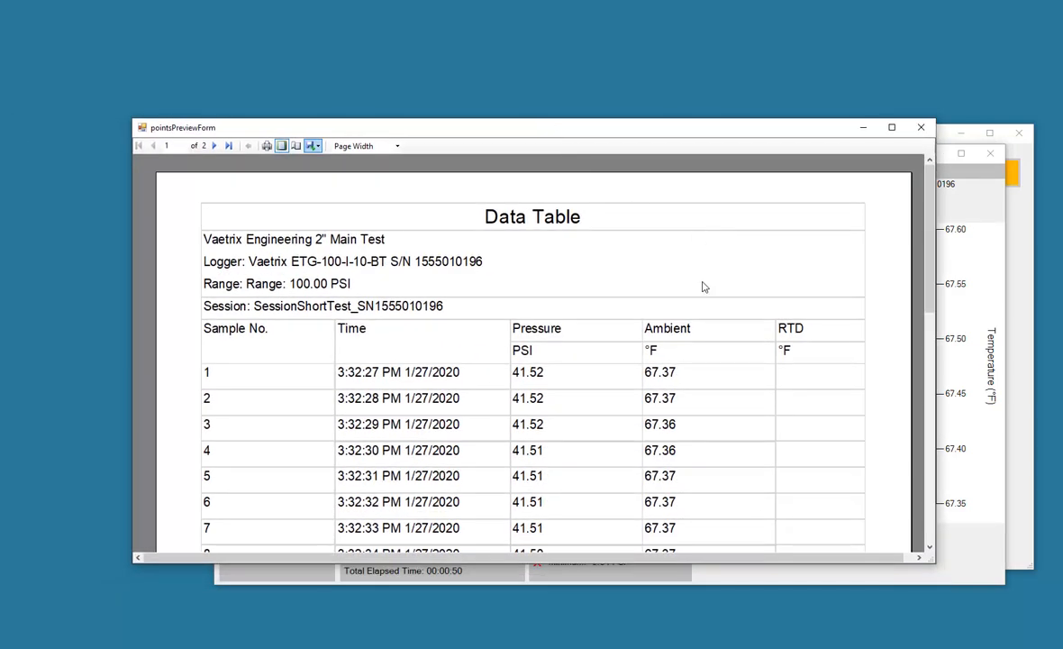
pyautogui.scroll(3)
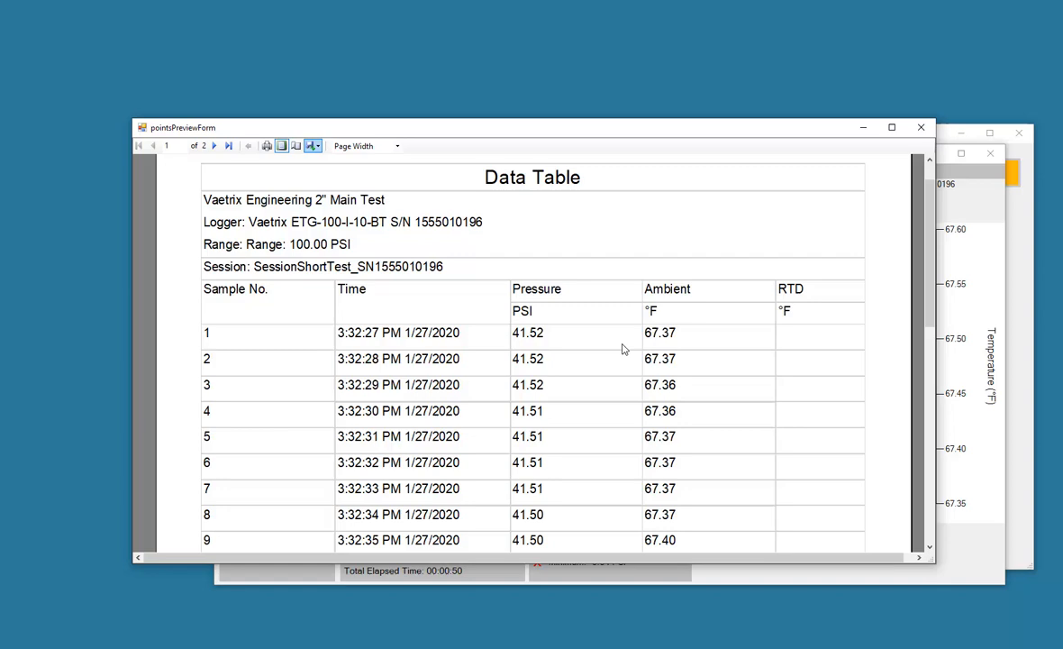
pyautogui.moveTo(702, 357)
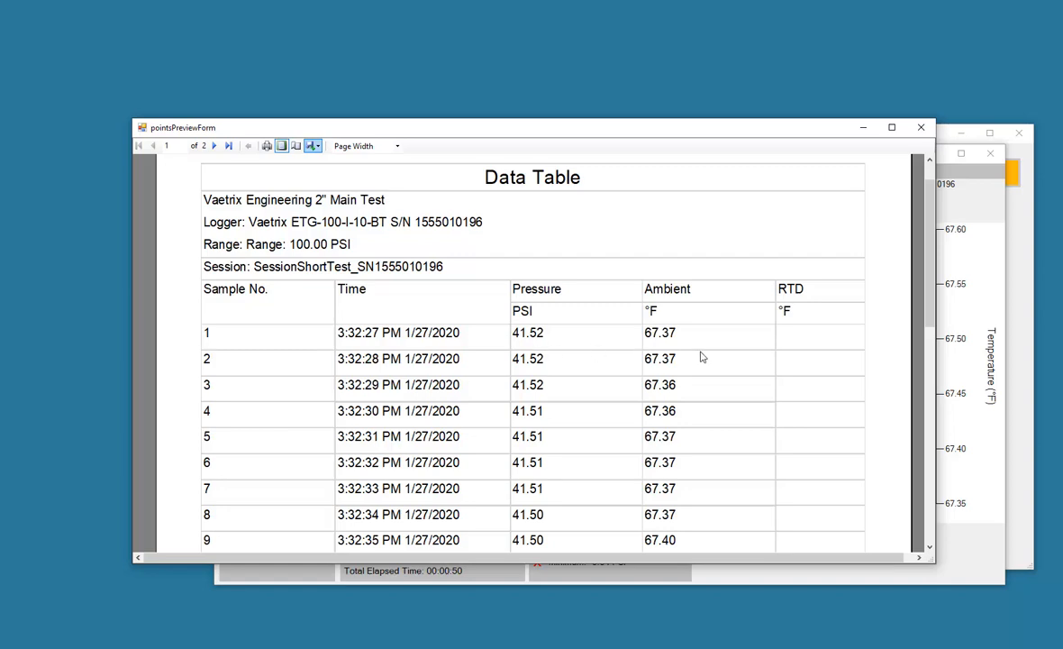
pyautogui.scroll(-3)
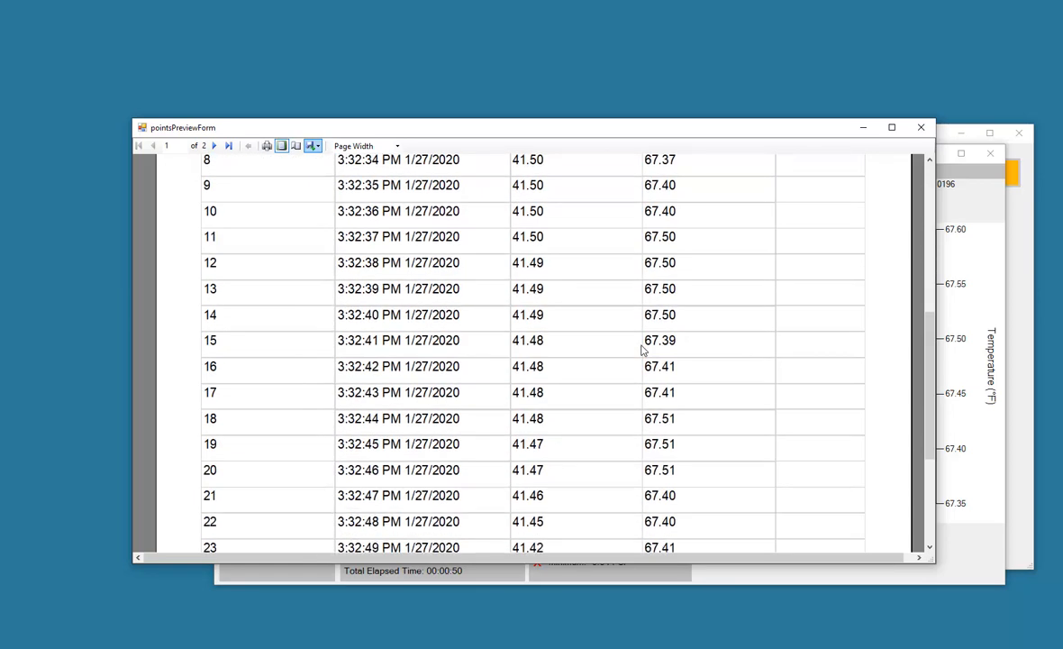
pyautogui.scroll(-3)
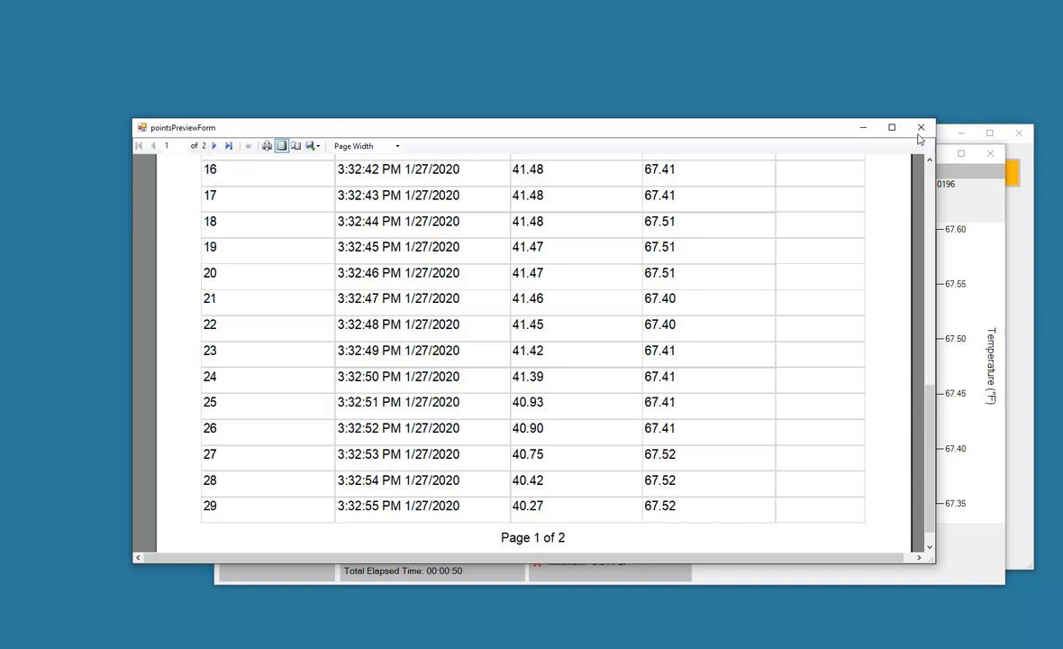
pyautogui.click(921, 127)
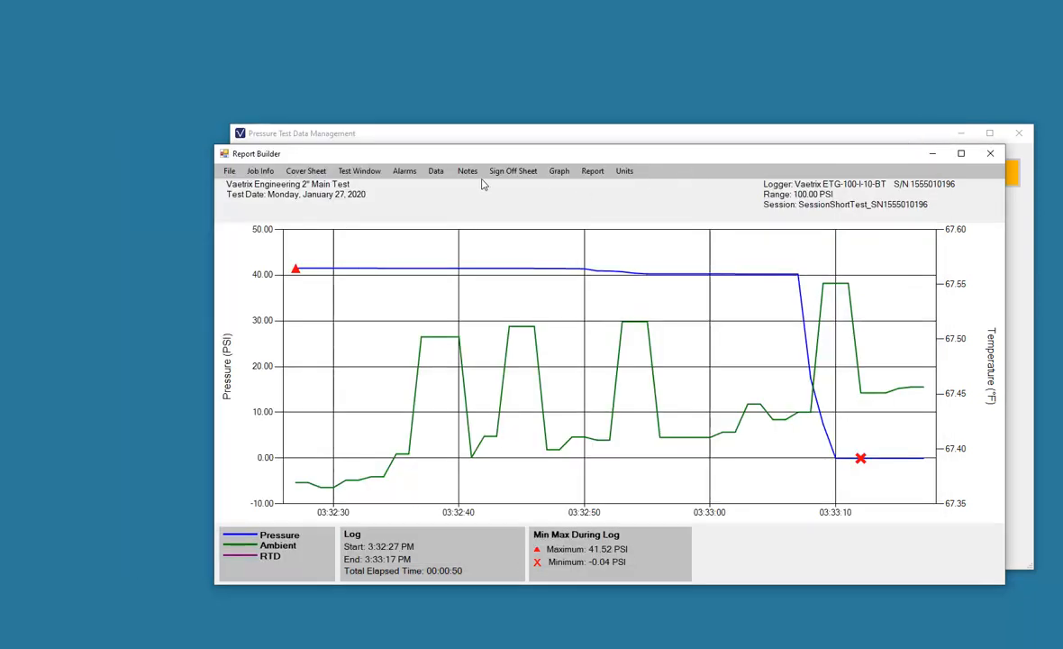
# Add the notes 'The temperature was stable.' and 'Pressure was stable.' to the graph
pyautogui.click(467, 169)
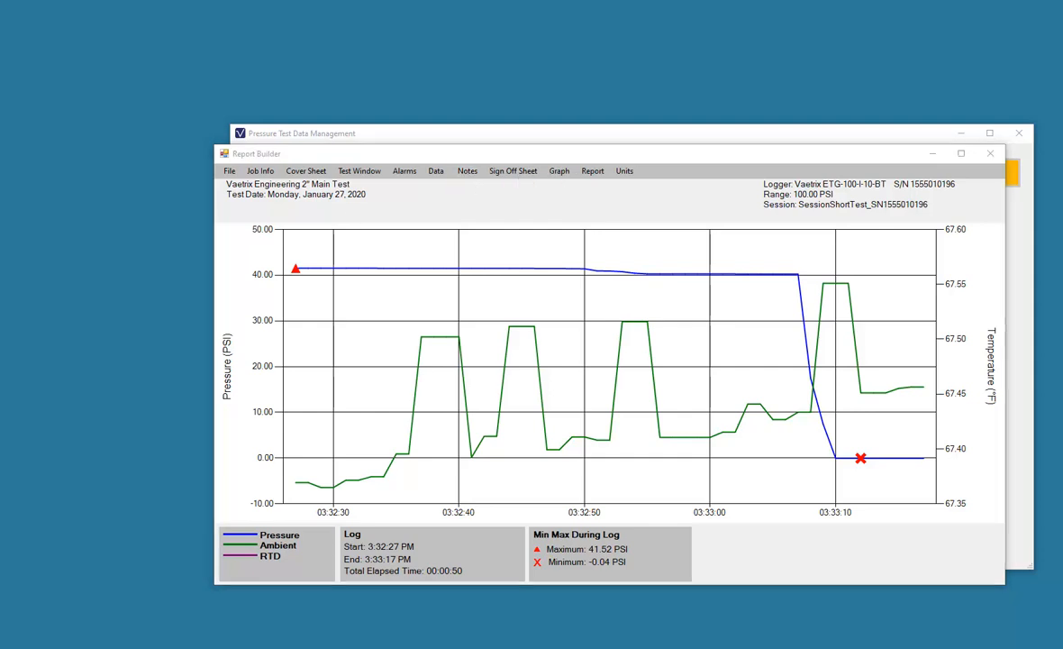
pyautogui.click(466, 169)
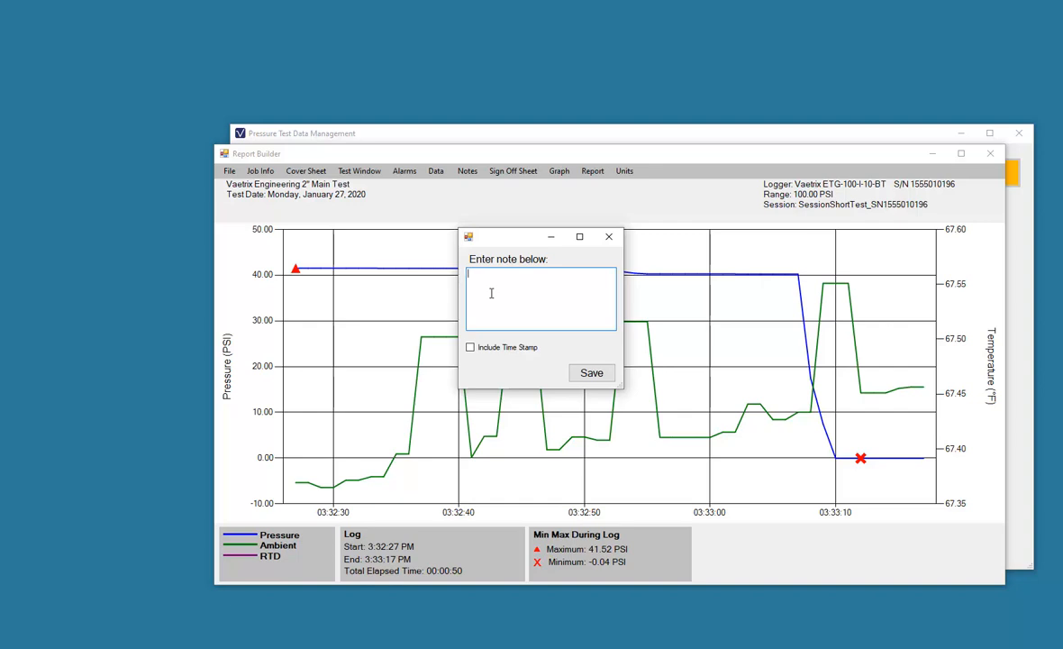
pyautogui.write('The tem')
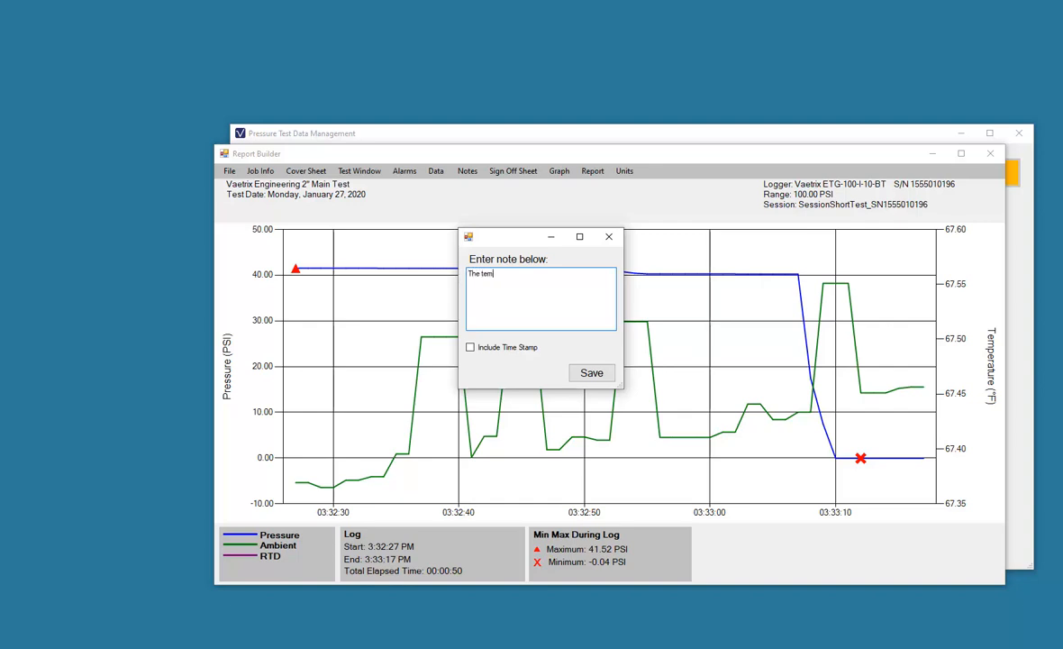
pyautogui.write('perat')
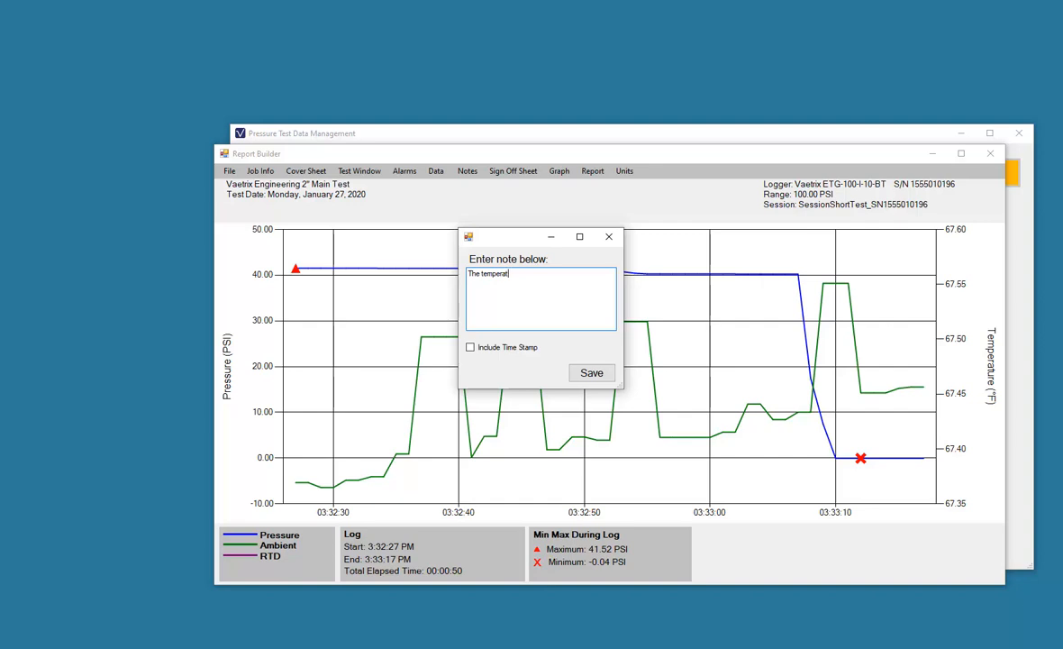
pyautogui.write('ure was stable.')
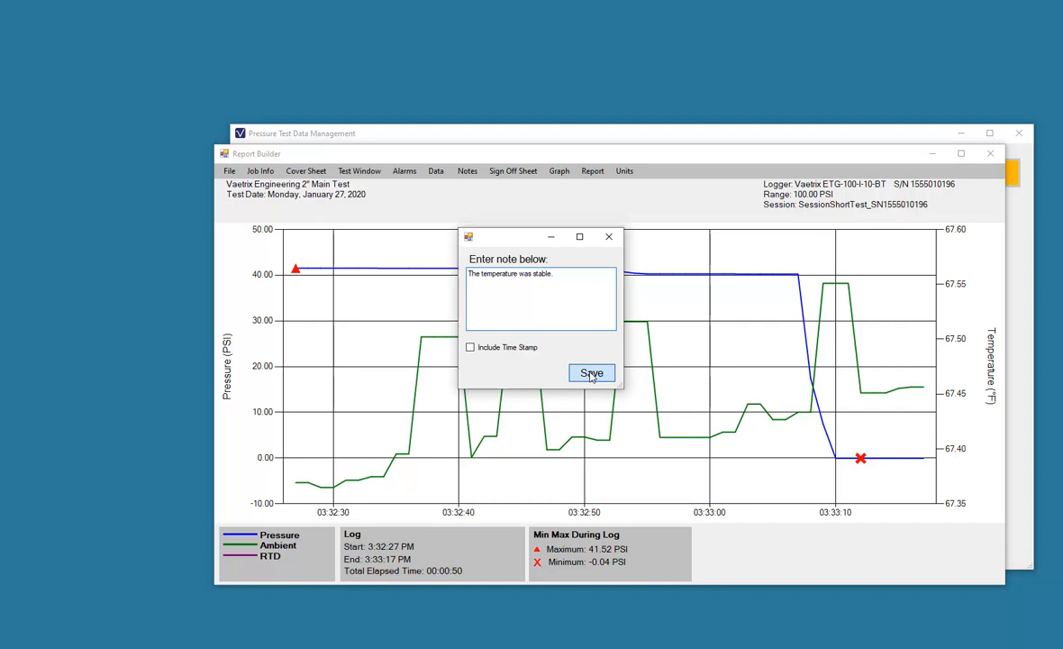
pyautogui.click(593, 373)
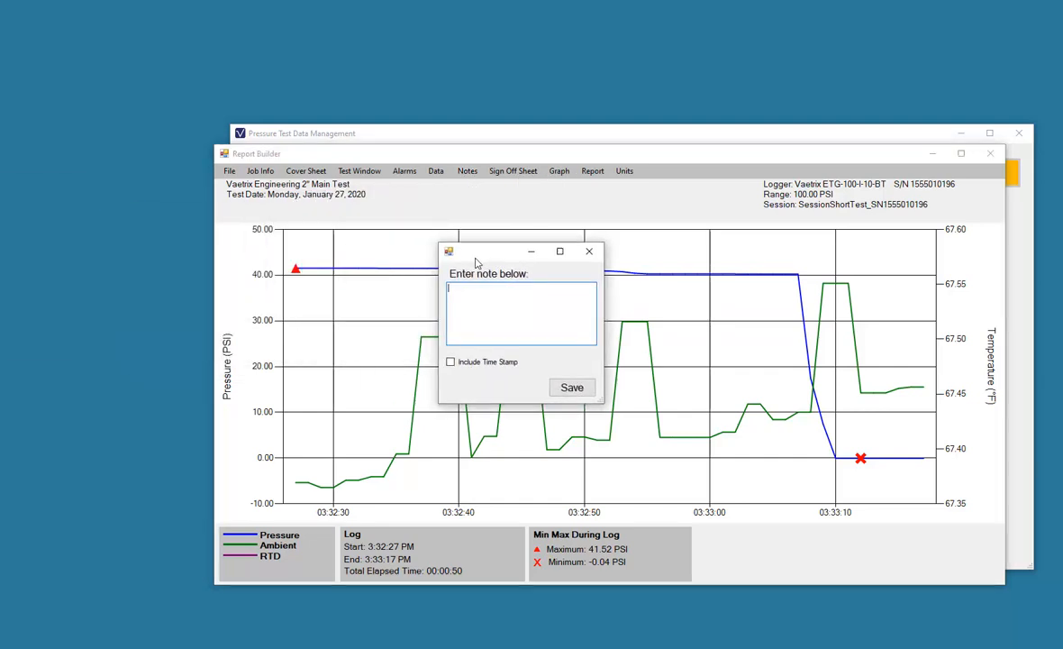
pyautogui.write('Pressure was stab')
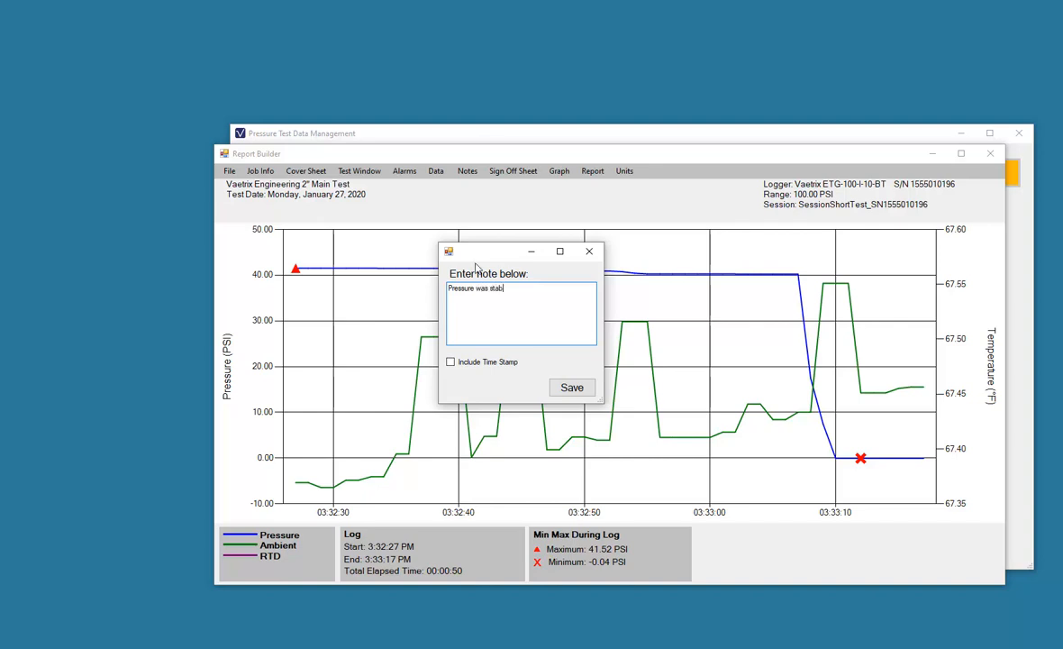
pyautogui.write('e.')
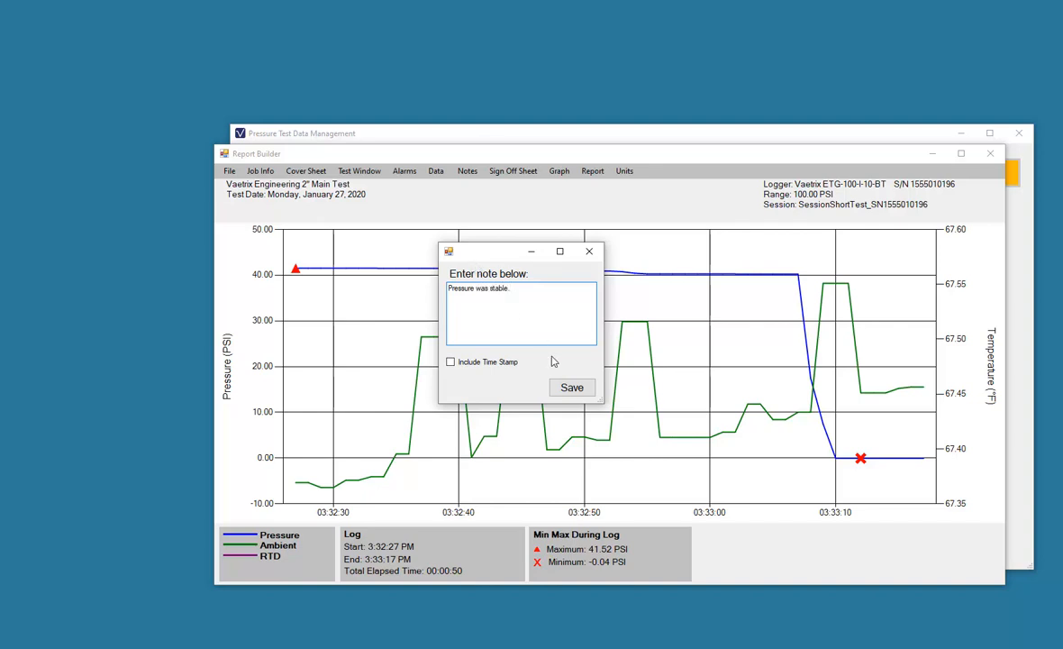
pyautogui.click(573, 385)
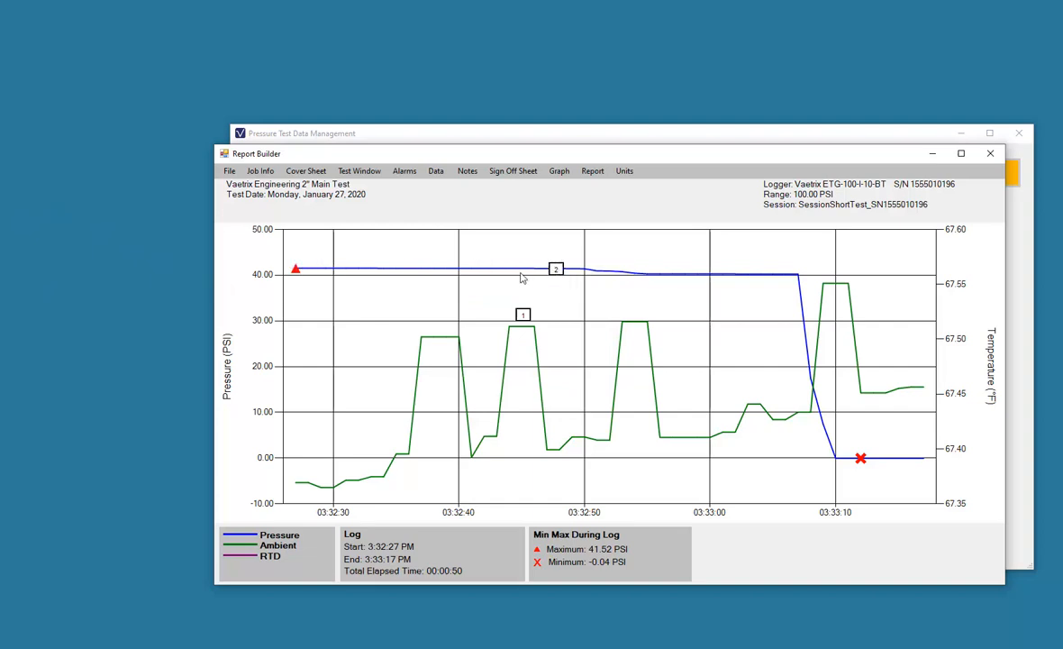
# Preview the notes page showing both notes, then close it
pyautogui.click(469, 170)
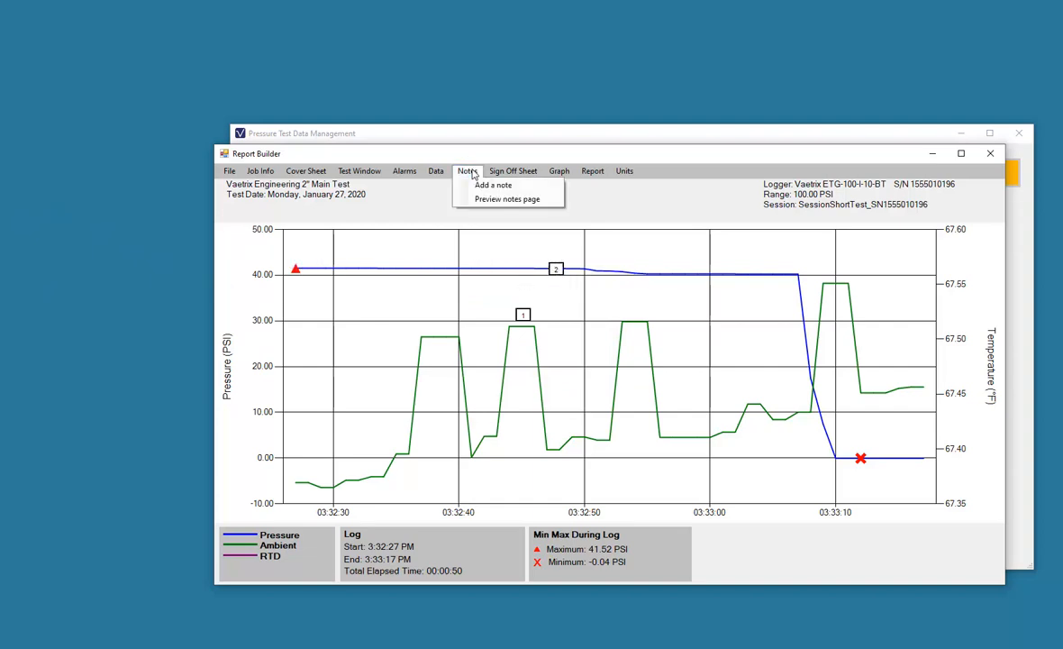
pyautogui.click(486, 200)
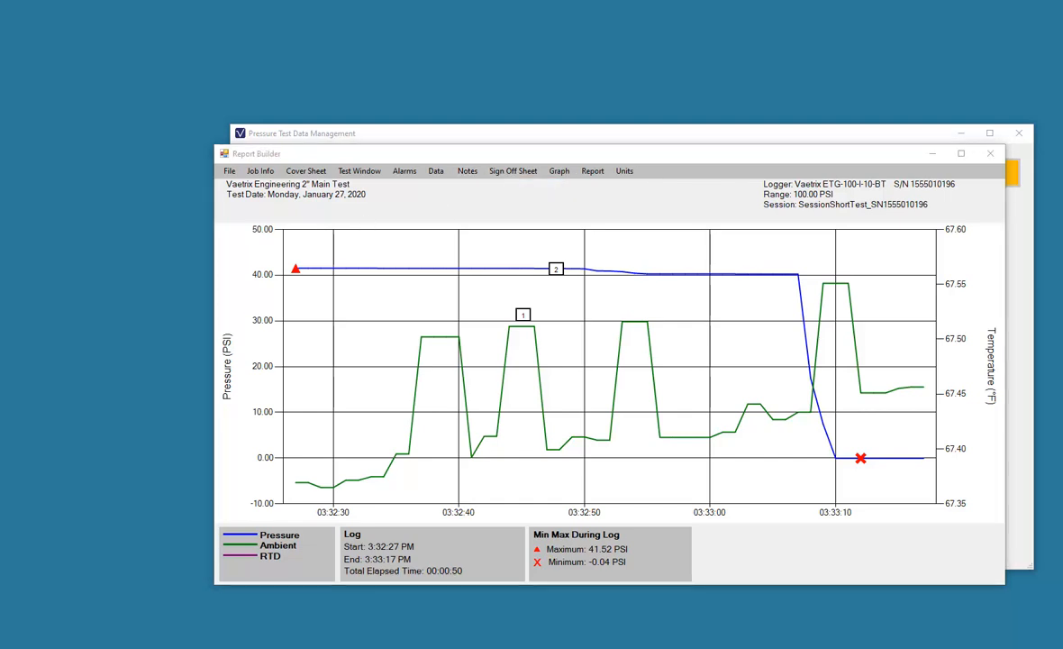
pyautogui.click(466, 169)
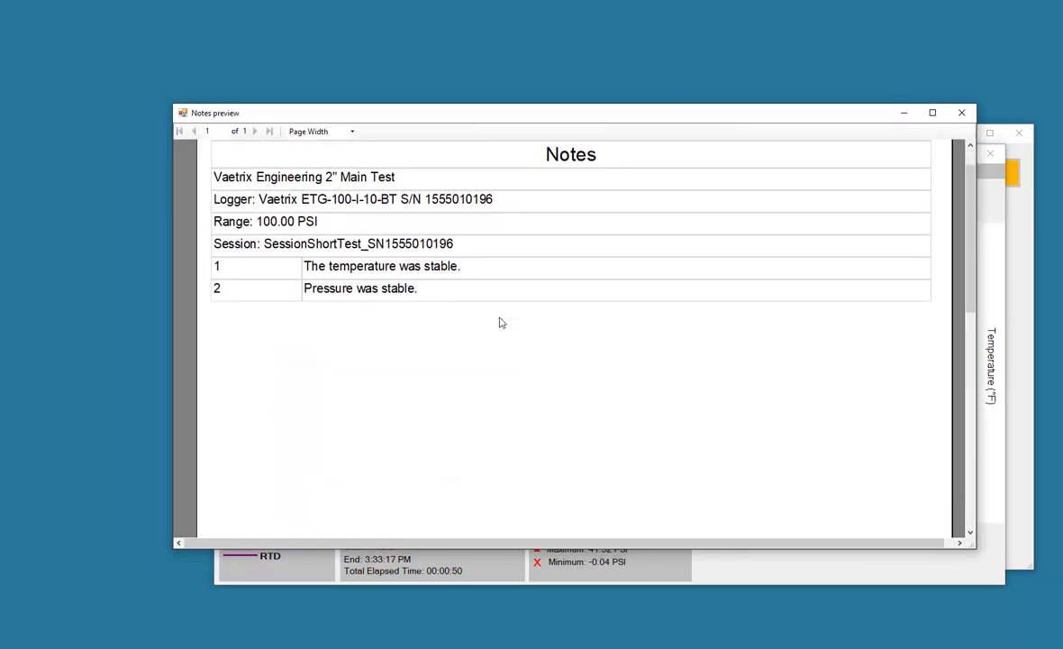
pyautogui.scroll(3)
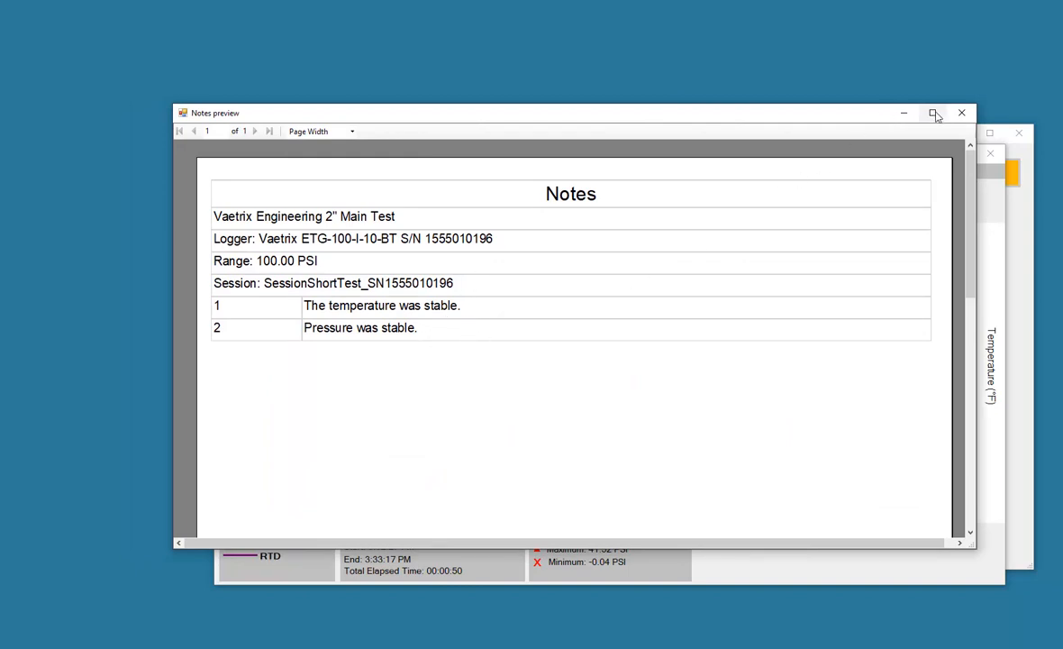
pyautogui.click(962, 111)
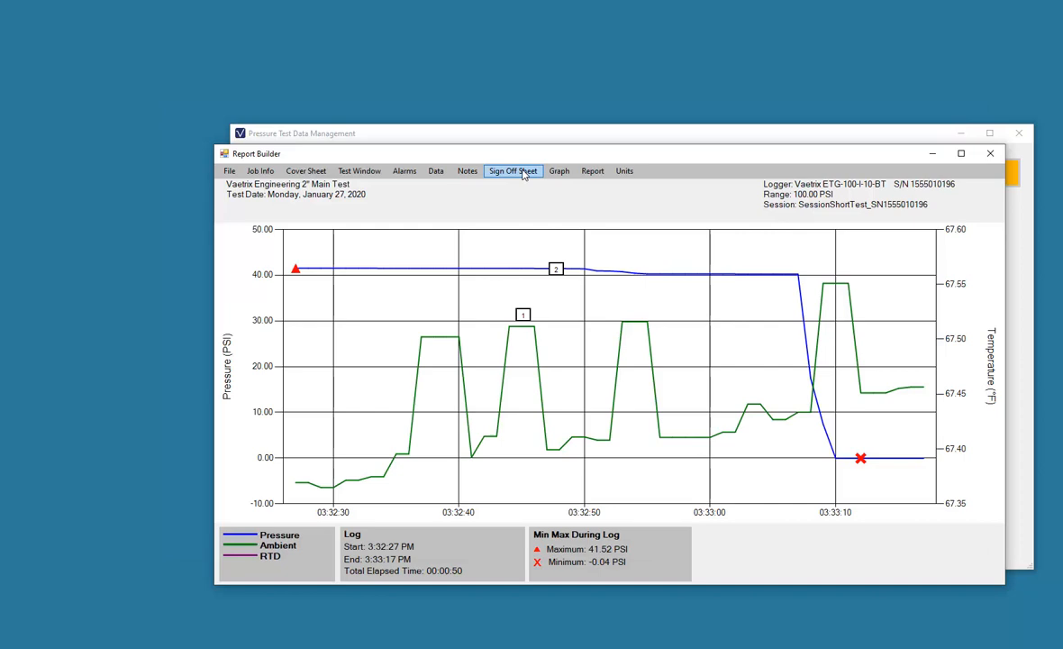
pyautogui.click(512, 169)
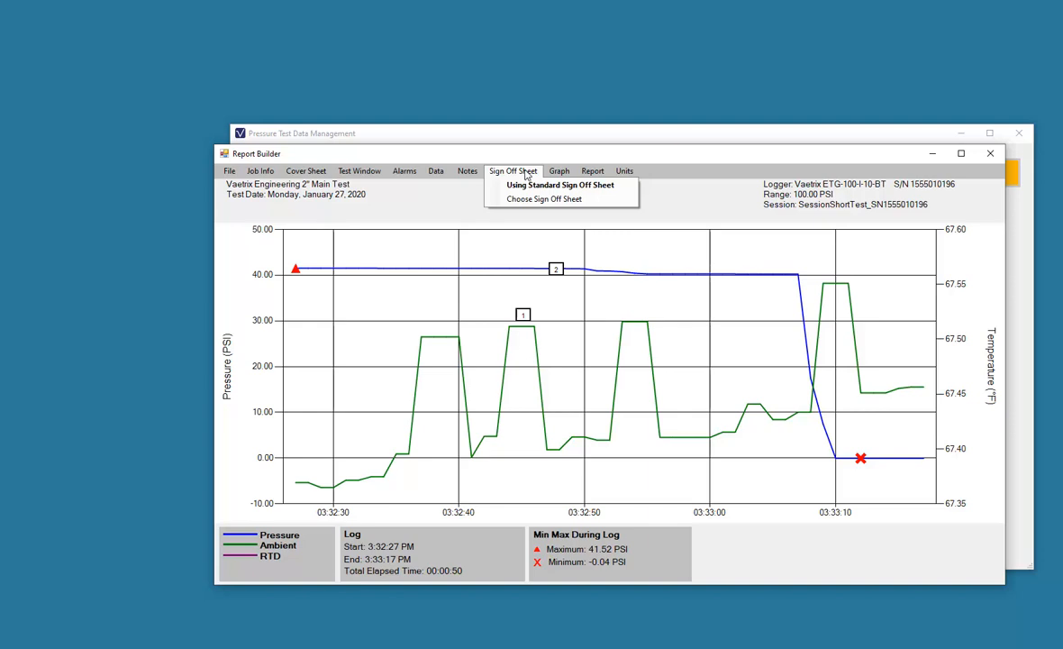
pyautogui.moveTo(544, 198)
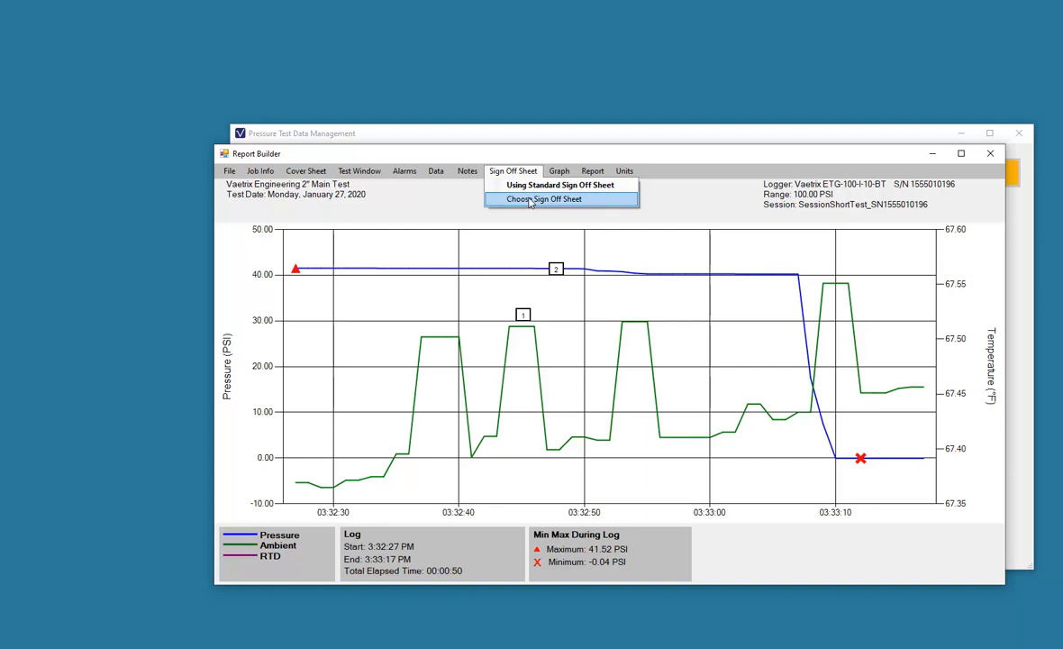
pyautogui.click(559, 172)
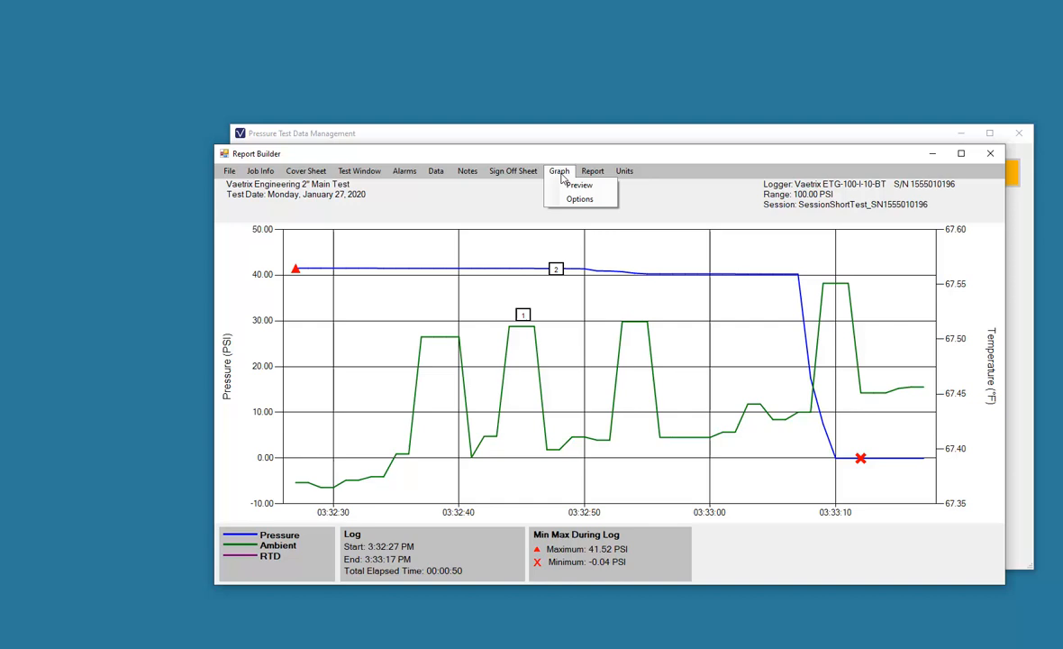
pyautogui.moveTo(580, 184)
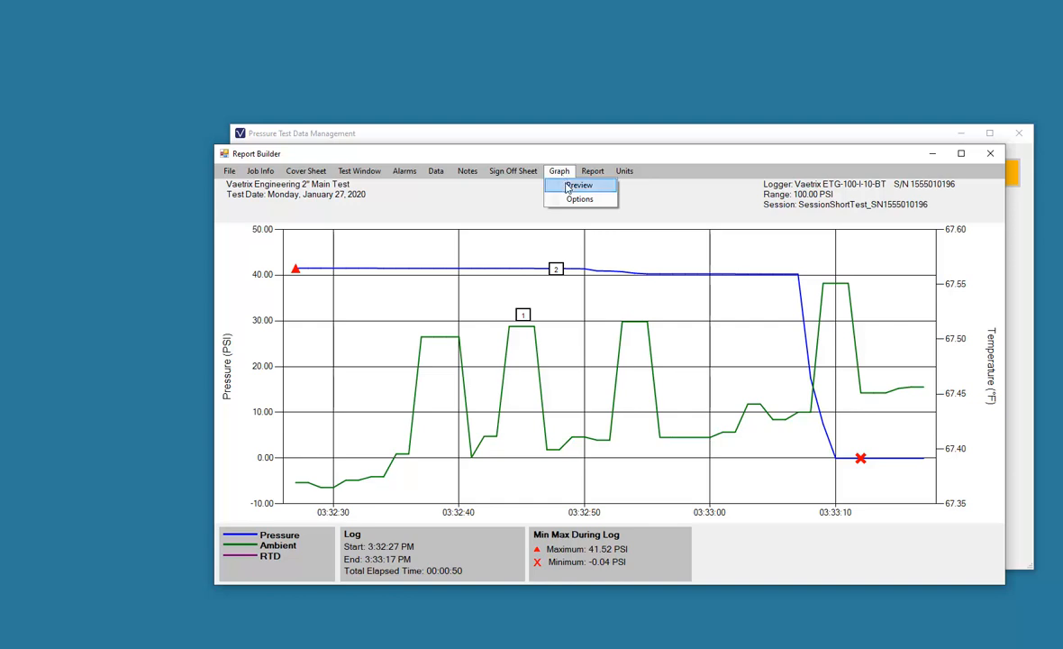
pyautogui.click(580, 184)
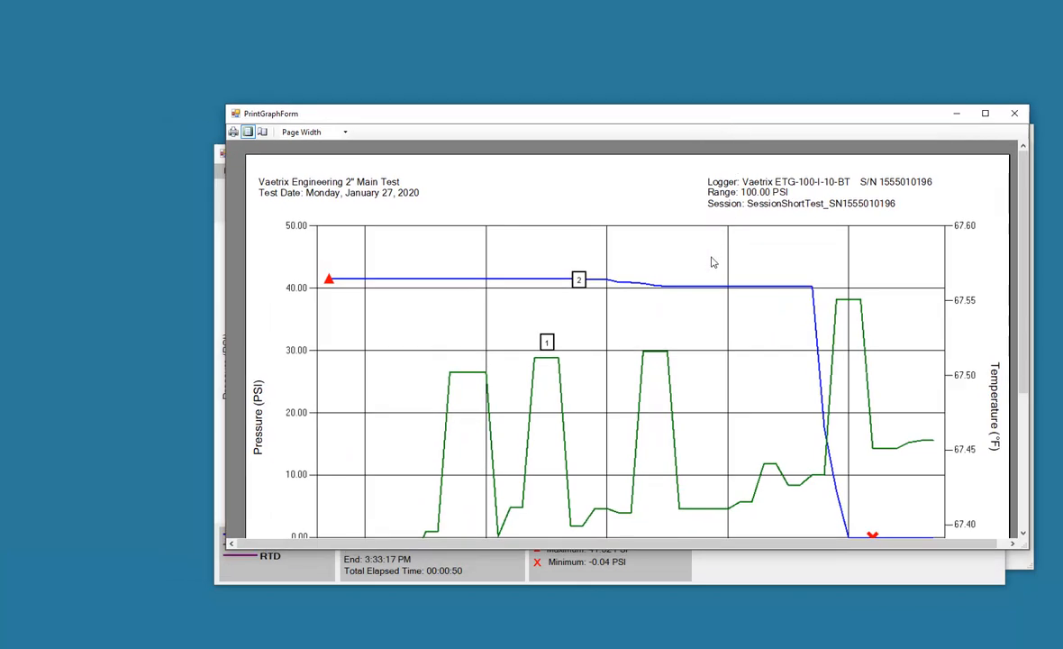
pyautogui.moveTo(710, 265)
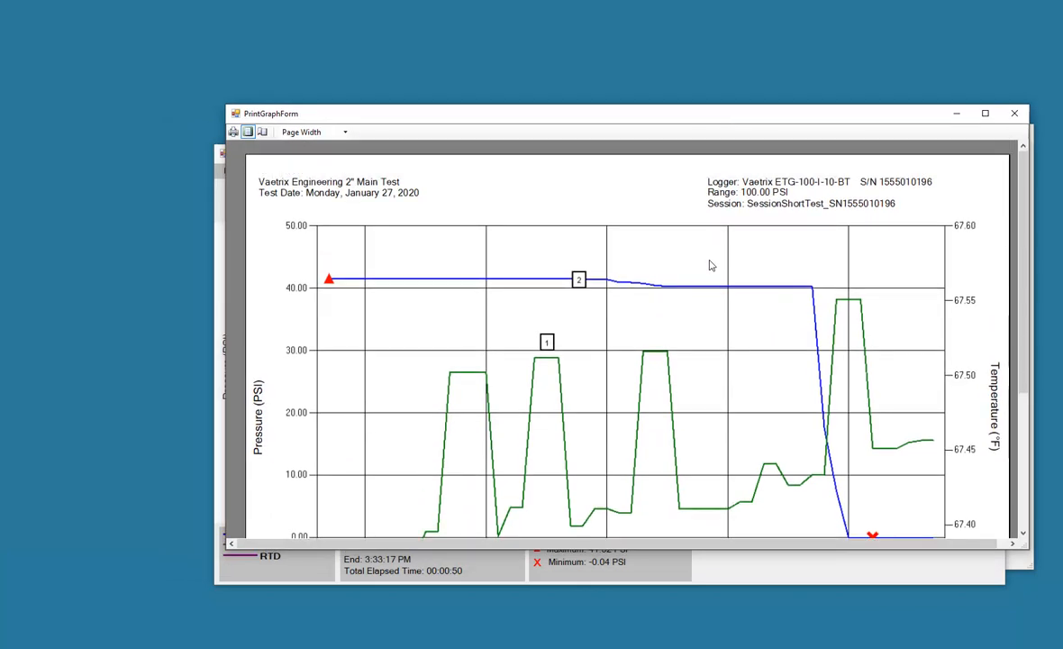
pyautogui.scroll(-3)
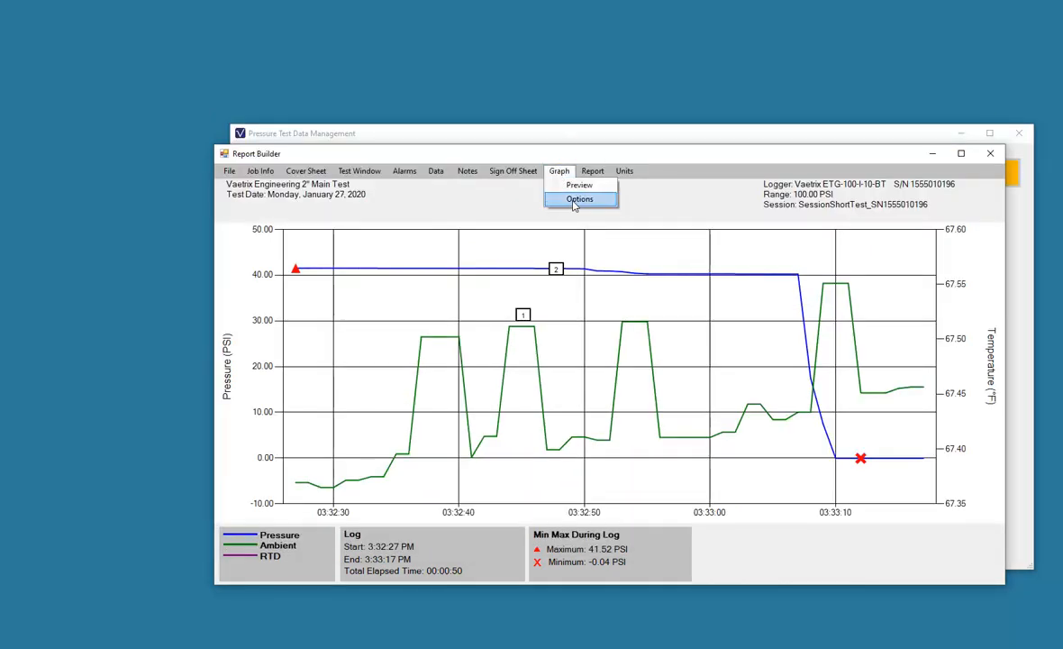
# Confirm the graph page's paper size as A4 (8.5" x 11") in Graph Options
pyautogui.click(580, 198)
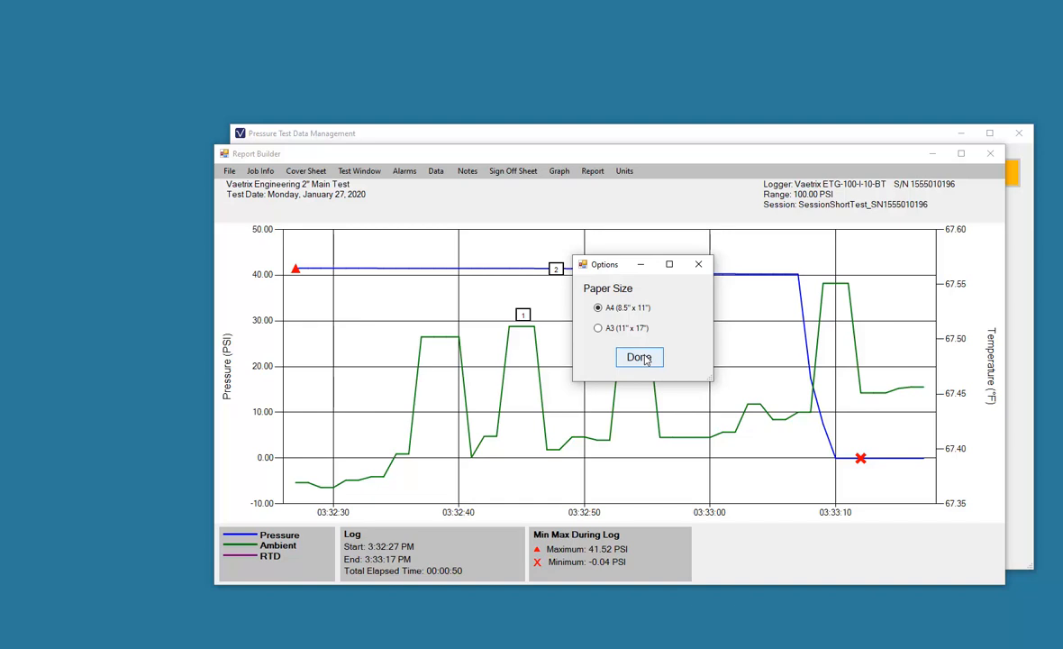
pyautogui.click(638, 356)
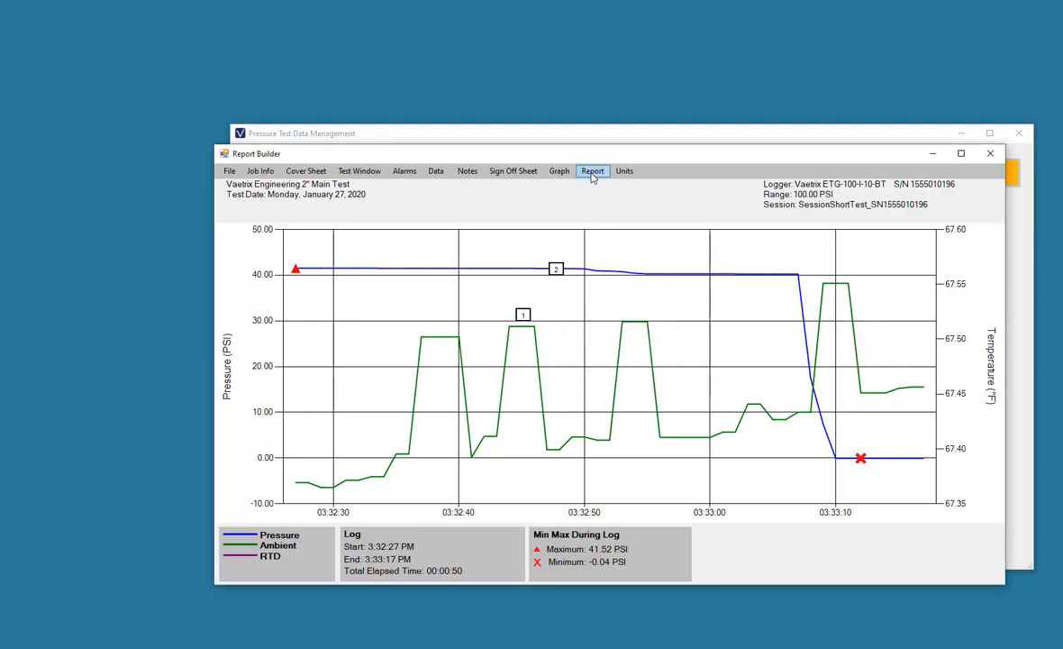
pyautogui.click(593, 170)
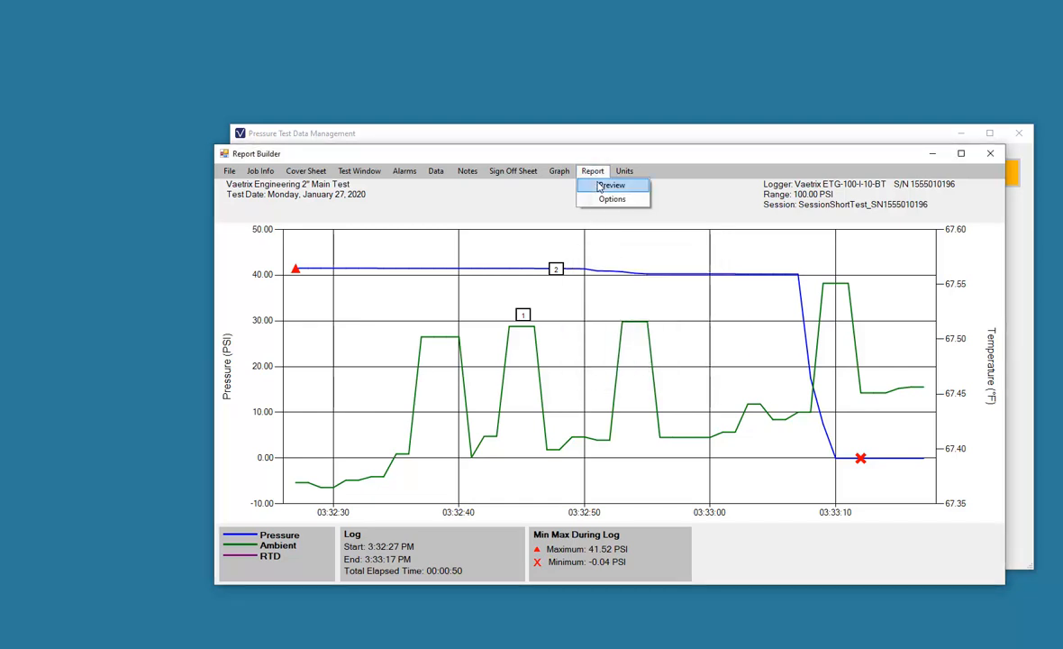
pyautogui.click(593, 169)
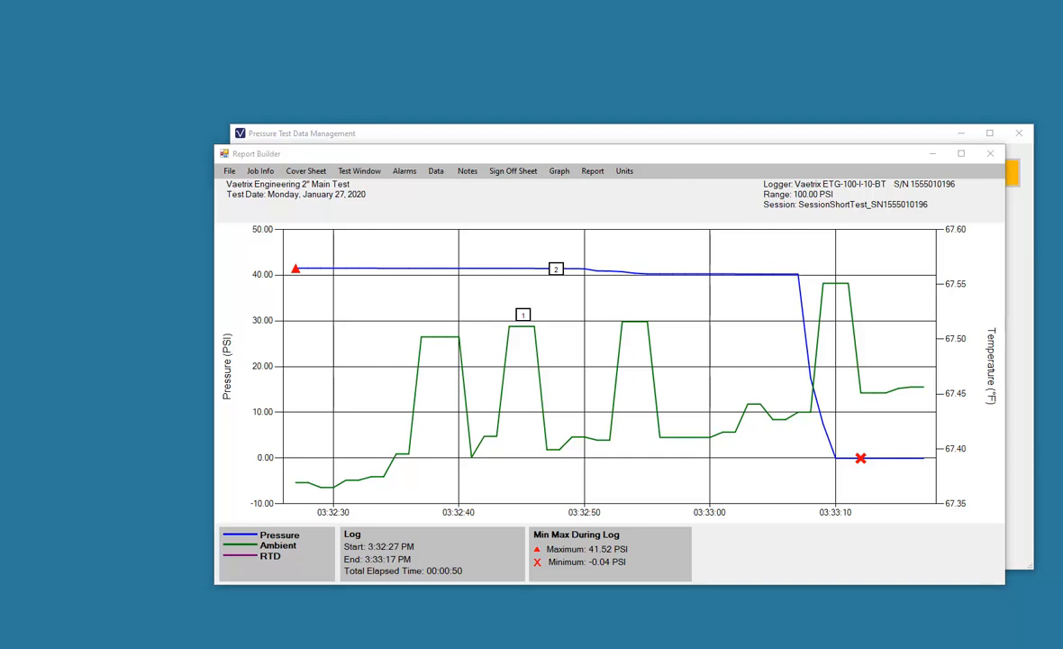
pyautogui.click(592, 169)
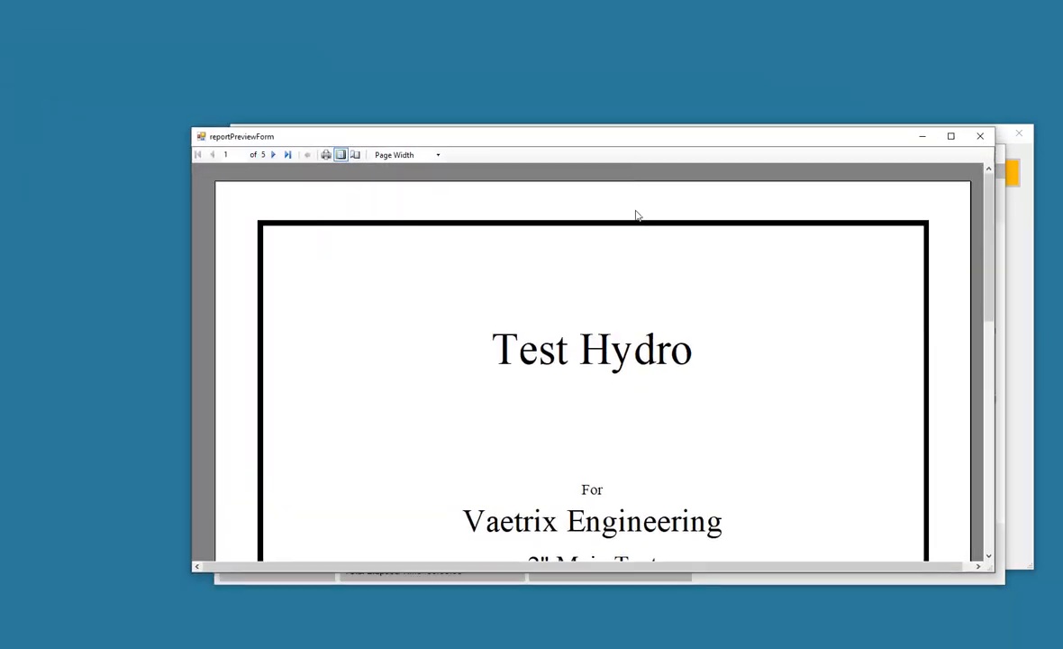
pyautogui.moveTo(508, 278)
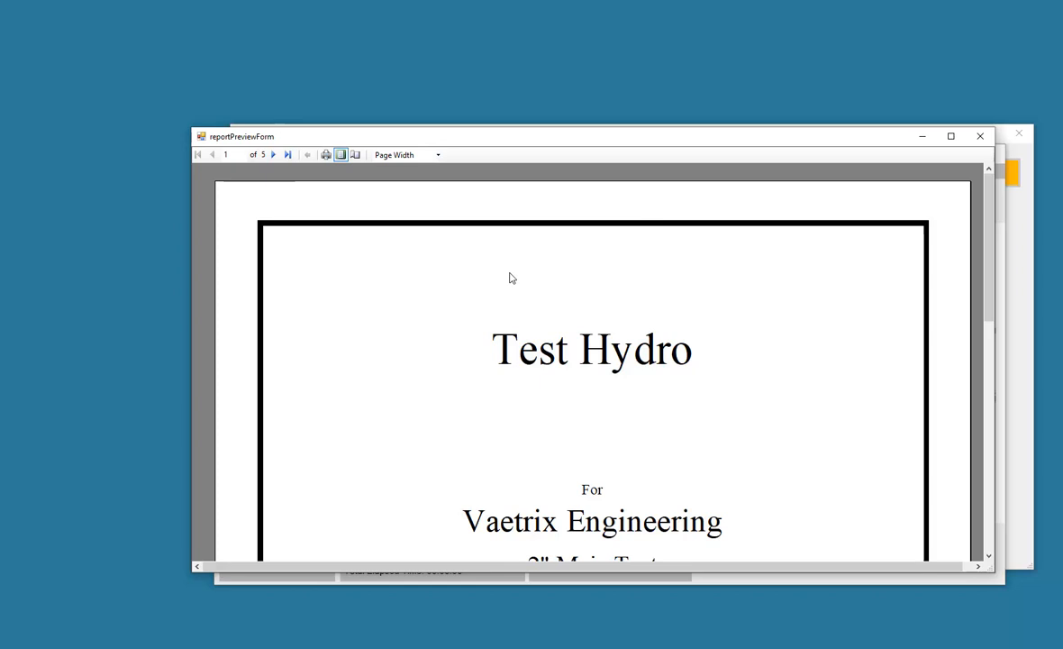
pyautogui.scroll(-3)
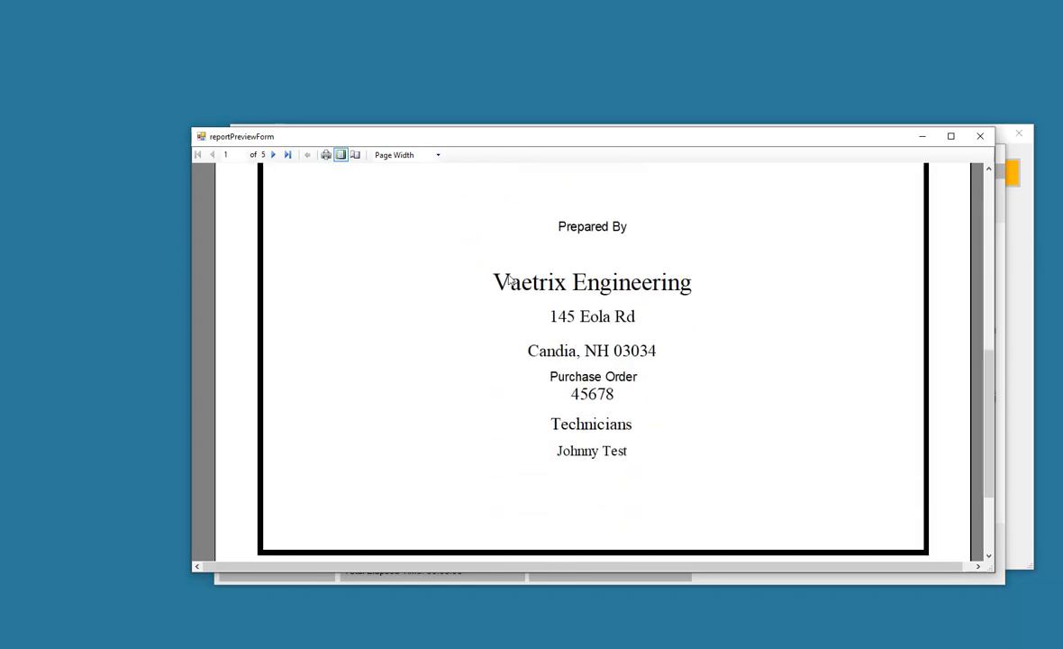
pyautogui.scroll(-3)
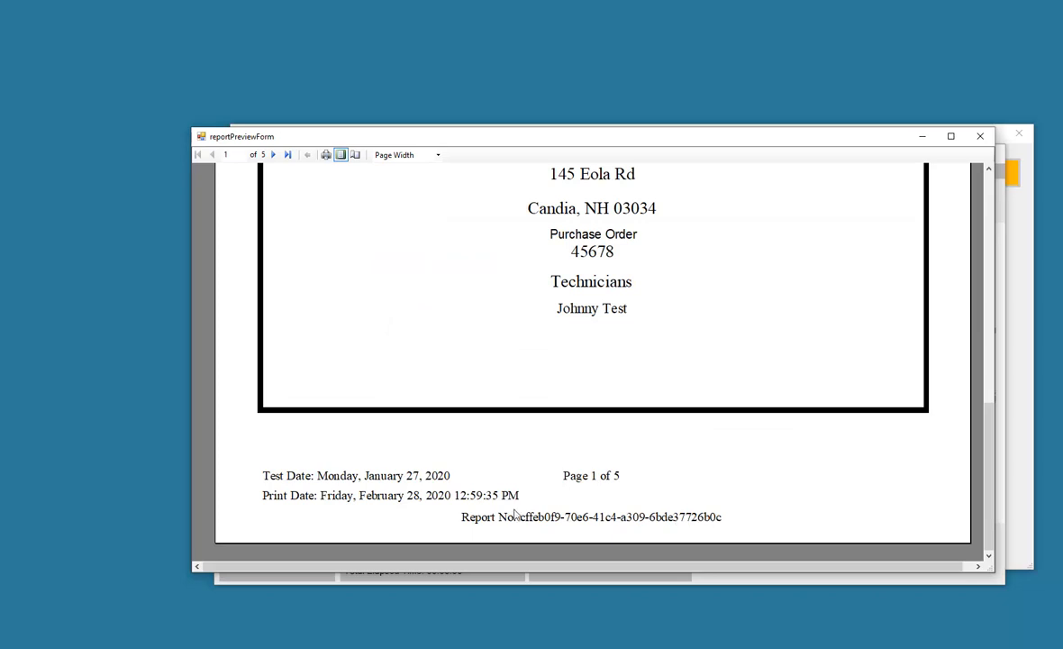
pyautogui.moveTo(303, 487)
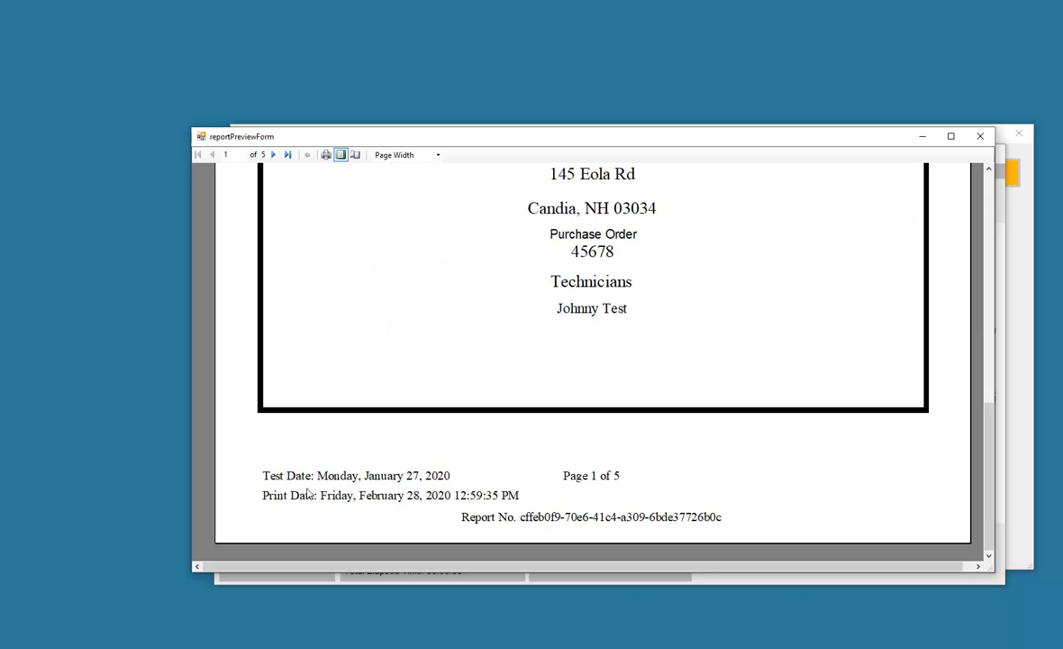
pyautogui.moveTo(481, 487)
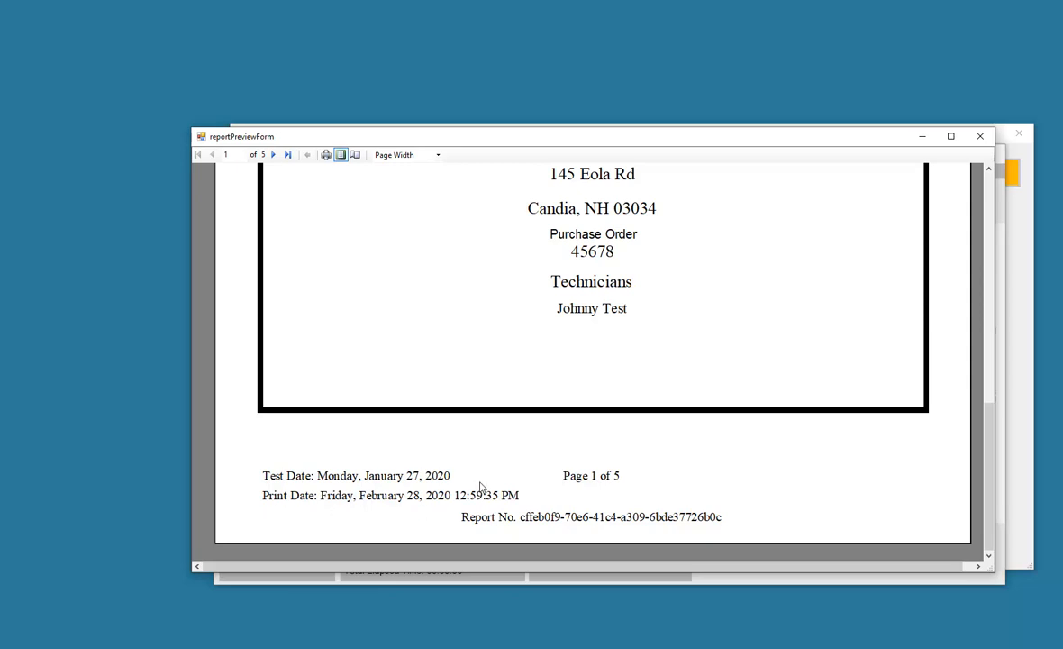
pyautogui.moveTo(569, 462)
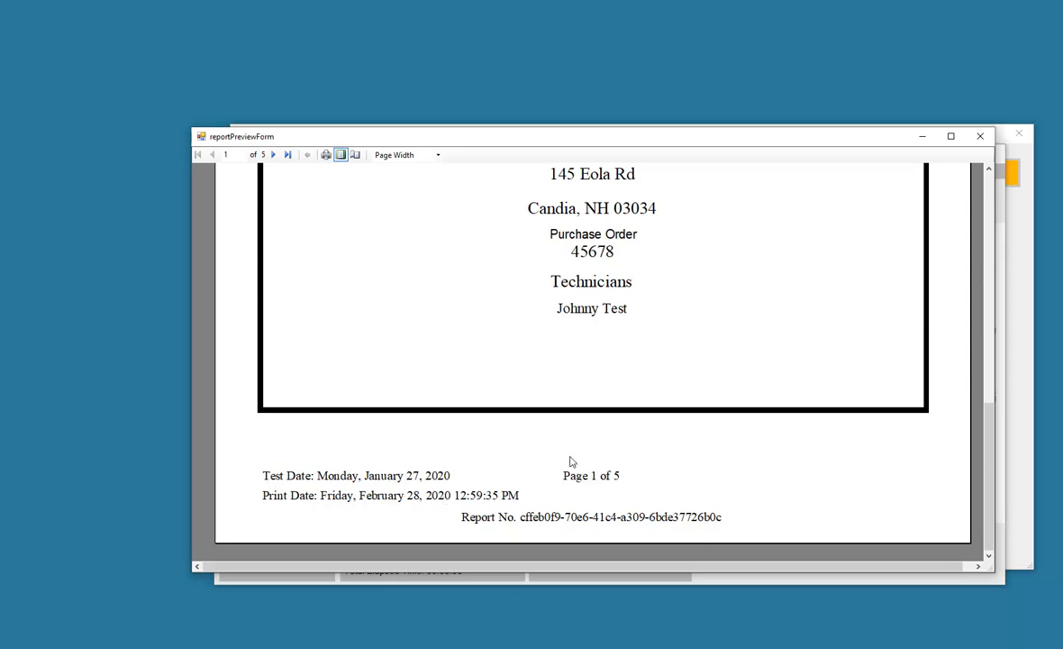
# Page through the data table, notes and signatures pages of the five-page preview, then close it
pyautogui.click(274, 155)
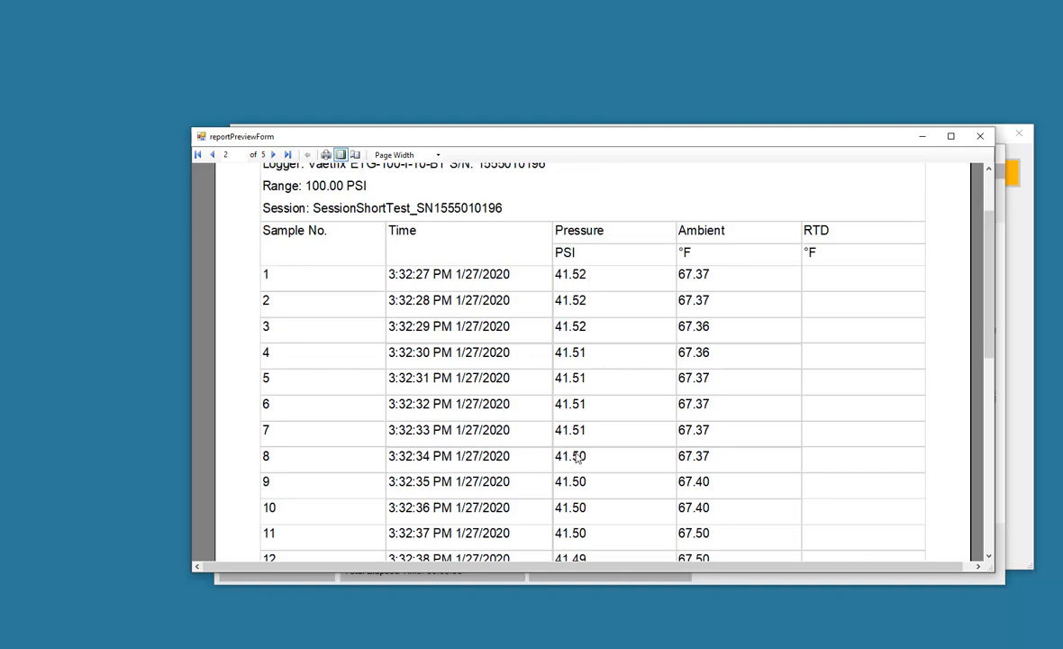
pyautogui.click(272, 155)
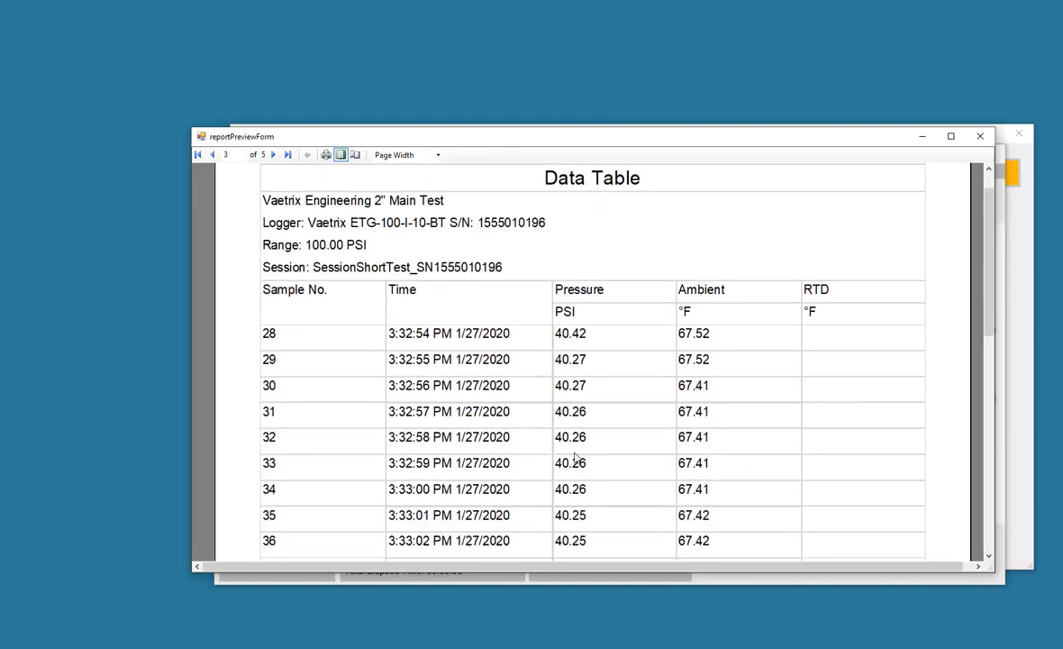
pyautogui.click(274, 155)
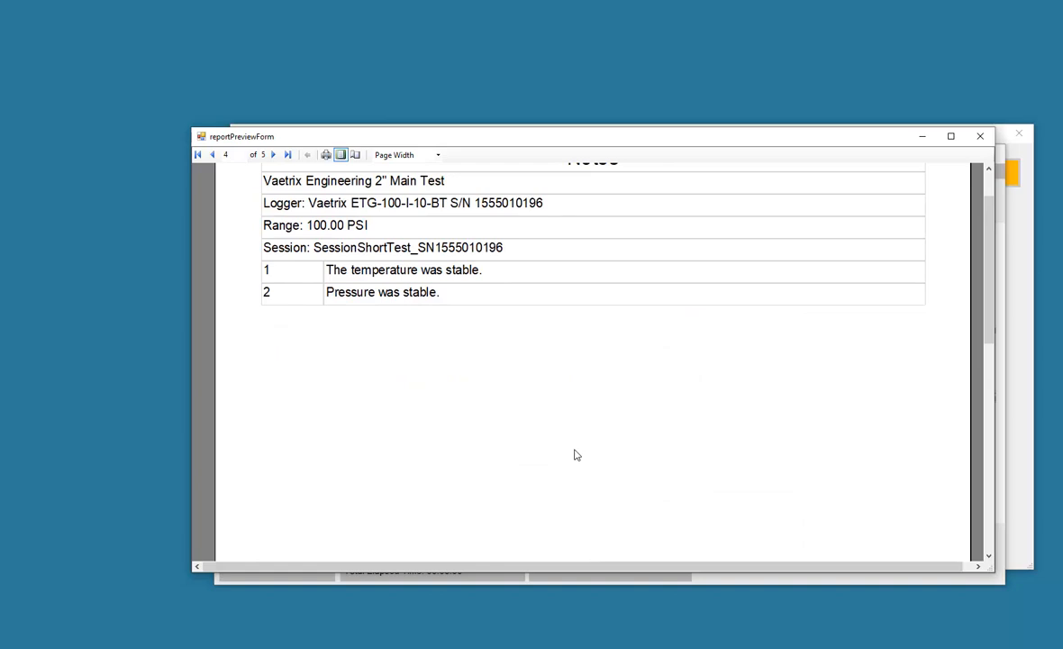
pyautogui.moveTo(235, 155)
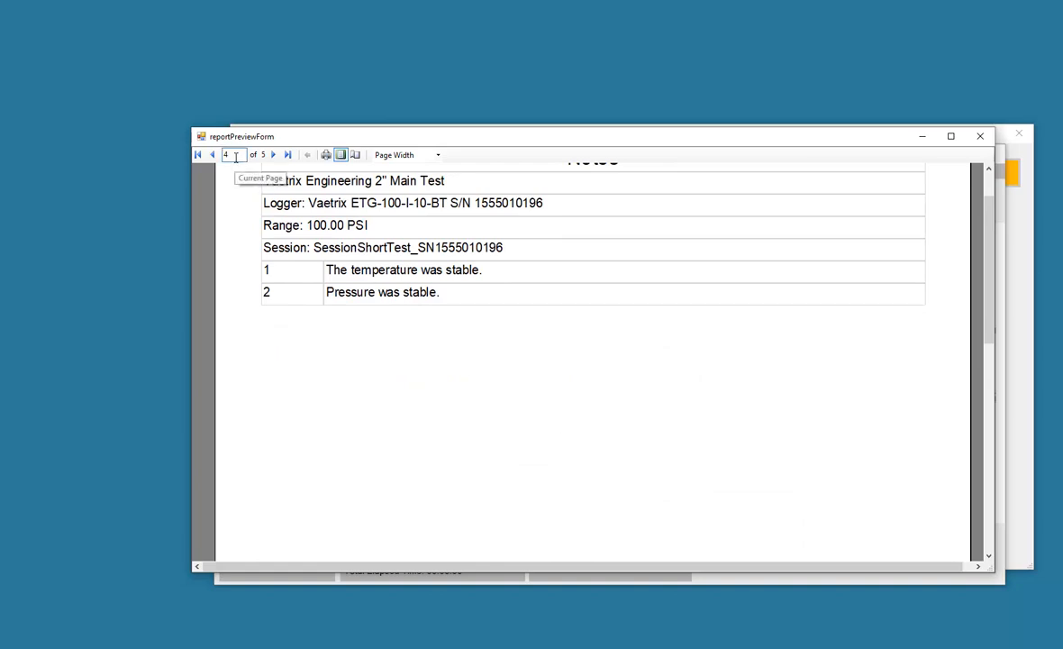
pyautogui.click(273, 154)
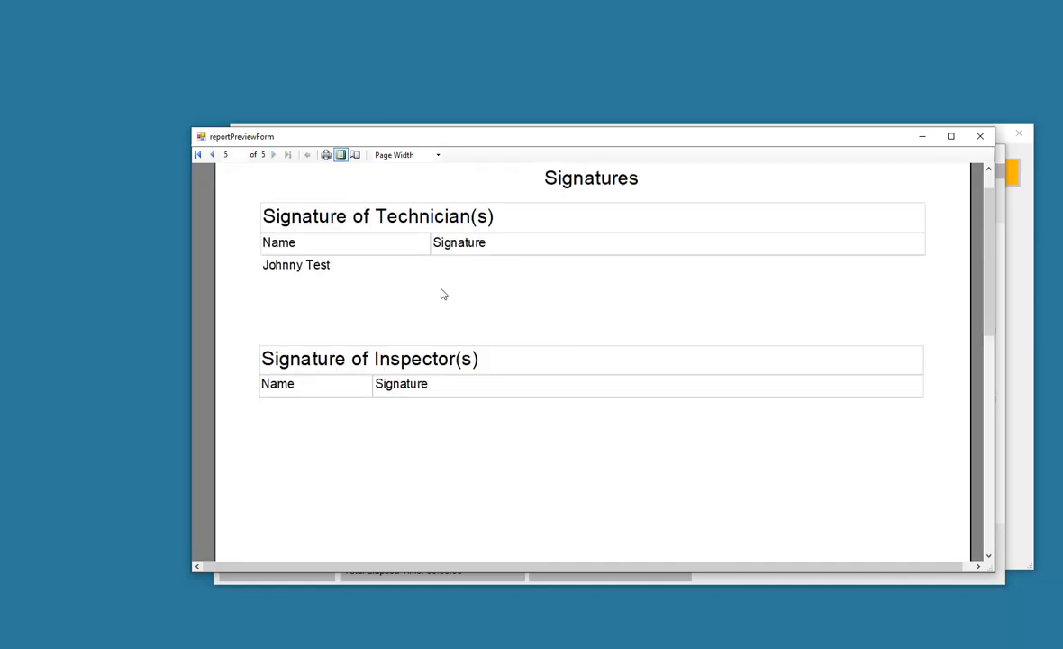
pyautogui.click(211, 155)
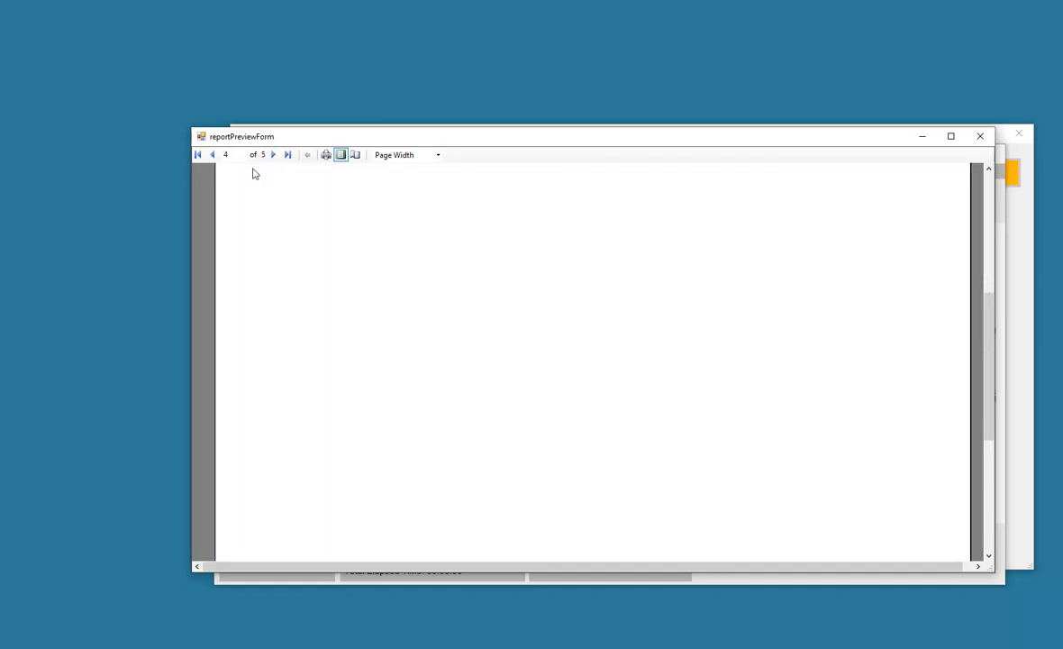
pyautogui.click(211, 155)
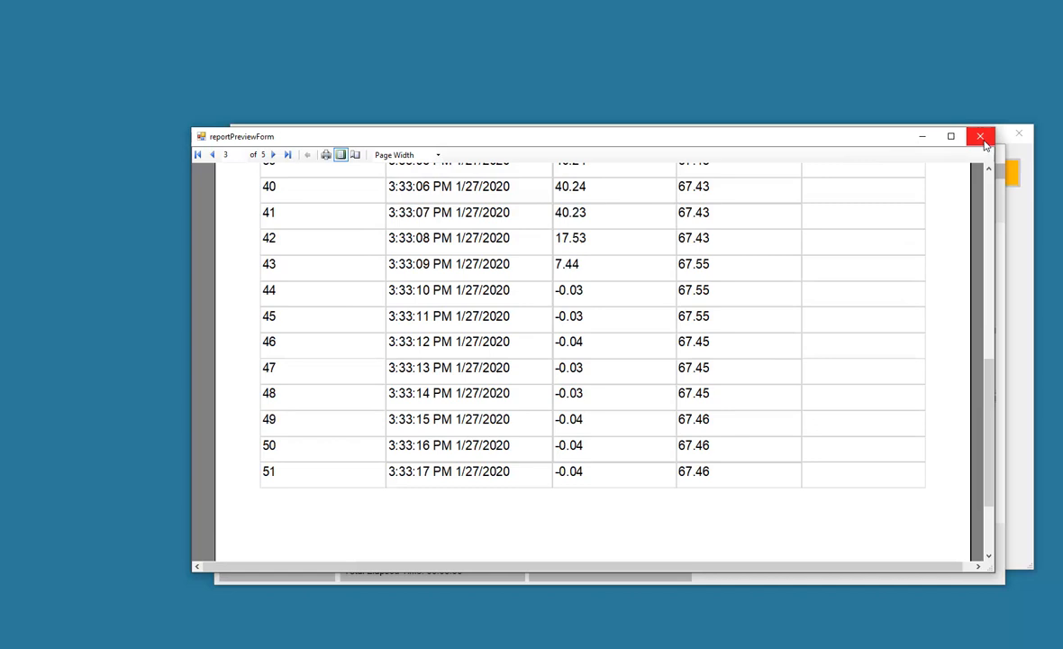
pyautogui.click(981, 137)
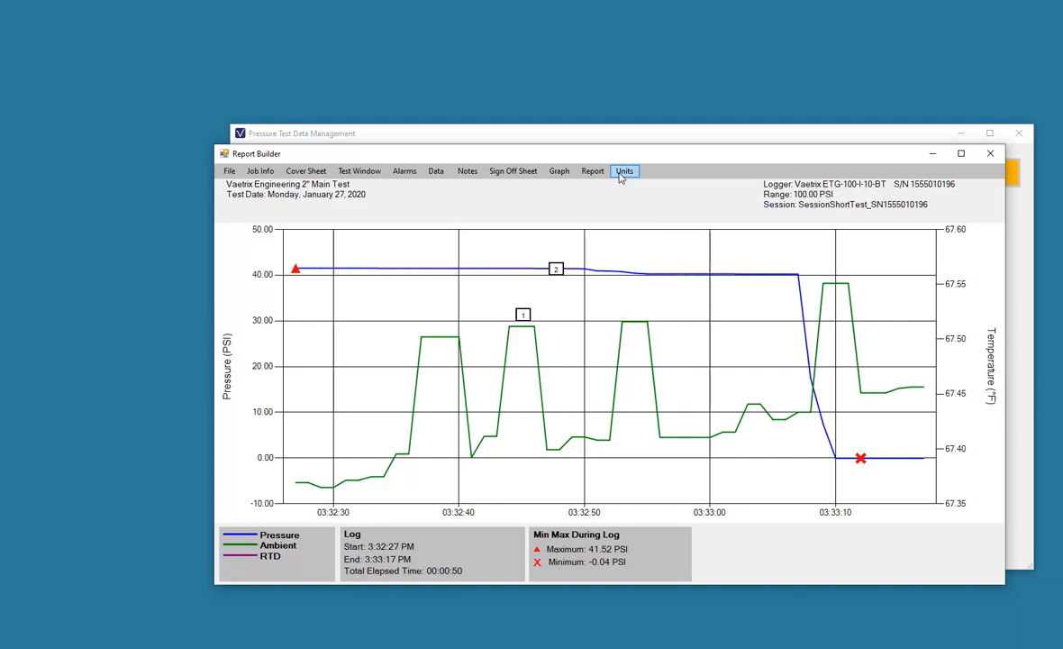
# Glance at Change Units, then show the File commands for opening, saving and exporting
pyautogui.click(623, 169)
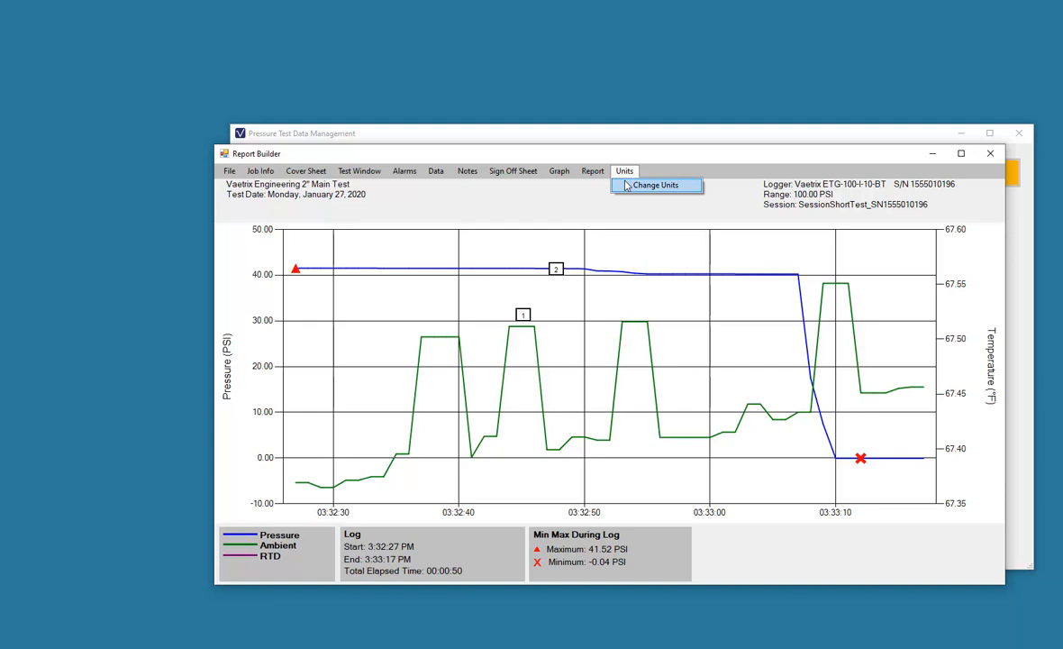
pyautogui.moveTo(299, 180)
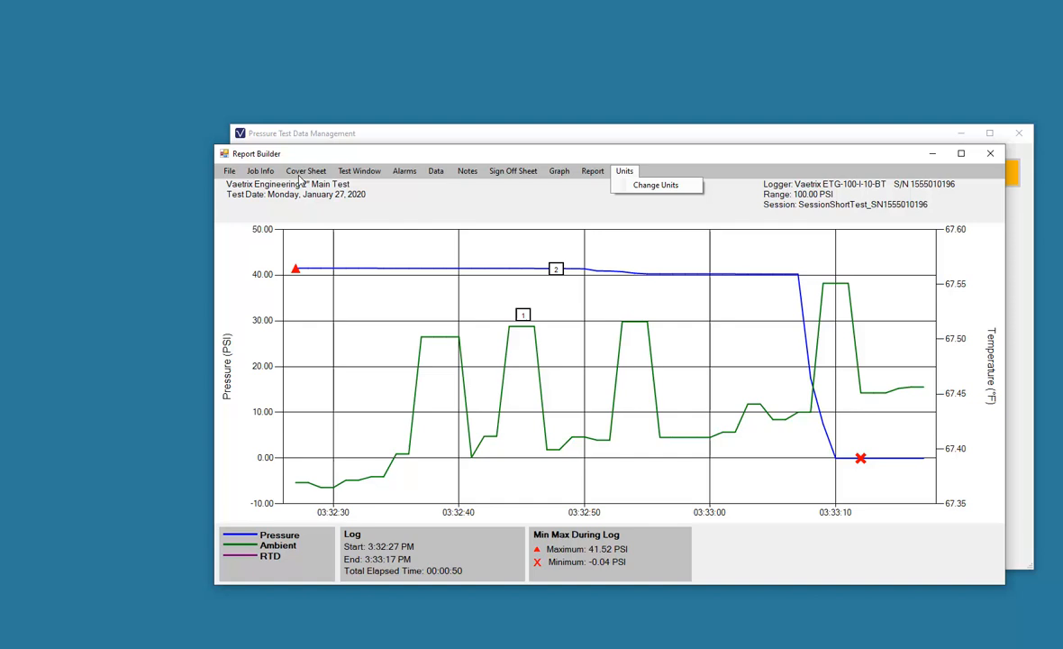
pyautogui.click(228, 171)
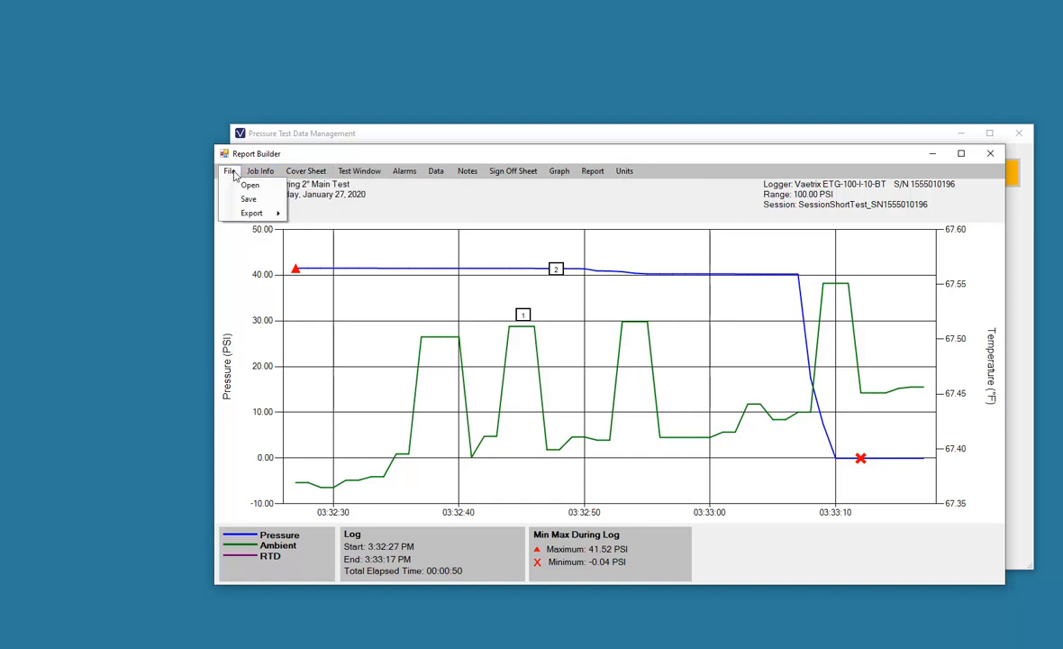
# Save the report to Documents as 'Vaetrix Engineering 2 Main Test Report_2-28-20' and acknowledge the success message
pyautogui.click(249, 198)
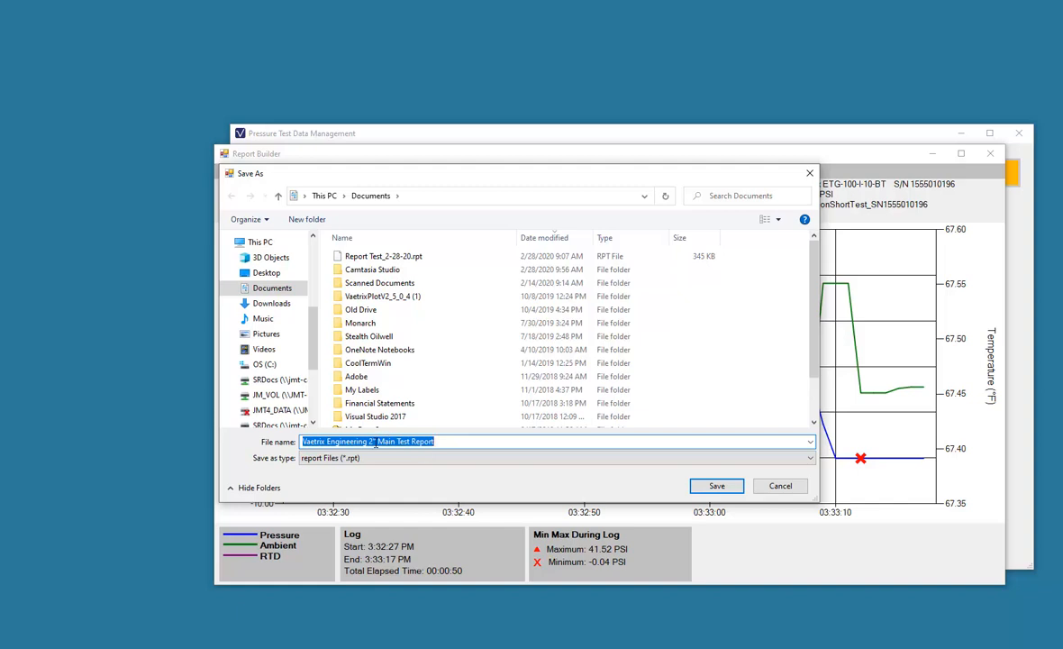
pyautogui.click(448, 442)
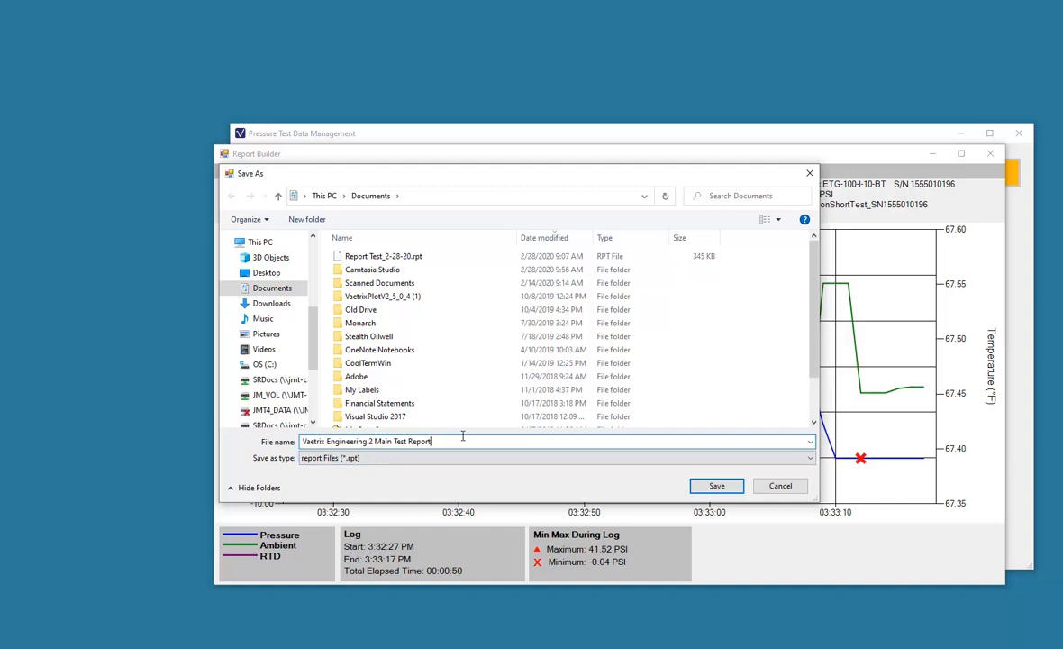
pyautogui.write('_')
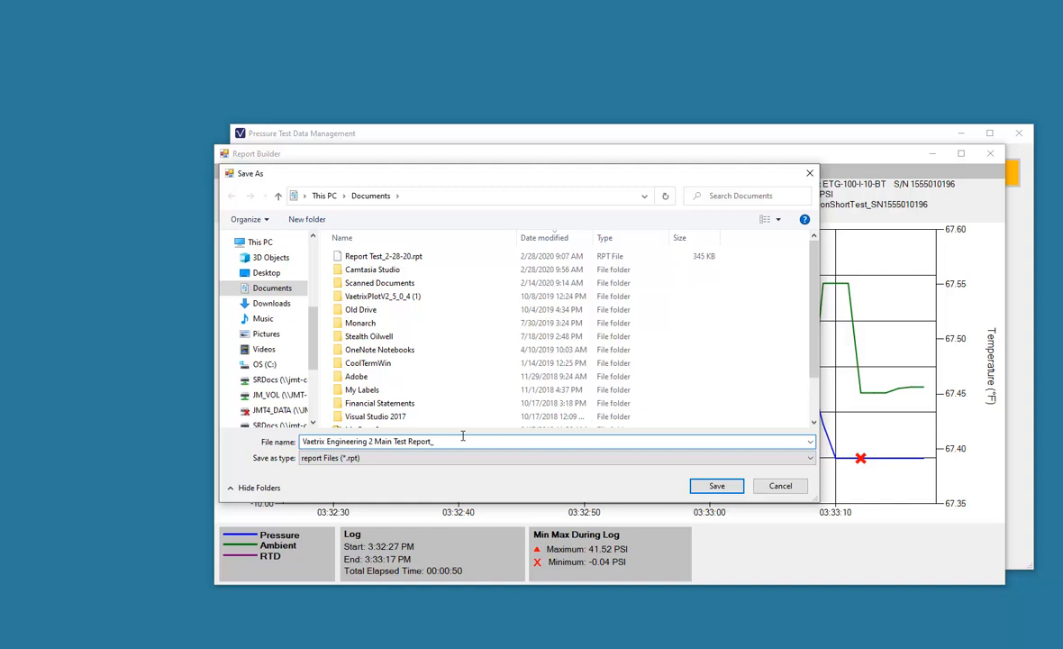
pyautogui.write('2-28-20')
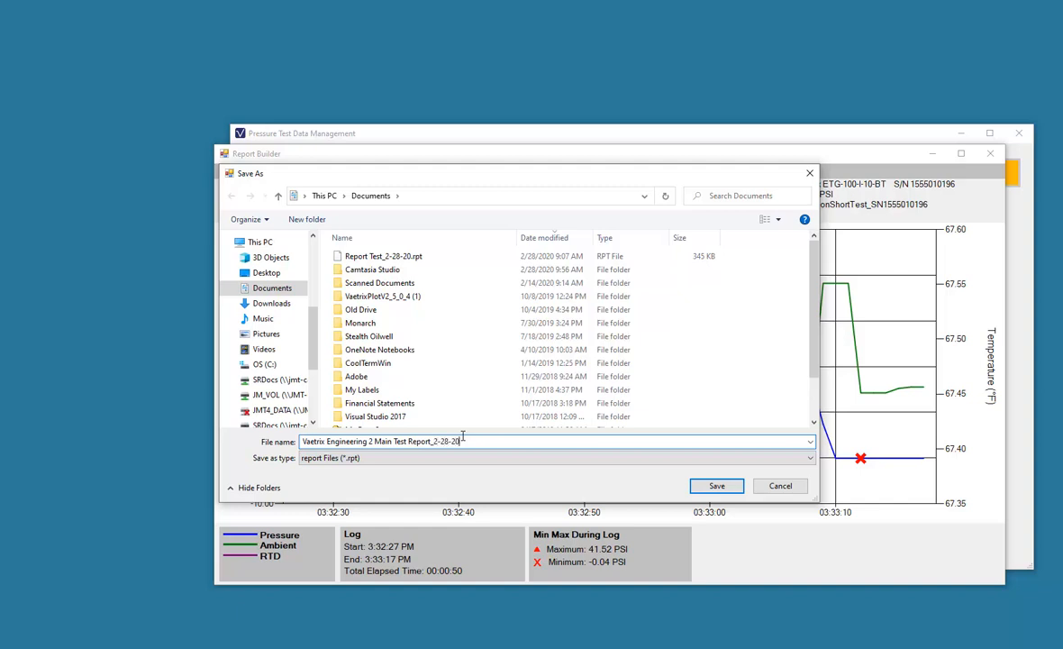
pyautogui.click(718, 486)
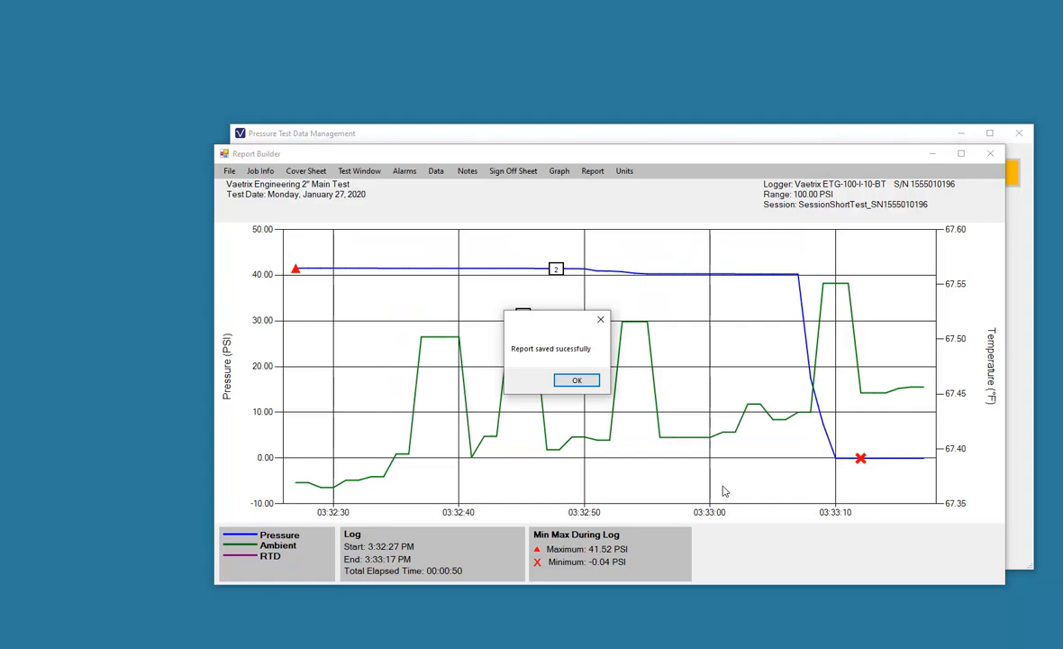
pyautogui.click(577, 379)
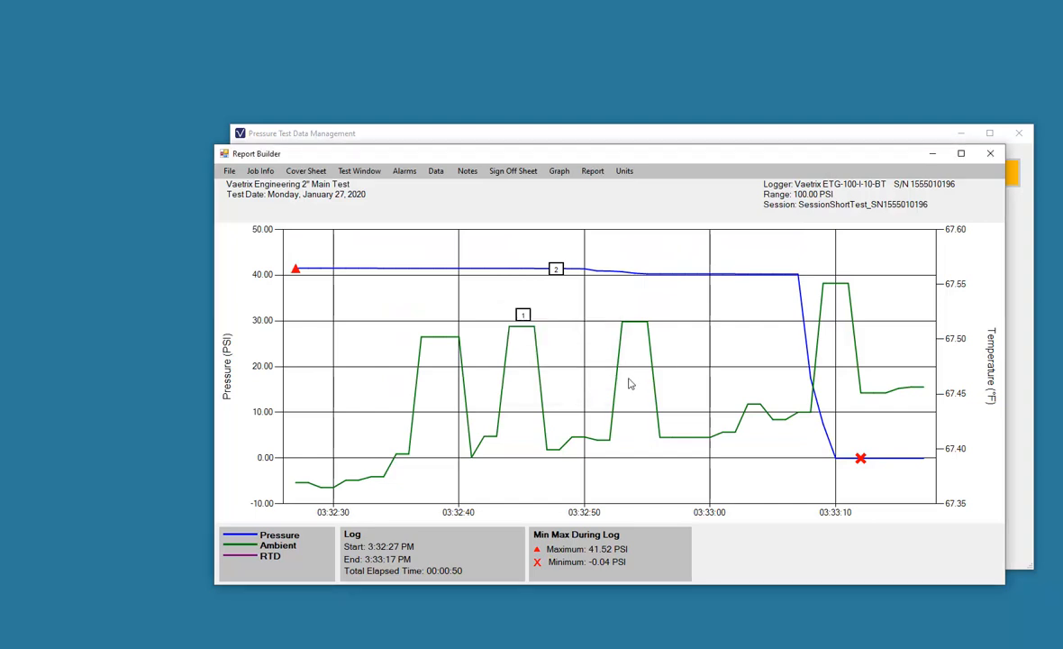
pyautogui.moveTo(623, 378)
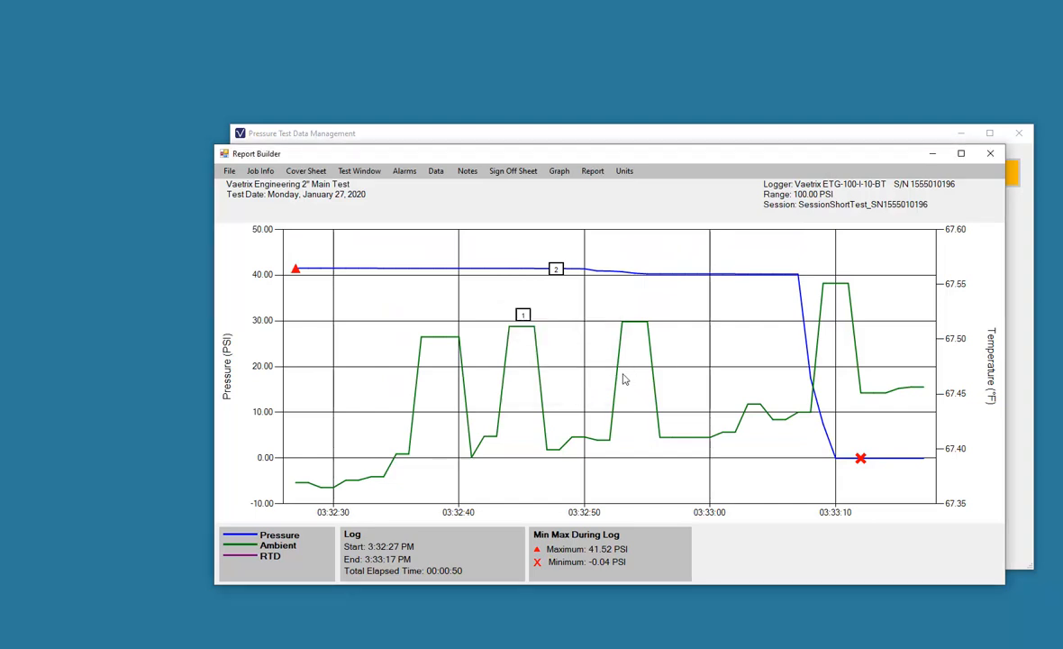
pyautogui.moveTo(578, 373)
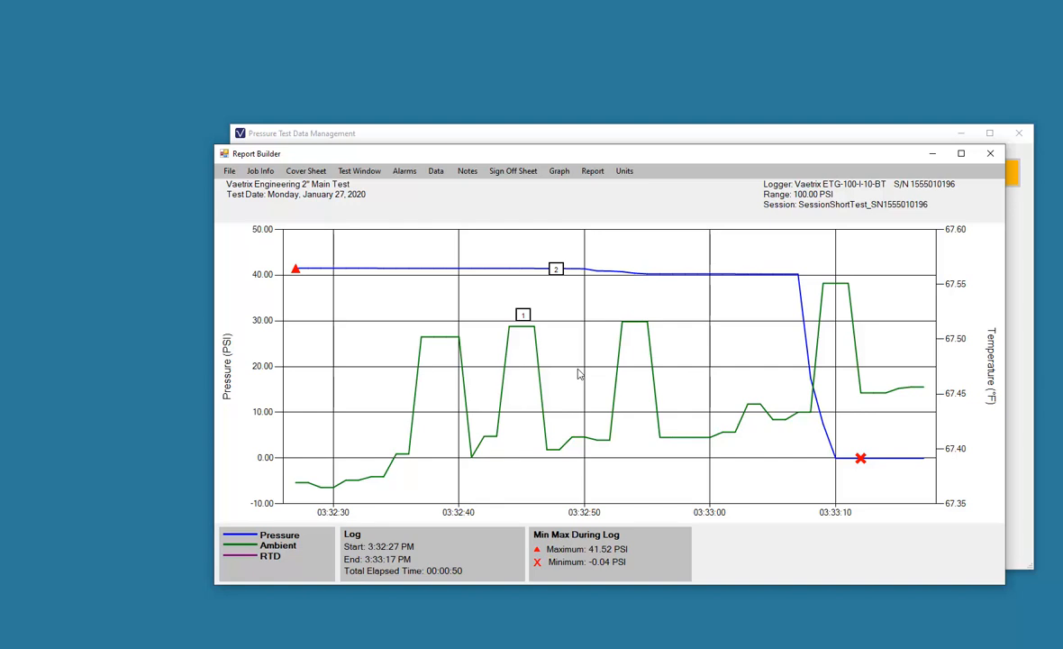
pyautogui.moveTo(418, 310)
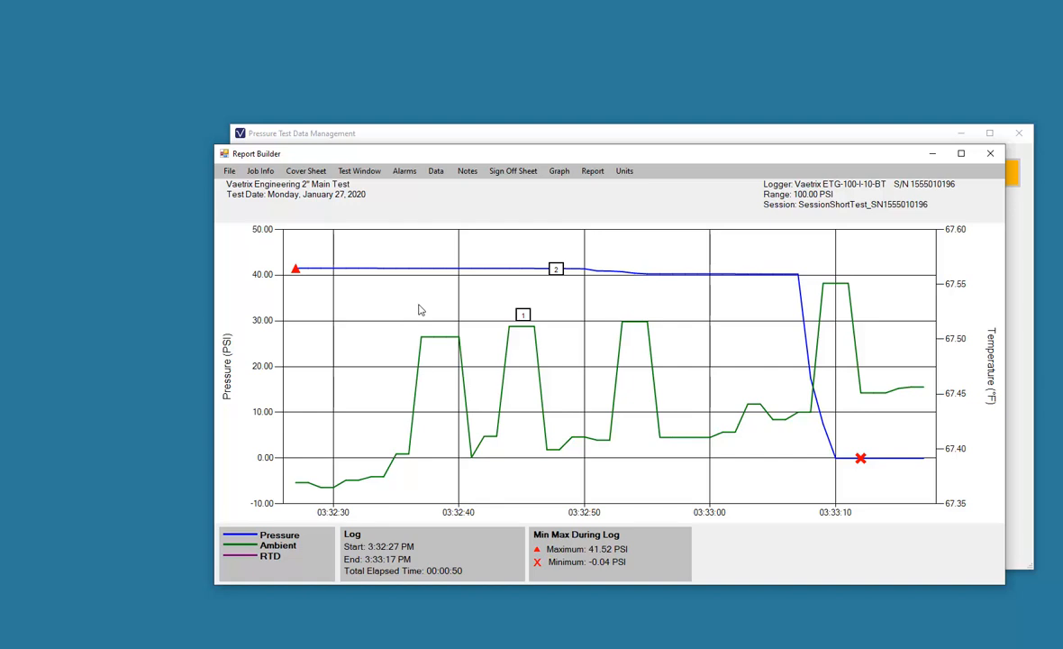
pyautogui.moveTo(425, 305)
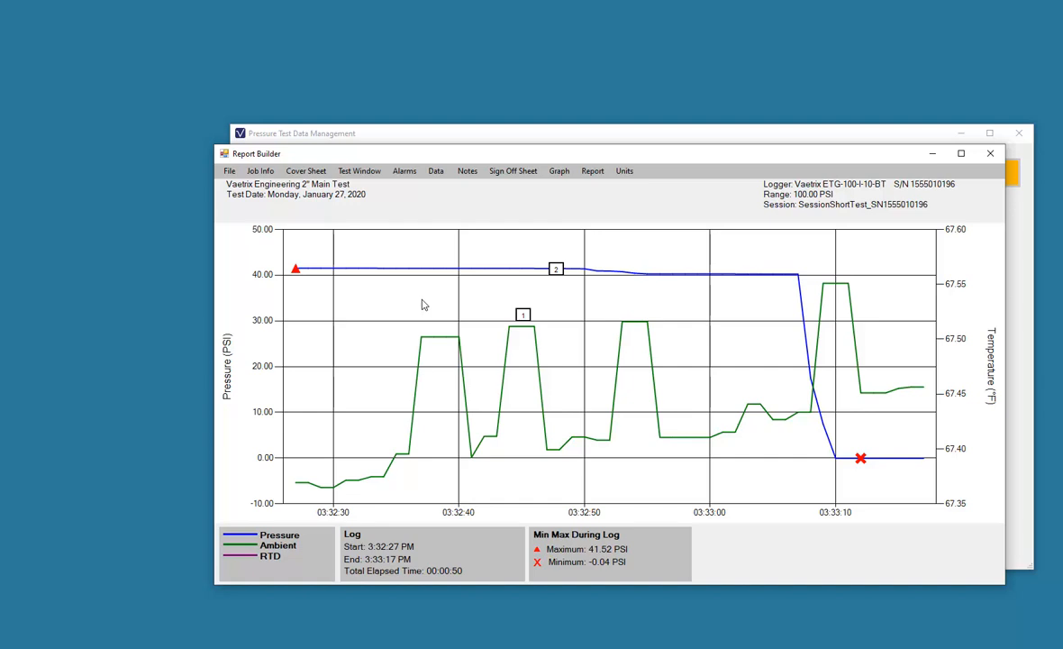
pyautogui.moveTo(422, 296)
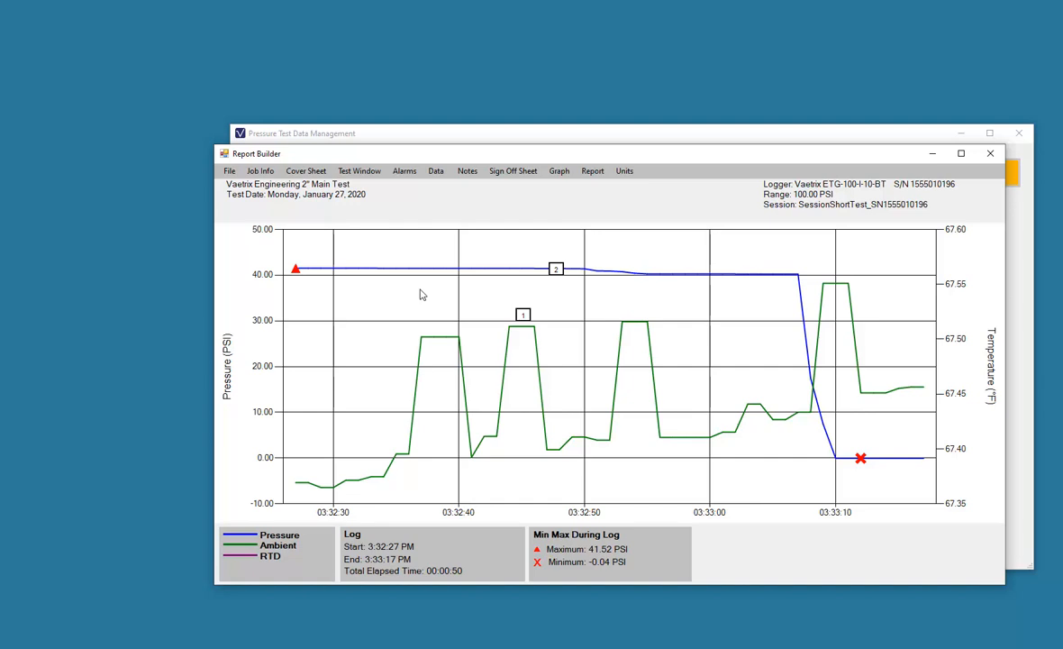
pyautogui.moveTo(413, 297)
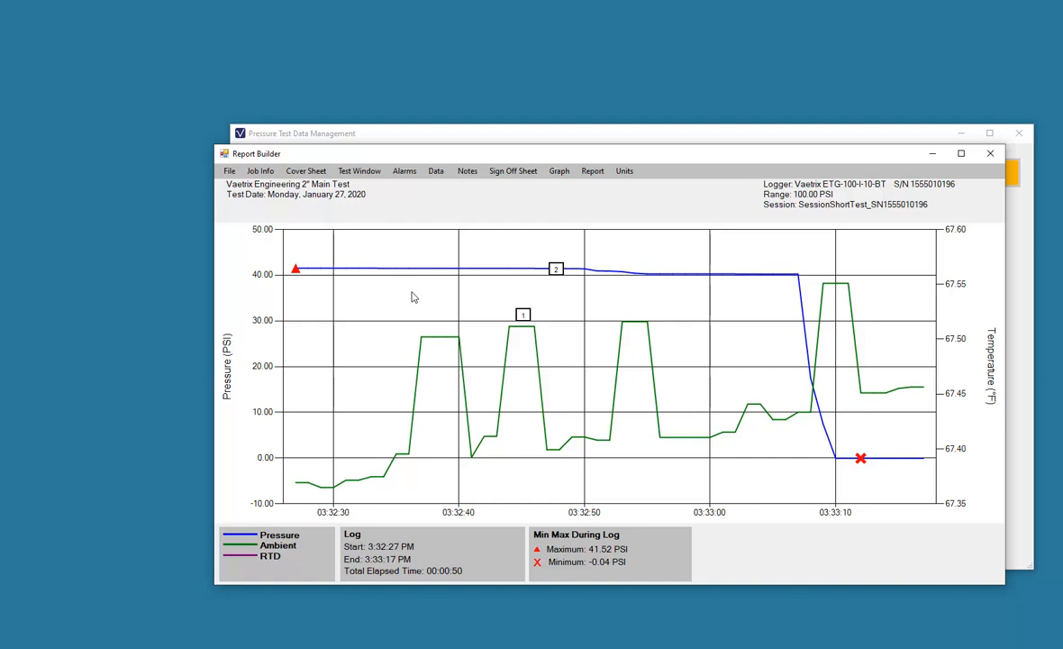